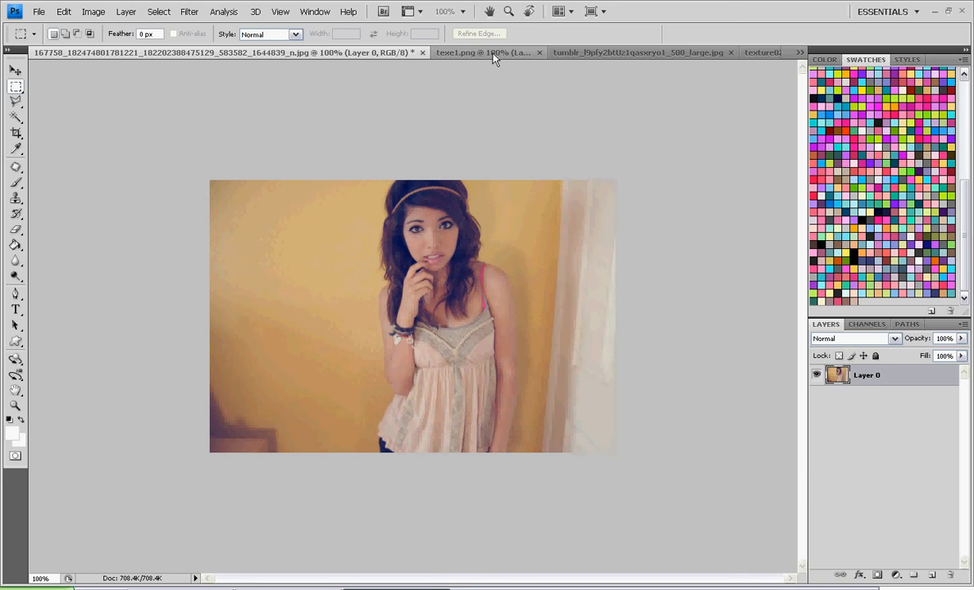
Step: Flip the portrait canvas horizontally and marquee-select the vertical strip containing the girl
{"action": "left_click", "coordinate": [483, 53]}
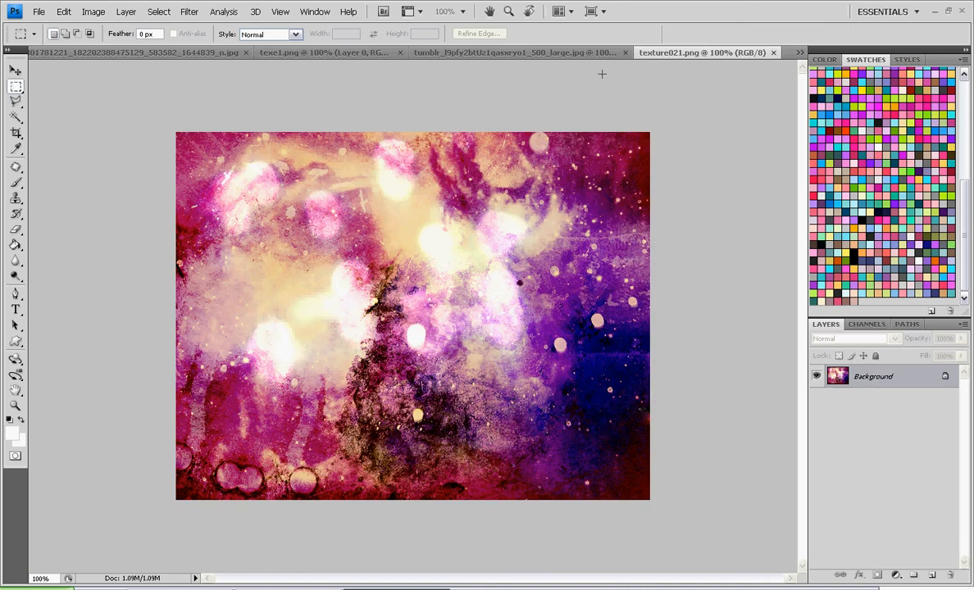
{"action": "left_click", "coordinate": [138, 53]}
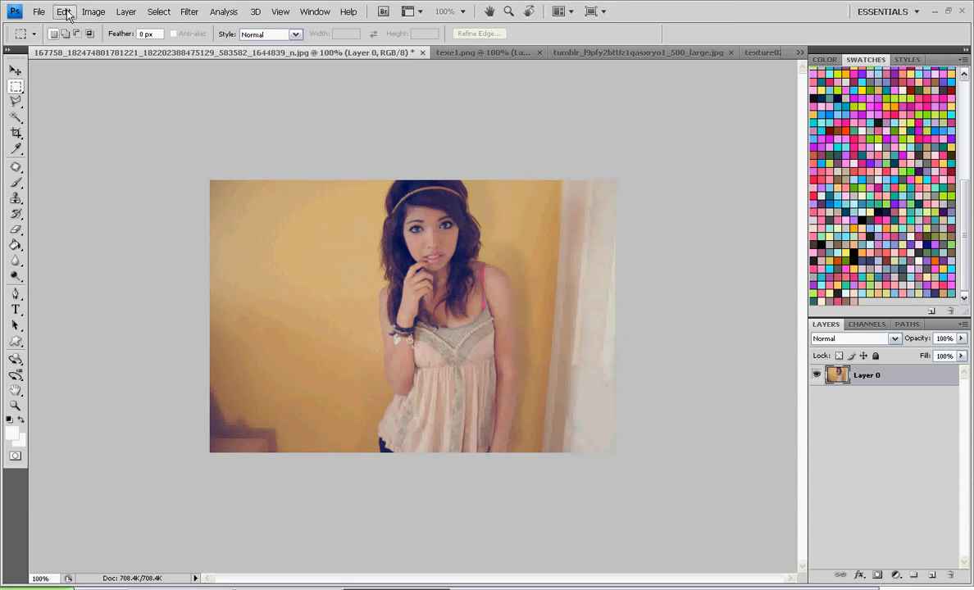
{"action": "left_click", "coordinate": [92, 10]}
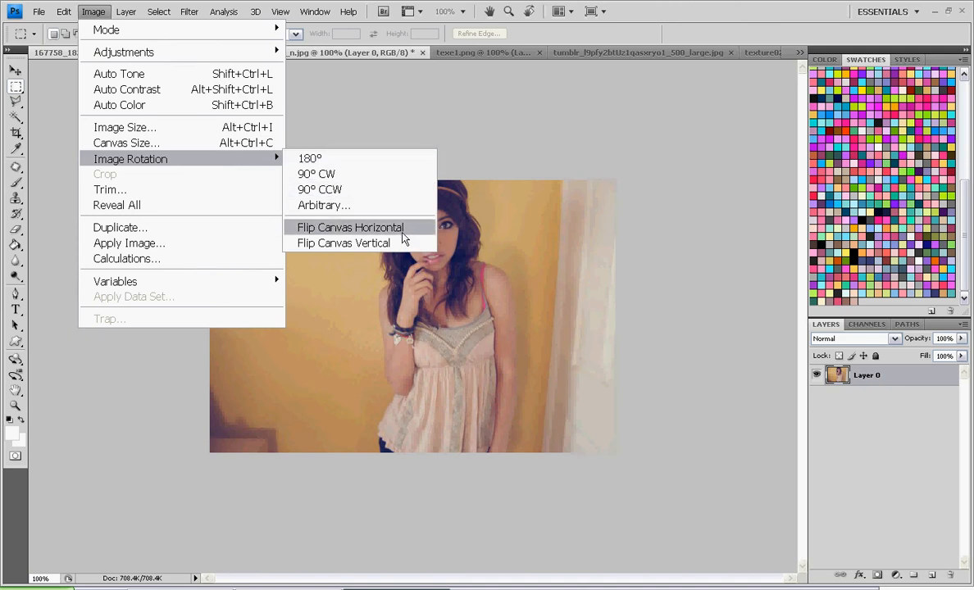
{"action": "left_click", "coordinate": [349, 227]}
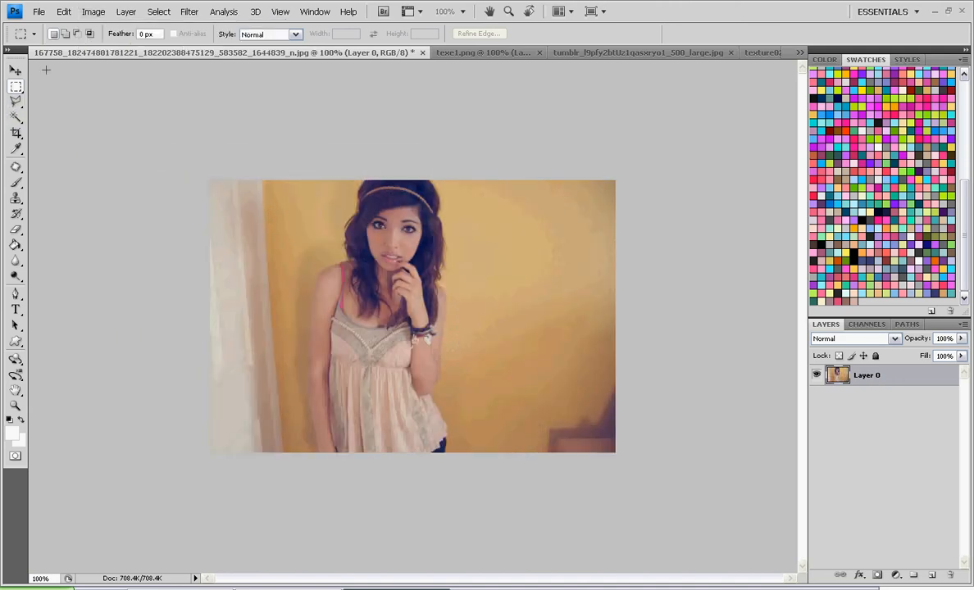
{"action": "right_click", "coordinate": [16, 69]}
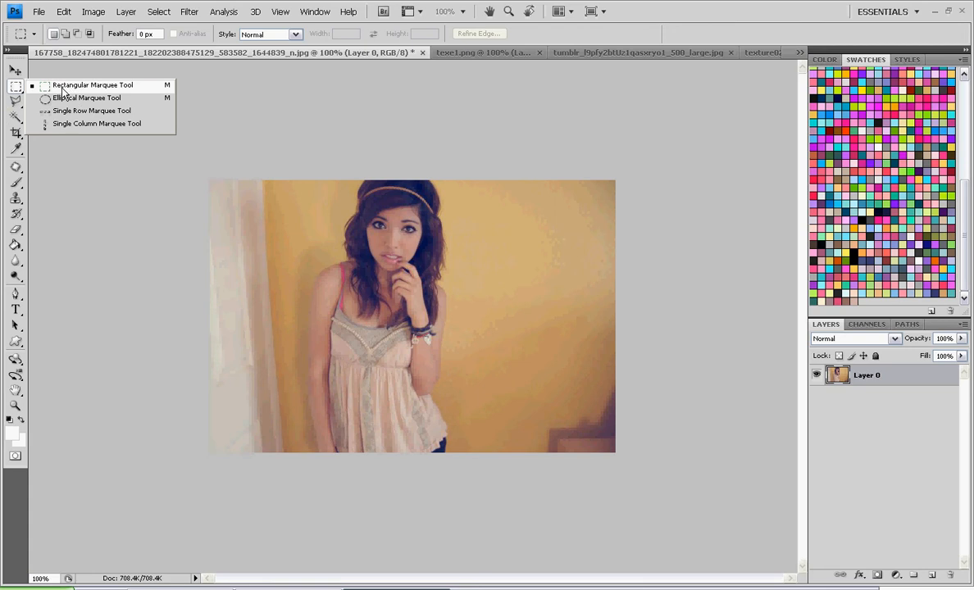
{"action": "left_click", "coordinate": [62, 11]}
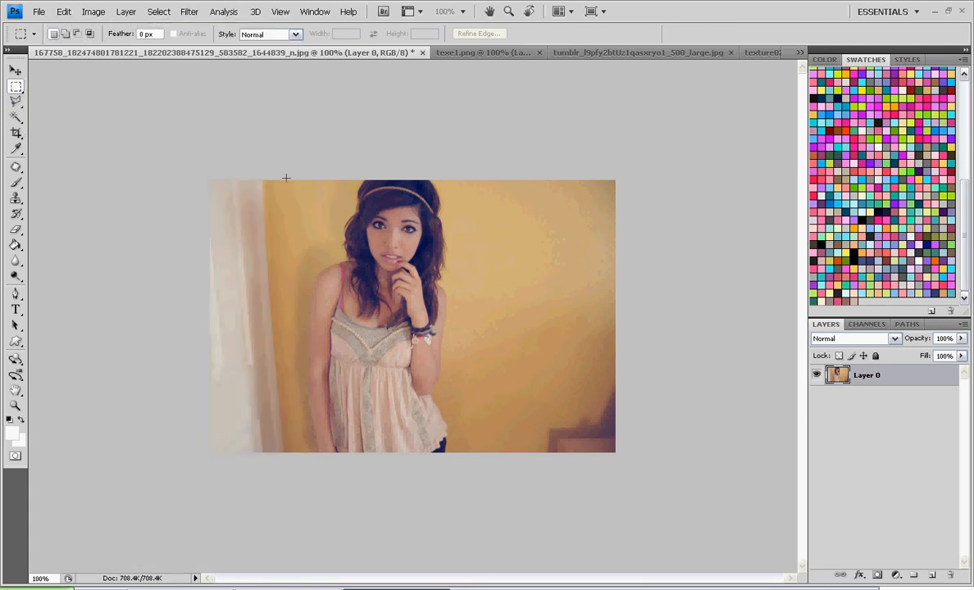
{"action": "left_click_drag", "start_coordinate": [285, 177], "coordinate": [473, 461]}
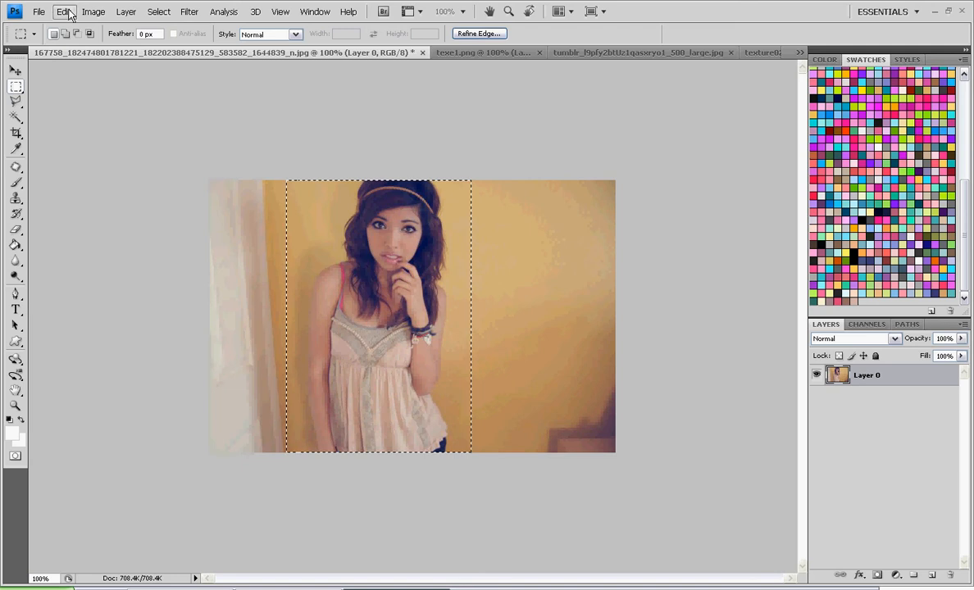
Step: Copy the selected strip and paste it as a new layer to form the mirrored double portrait
{"action": "left_click", "coordinate": [62, 12]}
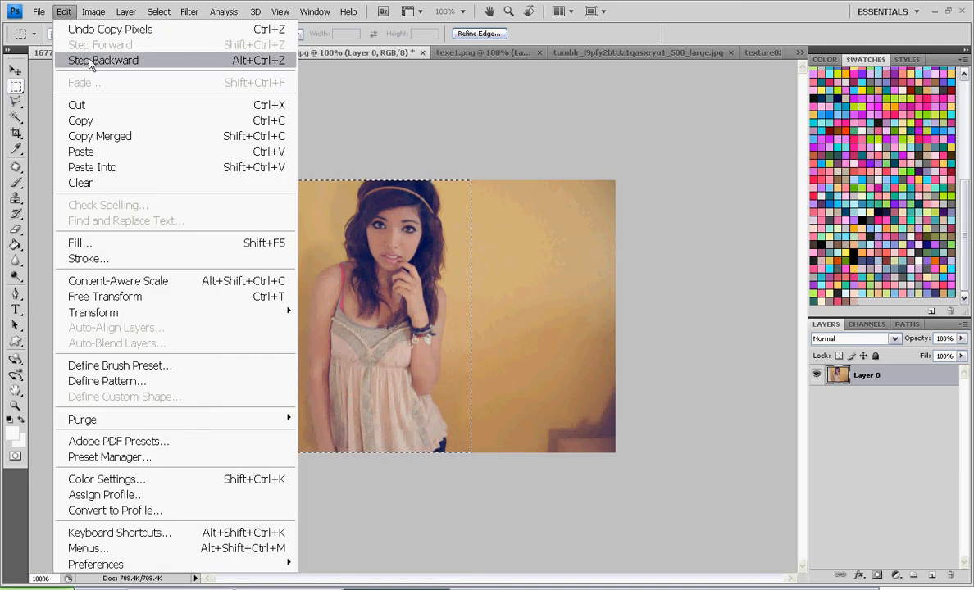
{"action": "left_click", "coordinate": [104, 60]}
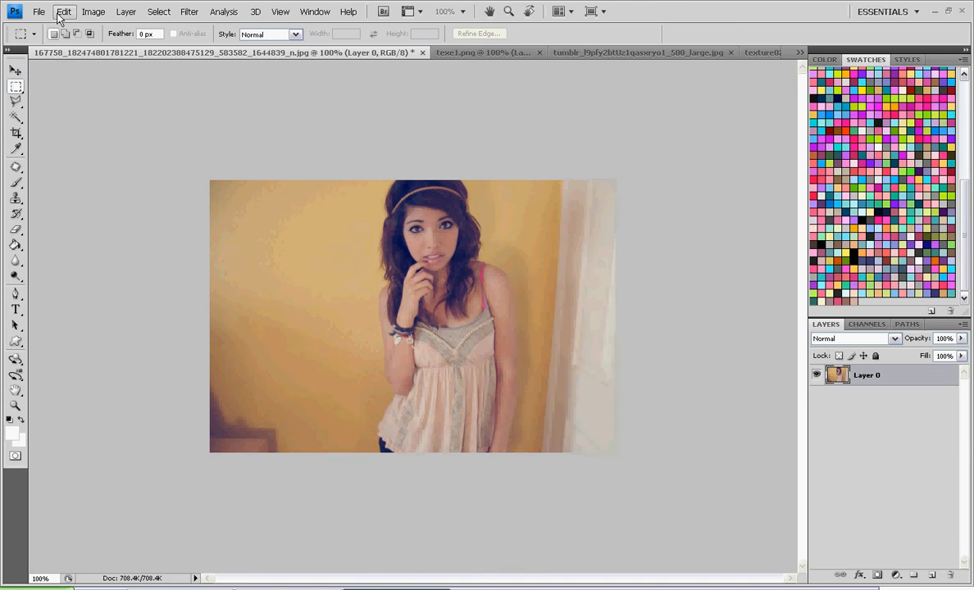
{"action": "left_click", "coordinate": [62, 12]}
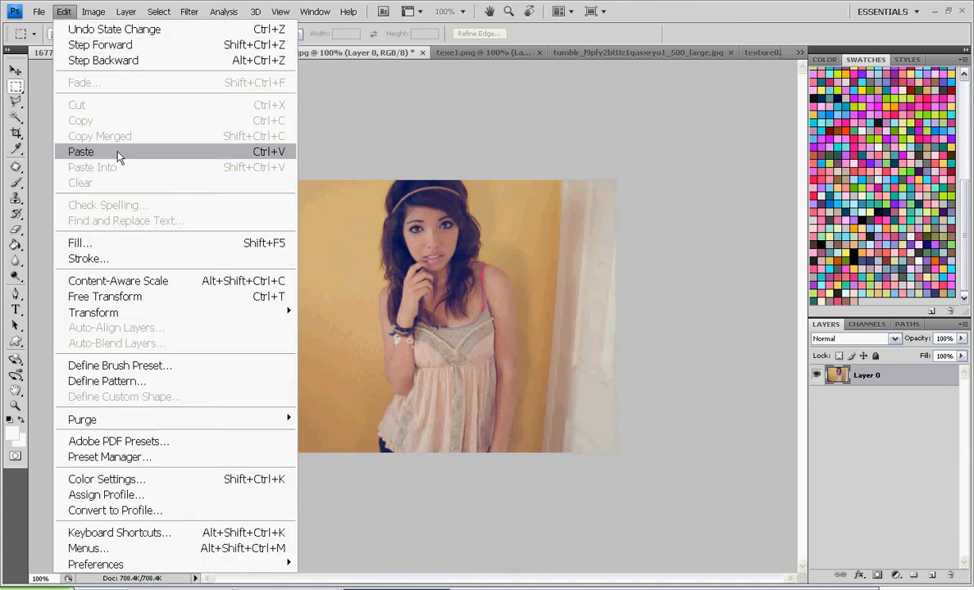
{"action": "left_click", "coordinate": [80, 151]}
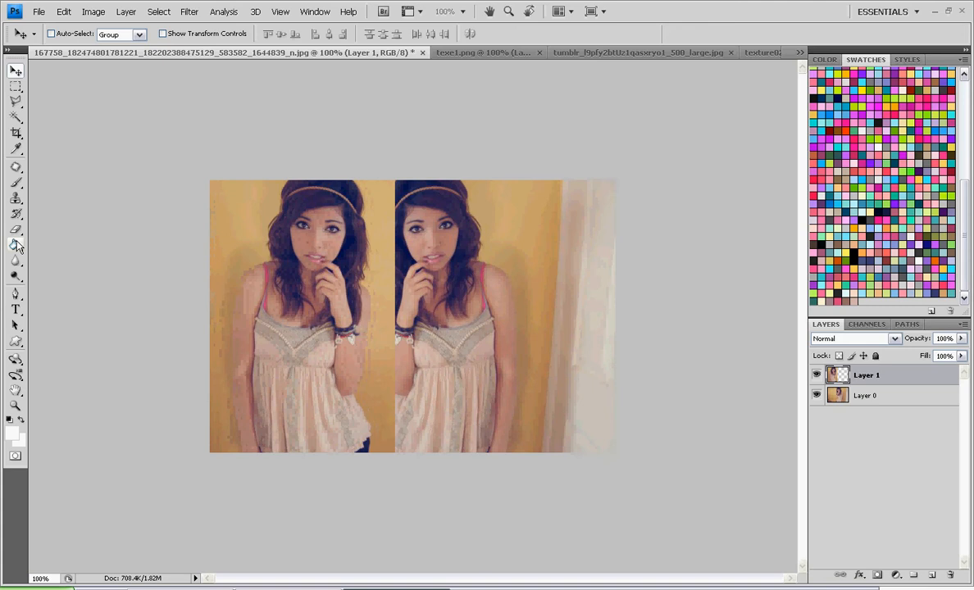
Step: Erase the hard seam between the two copies and merge the pasted layer down (Ctrl+E)
{"action": "left_click", "coordinate": [17, 230]}
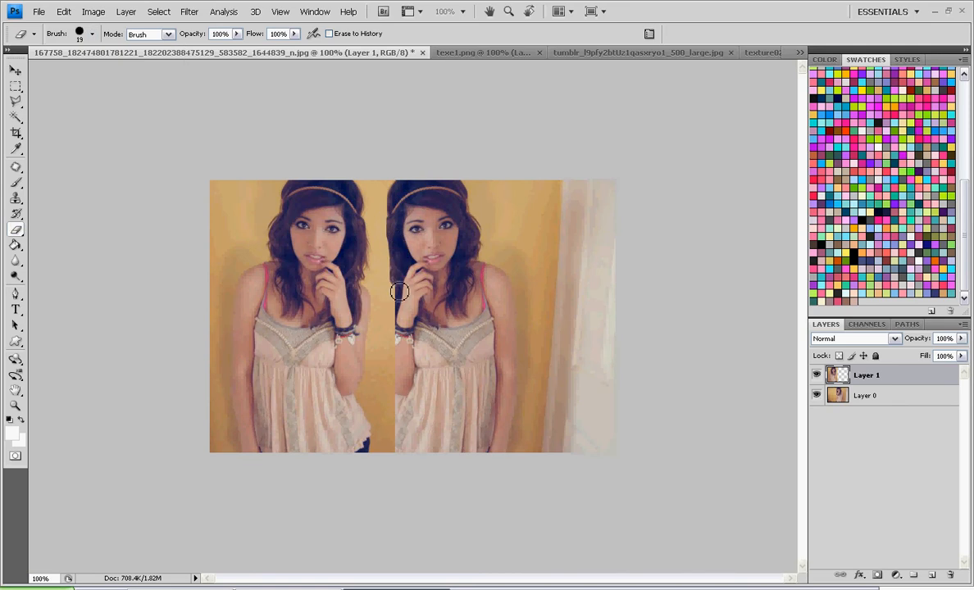
{"action": "left_click_drag", "start_coordinate": [397, 292], "coordinate": [390, 441]}
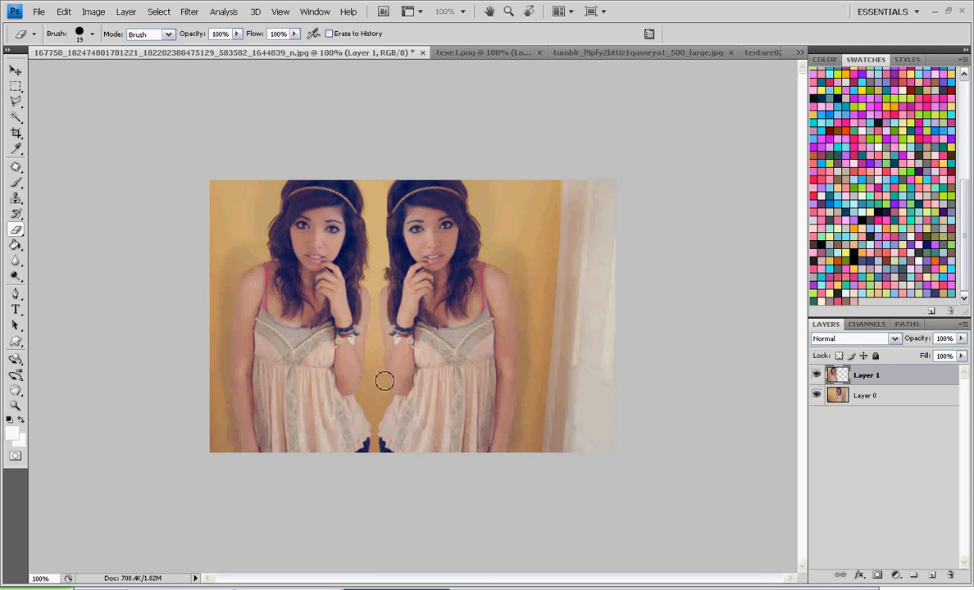
{"action": "mouse_move", "coordinate": [389, 285]}
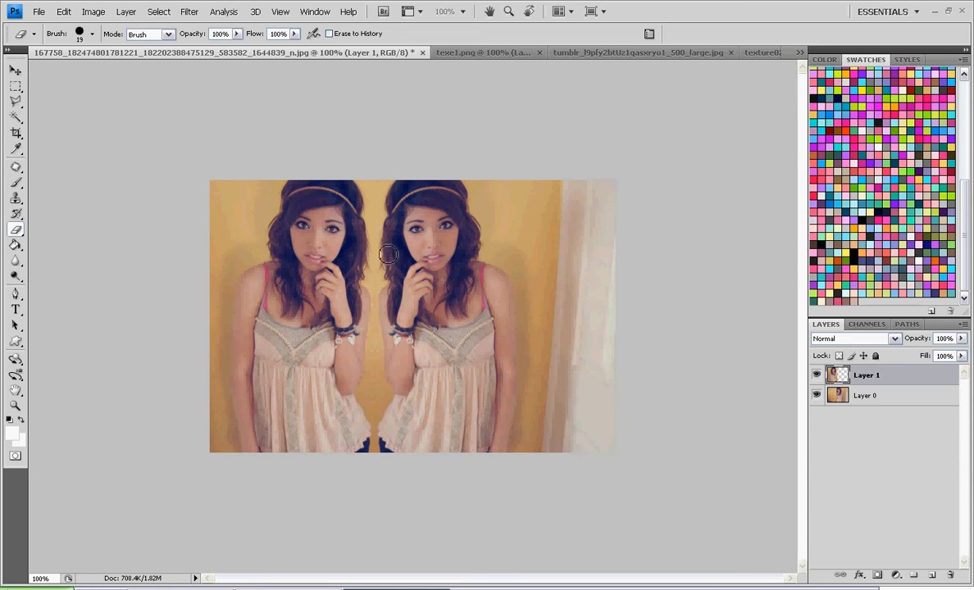
{"action": "mouse_move", "coordinate": [383, 298]}
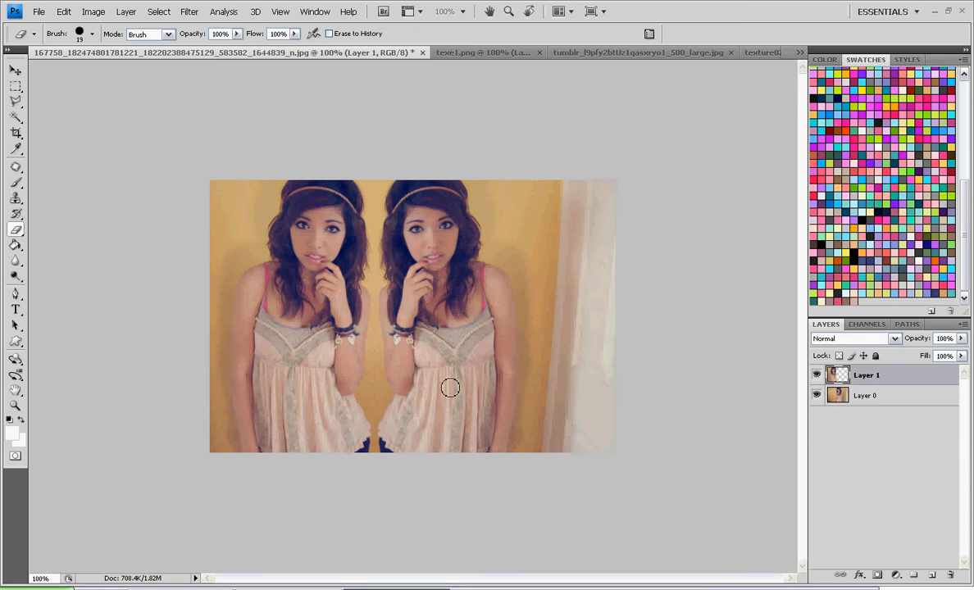
{"action": "left_click", "coordinate": [866, 395]}
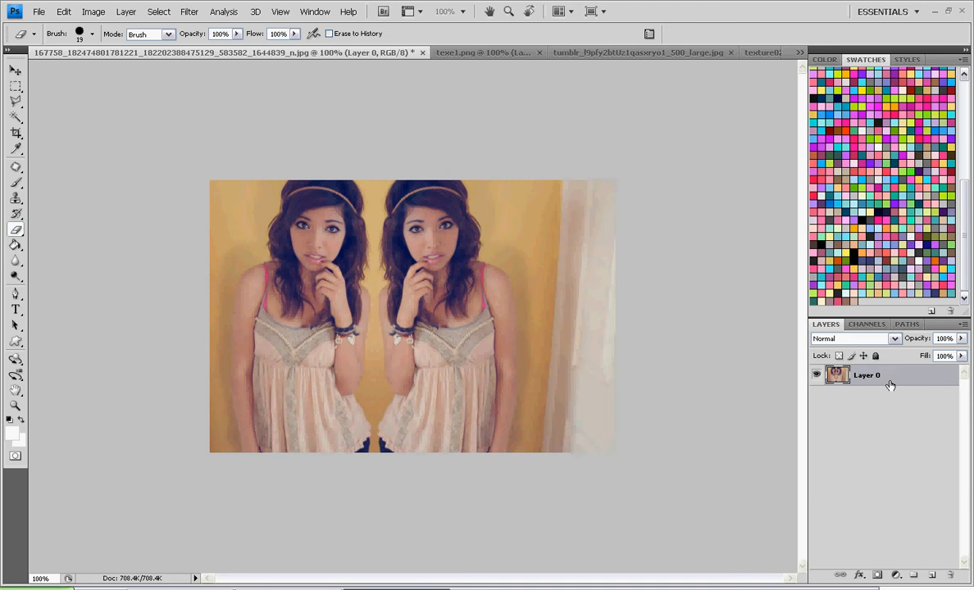
{"action": "mouse_move", "coordinate": [483, 114]}
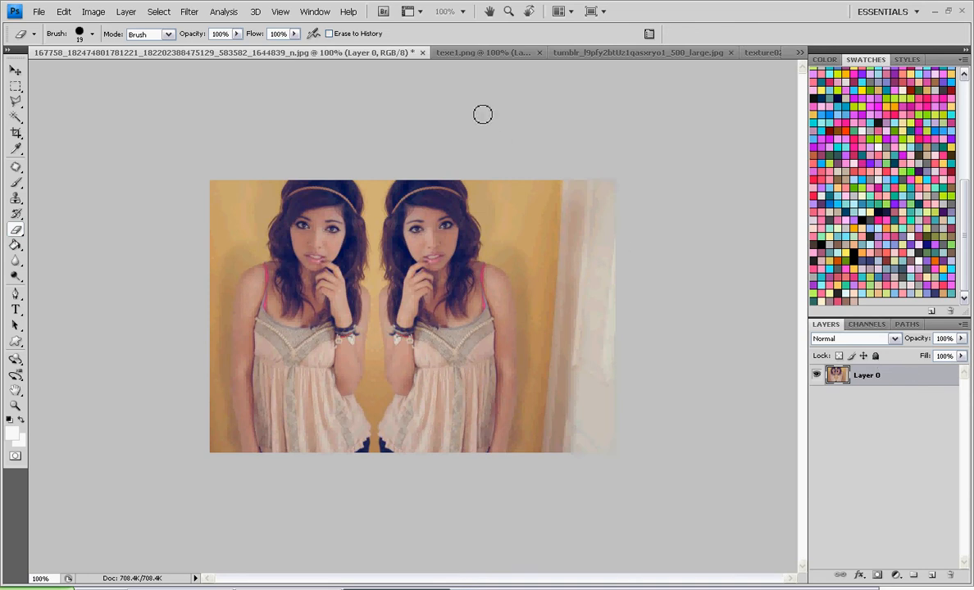
{"action": "mouse_move", "coordinate": [26, 172]}
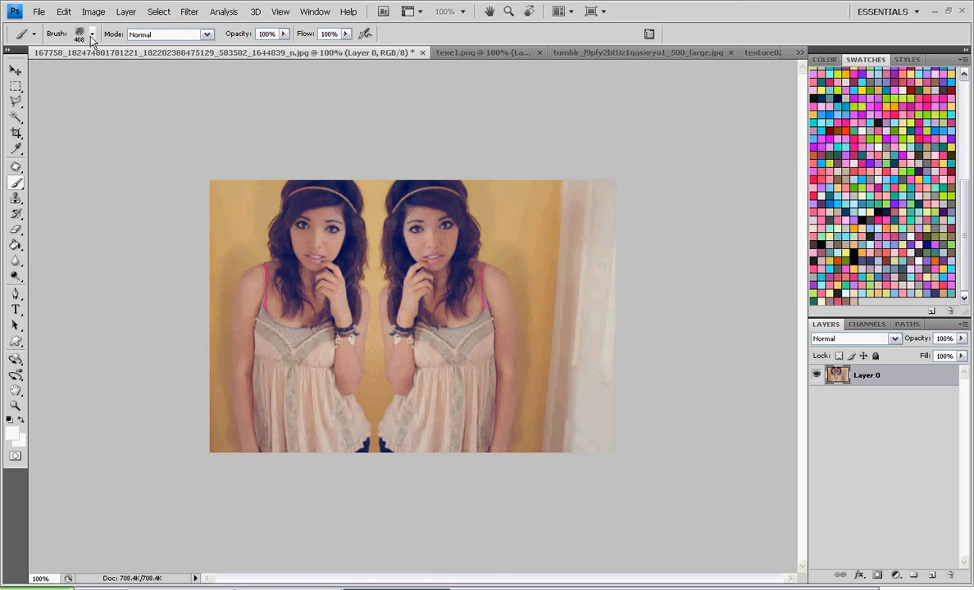
Step: Choose a flower brush and add a new empty layer above the portrait for the florals
{"action": "left_click", "coordinate": [92, 33]}
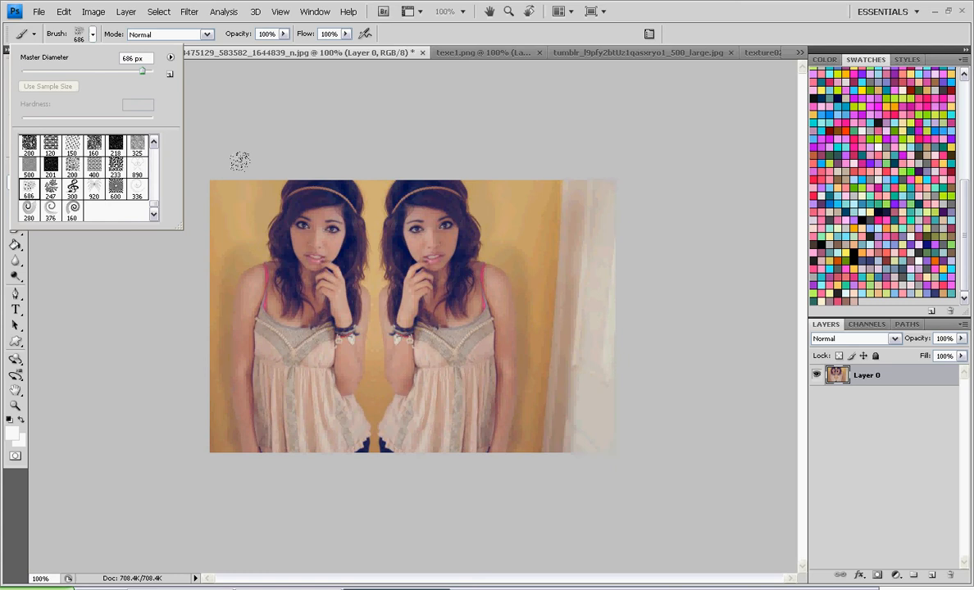
{"action": "mouse_move", "coordinate": [236, 151]}
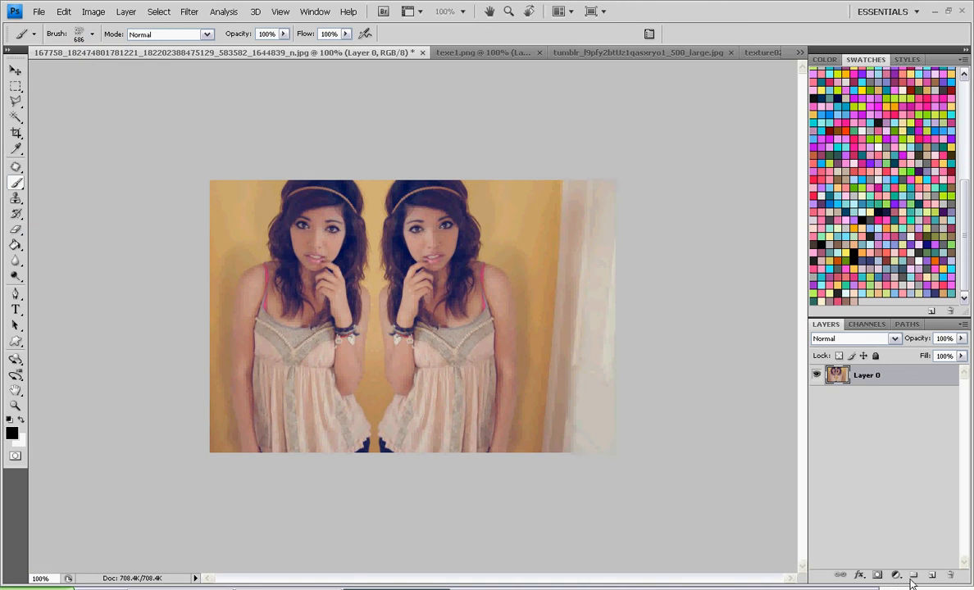
{"action": "left_click", "coordinate": [929, 573]}
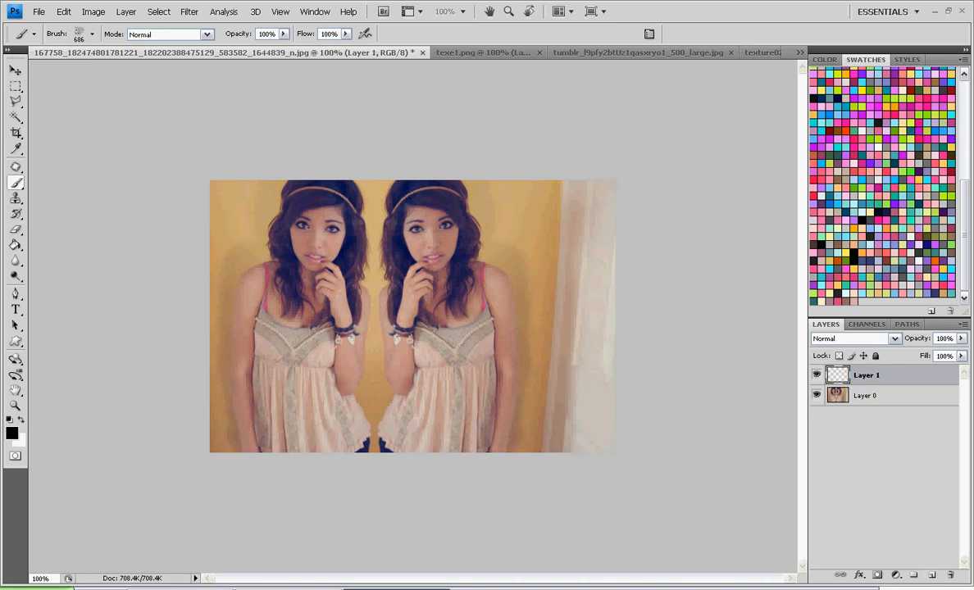
{"action": "mouse_move", "coordinate": [81, 195]}
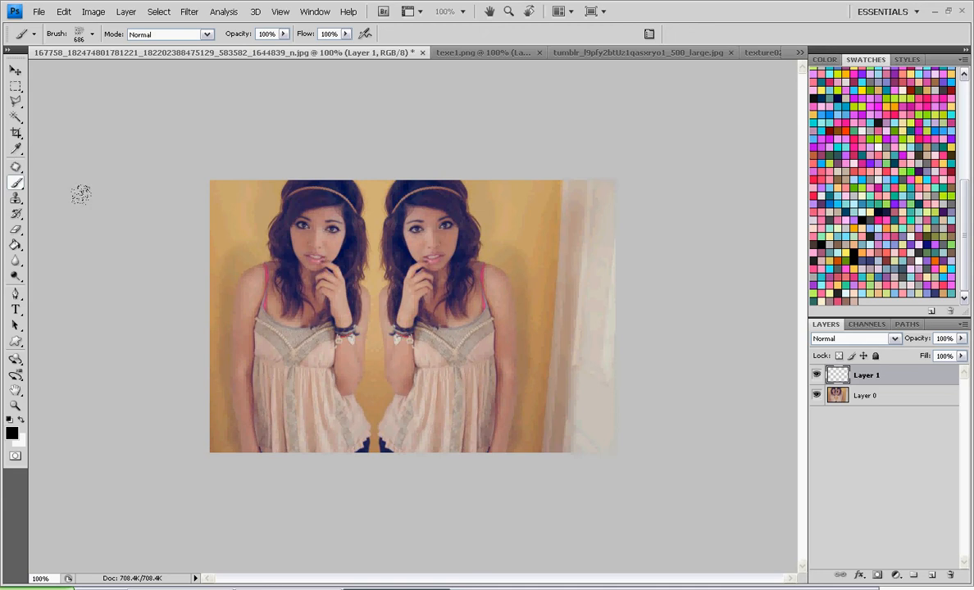
{"action": "mouse_move", "coordinate": [88, 163]}
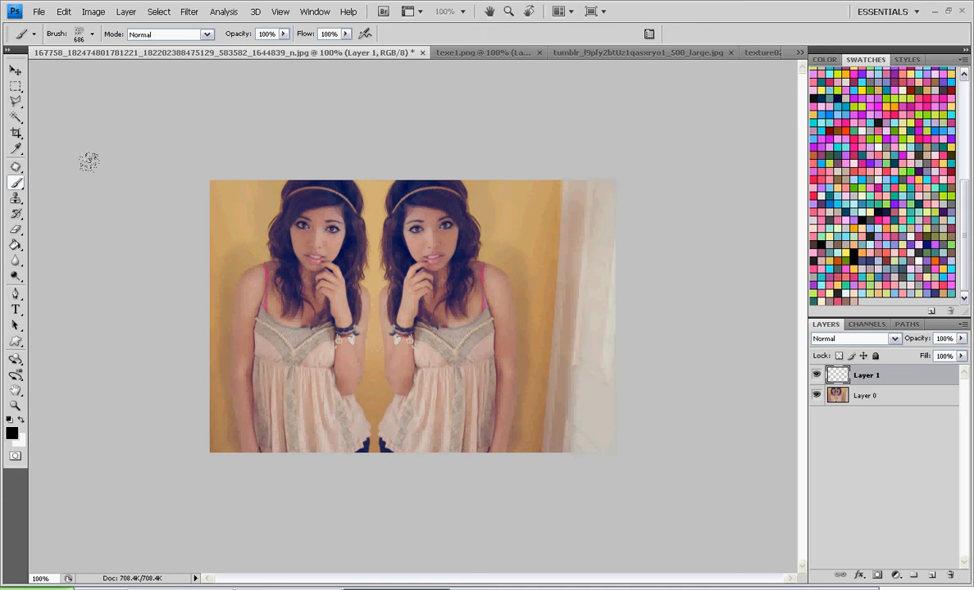
{"action": "mouse_move", "coordinate": [103, 157]}
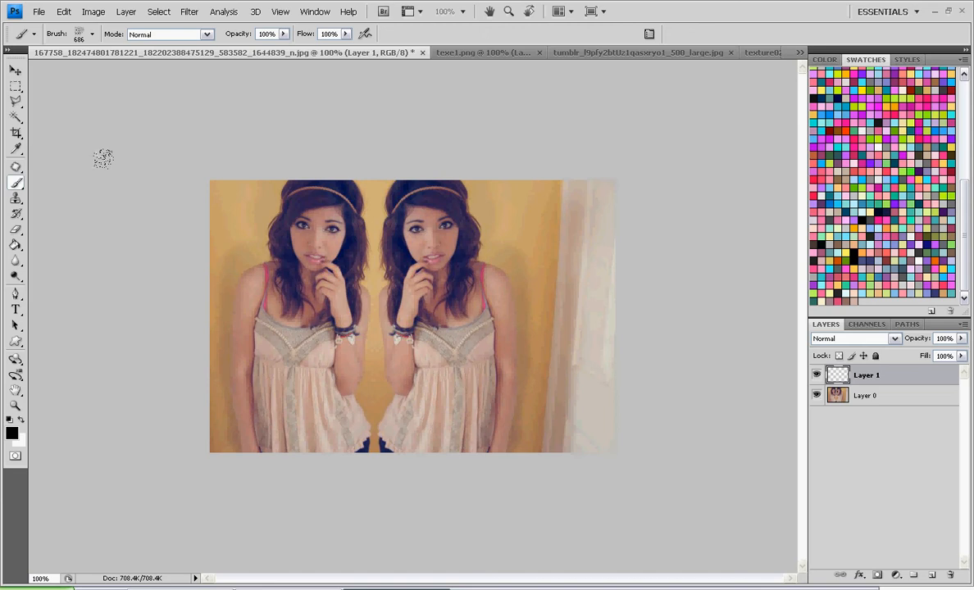
{"action": "mouse_move", "coordinate": [104, 158]}
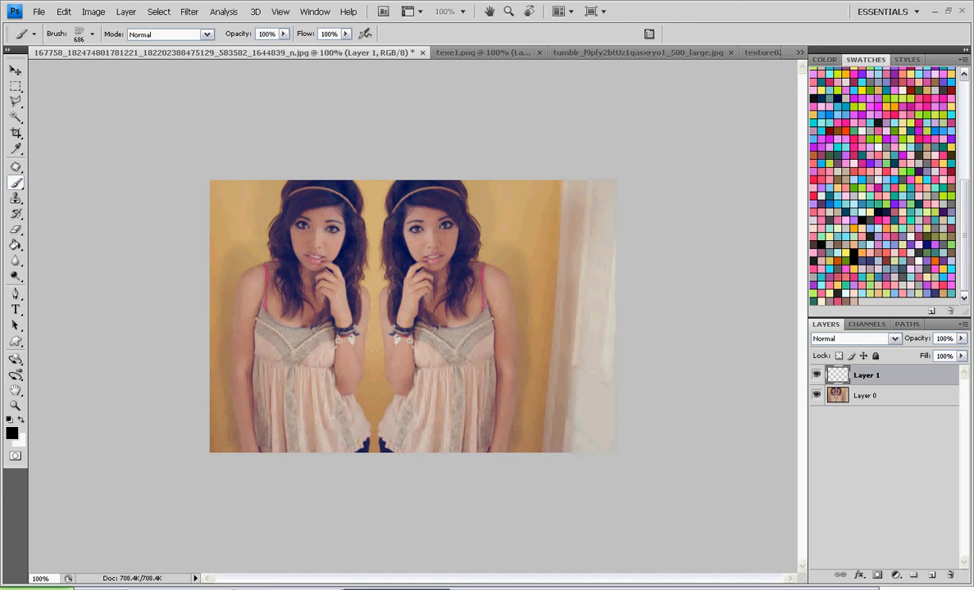
{"action": "mouse_move", "coordinate": [177, 400]}
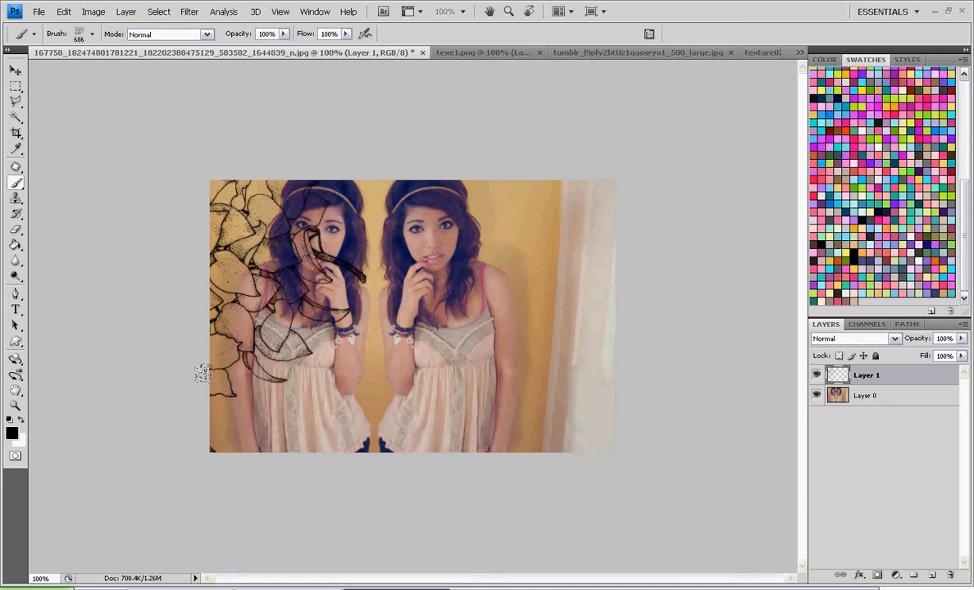
{"action": "mouse_move", "coordinate": [358, 144]}
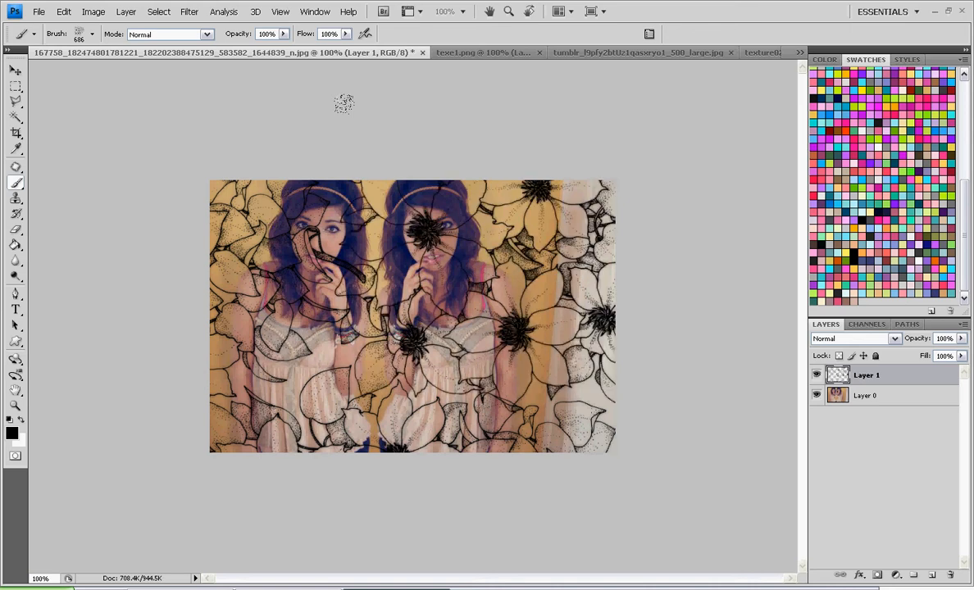
{"action": "mouse_move", "coordinate": [3, 107]}
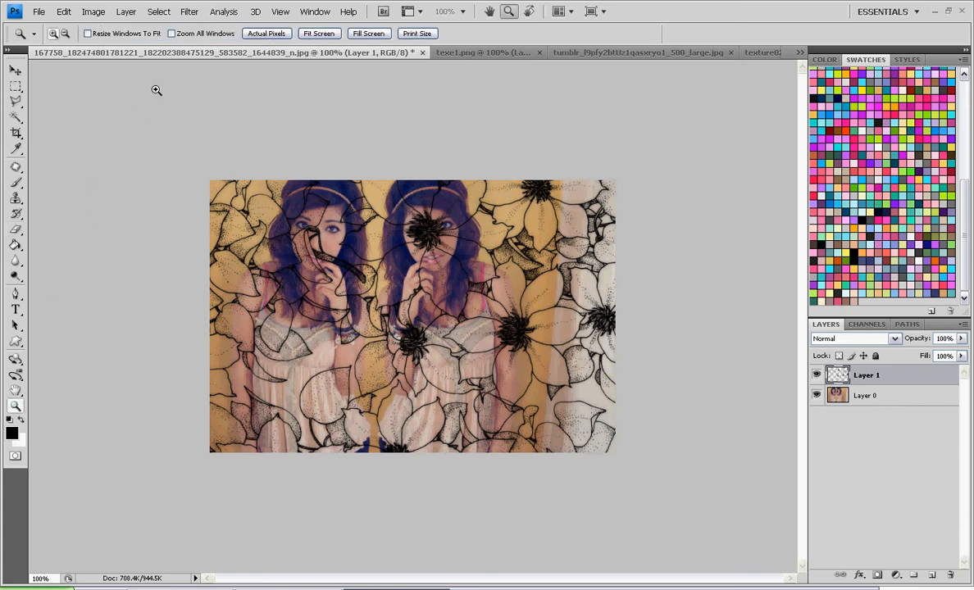
{"action": "mouse_move", "coordinate": [279, 66]}
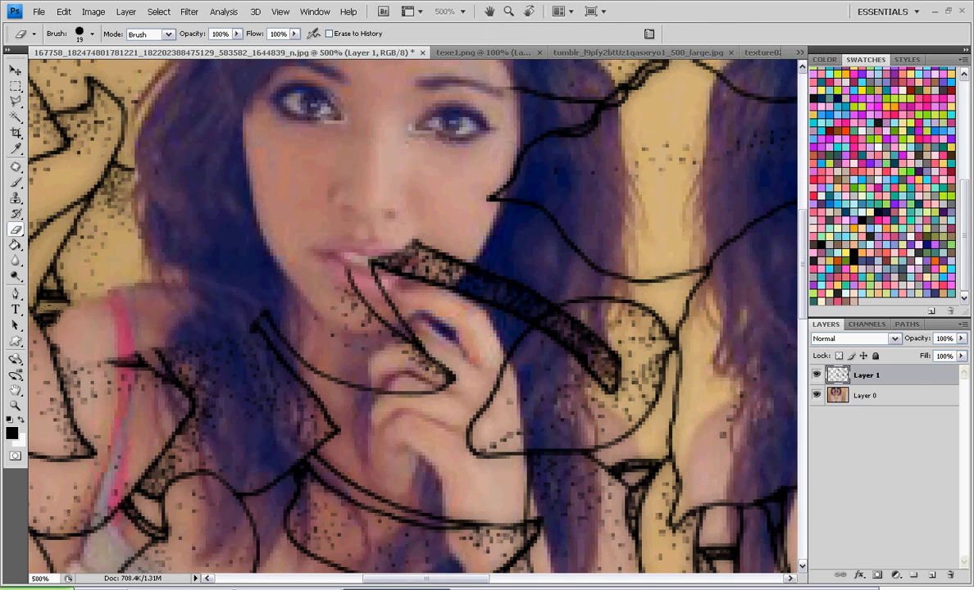
Step: Erase flower lines from the first girl's lips, hand, shoulder, chest, dress and arm
{"action": "left_click_drag", "start_coordinate": [426, 578], "coordinate": [310, 577]}
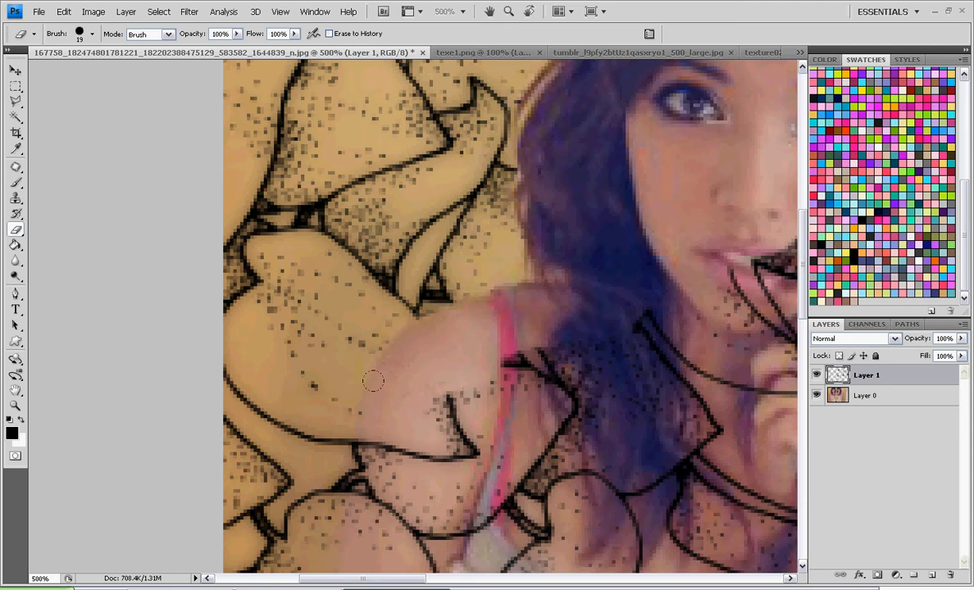
{"action": "left_click_drag", "start_coordinate": [370, 380], "coordinate": [406, 435]}
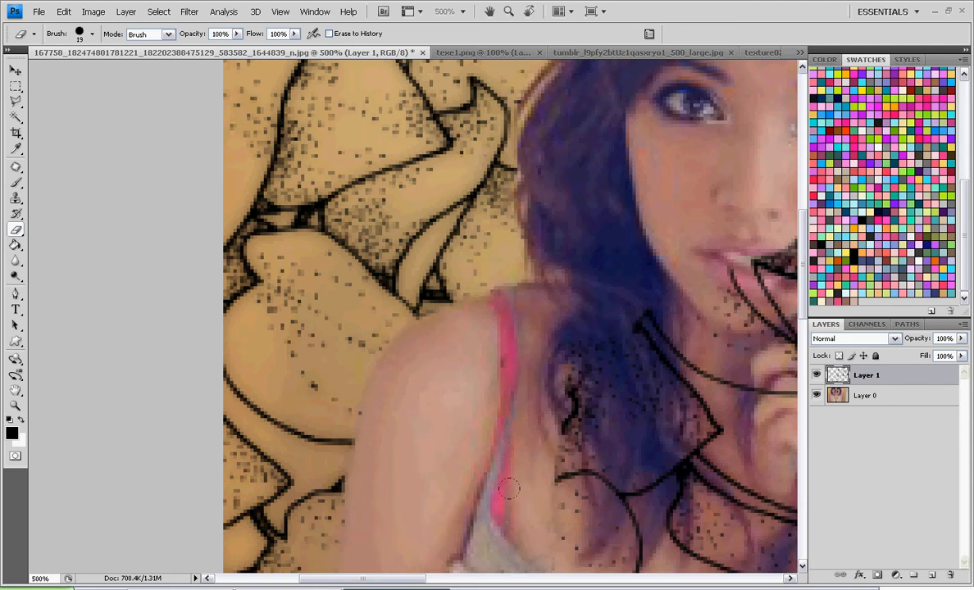
{"action": "left_click_drag", "start_coordinate": [508, 488], "coordinate": [544, 533]}
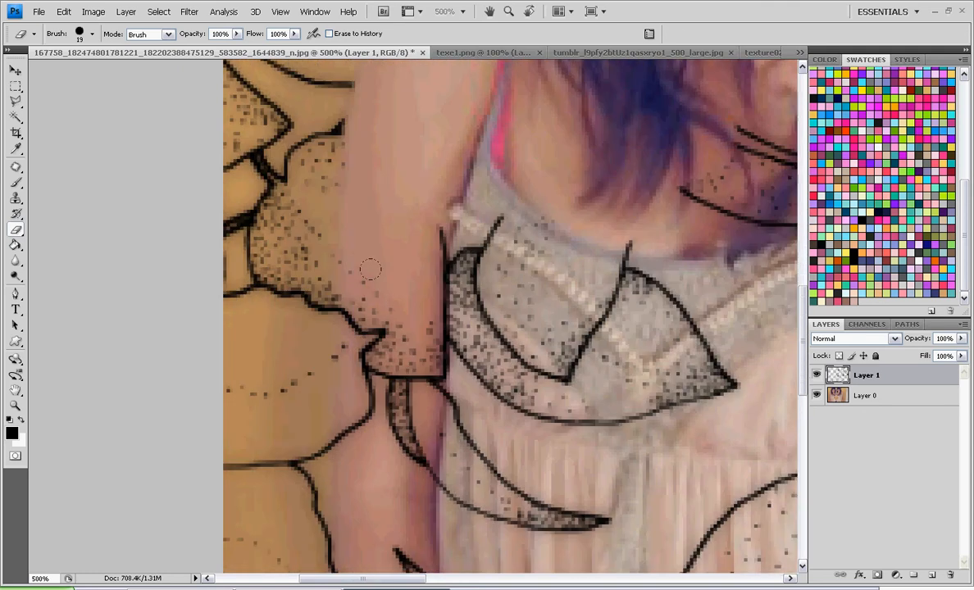
{"action": "mouse_move", "coordinate": [341, 269]}
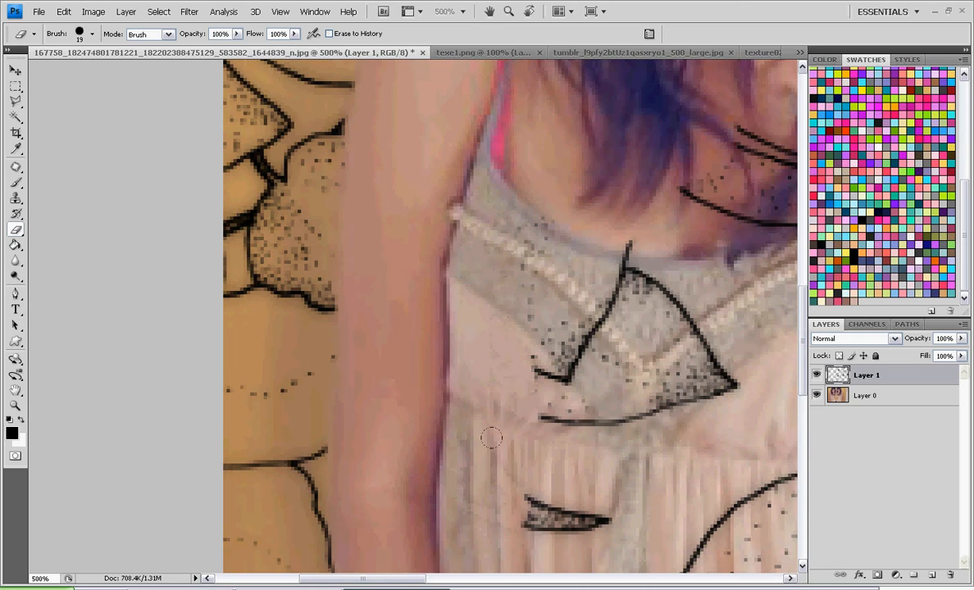
{"action": "left_click_drag", "start_coordinate": [492, 439], "coordinate": [607, 328]}
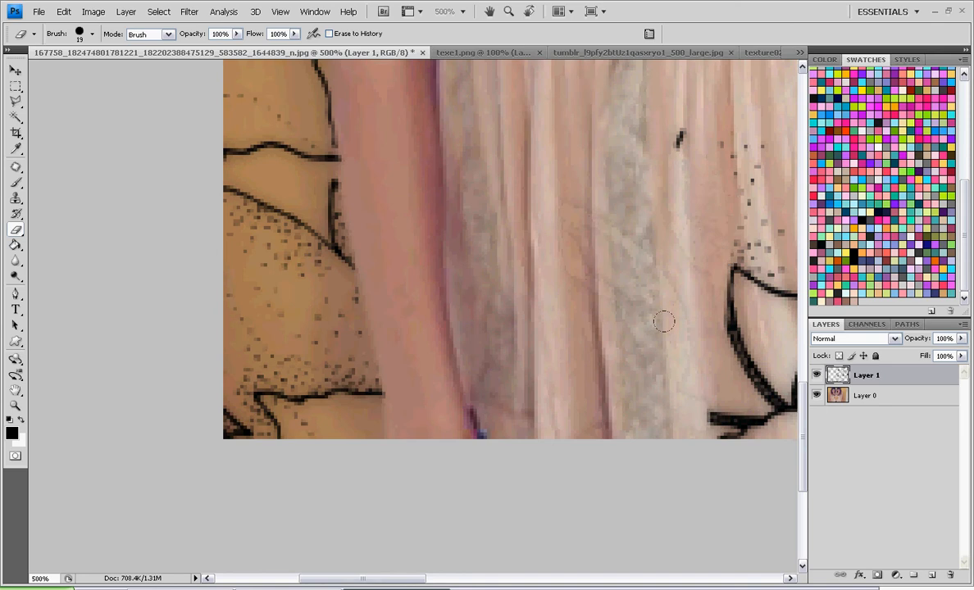
{"action": "left_click_drag", "start_coordinate": [665, 321], "coordinate": [741, 376]}
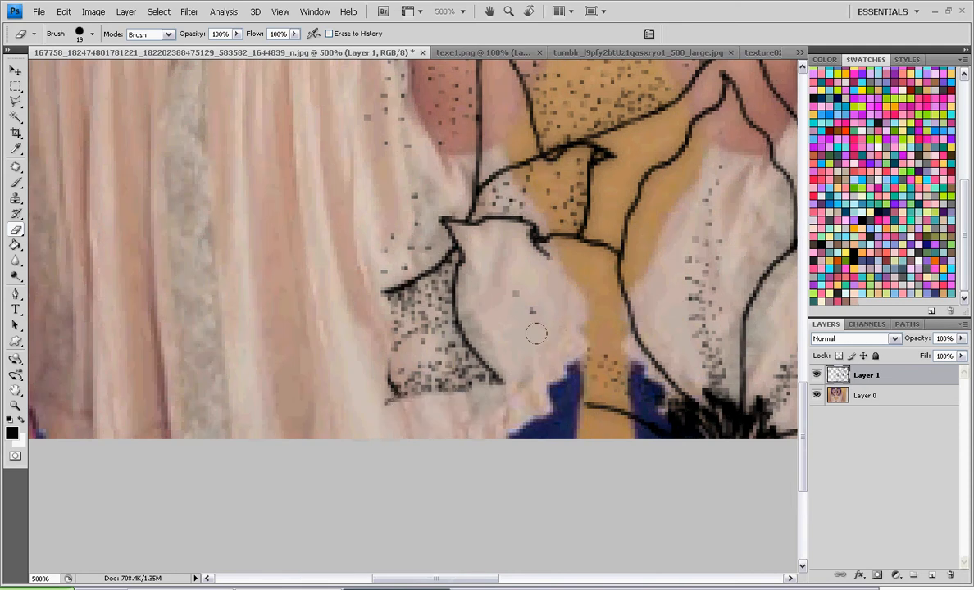
{"action": "left_click_drag", "start_coordinate": [538, 334], "coordinate": [458, 148]}
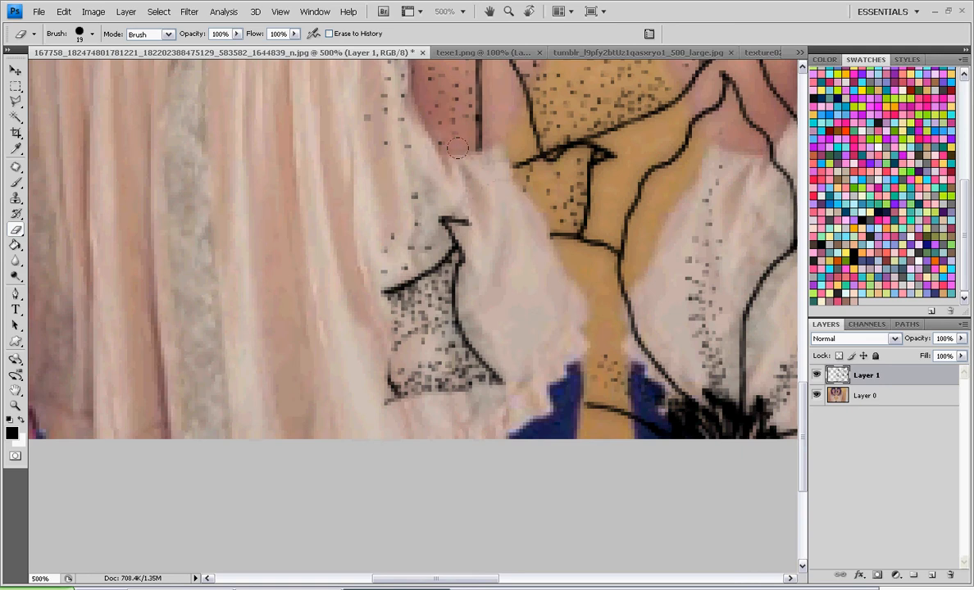
{"action": "left_click_drag", "start_coordinate": [460, 147], "coordinate": [479, 367]}
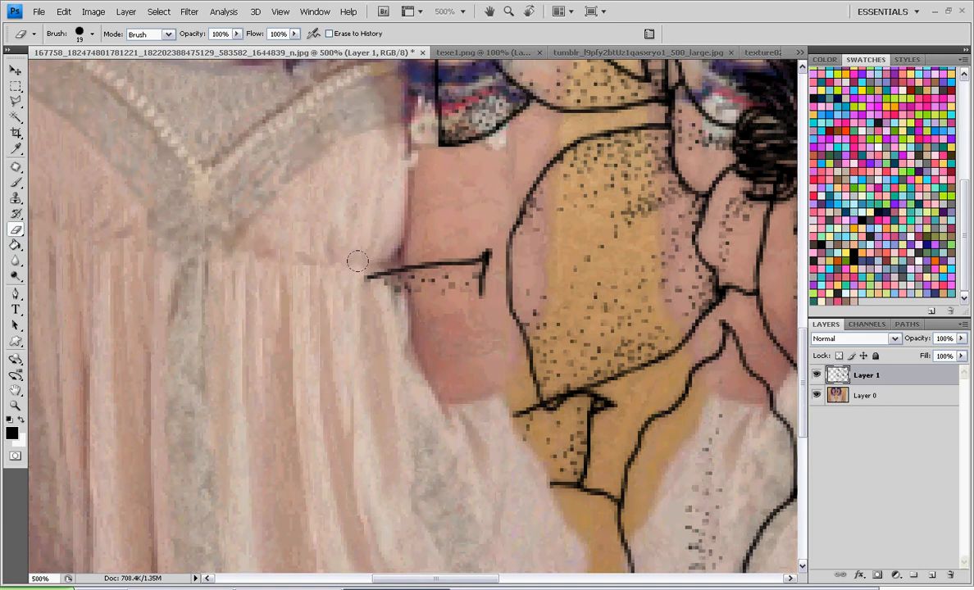
{"action": "left_click_drag", "start_coordinate": [364, 271], "coordinate": [492, 266]}
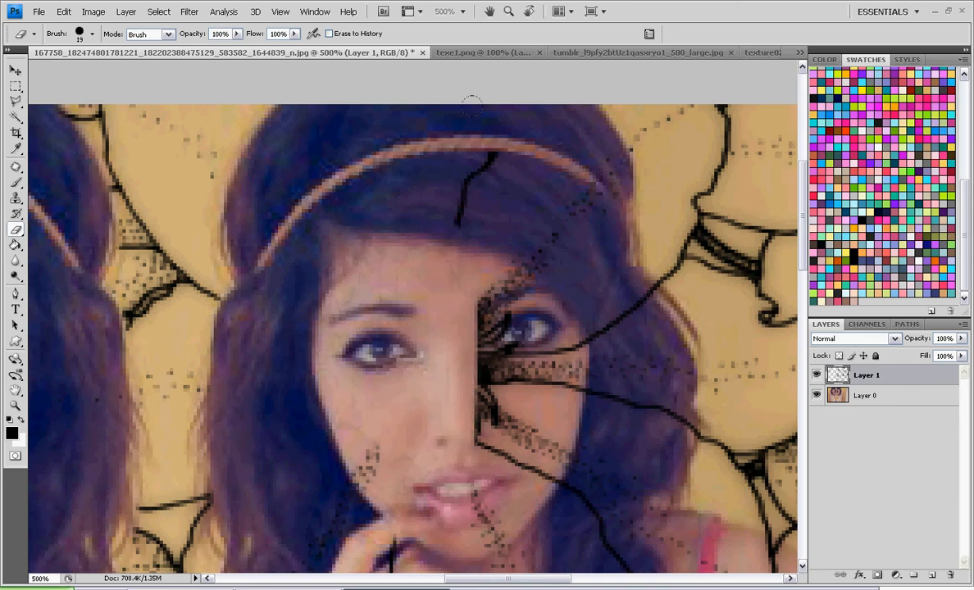
Step: Erase flower lines from the face, chest, top, shoulder and along the arm
{"action": "left_click_drag", "start_coordinate": [472, 107], "coordinate": [593, 140]}
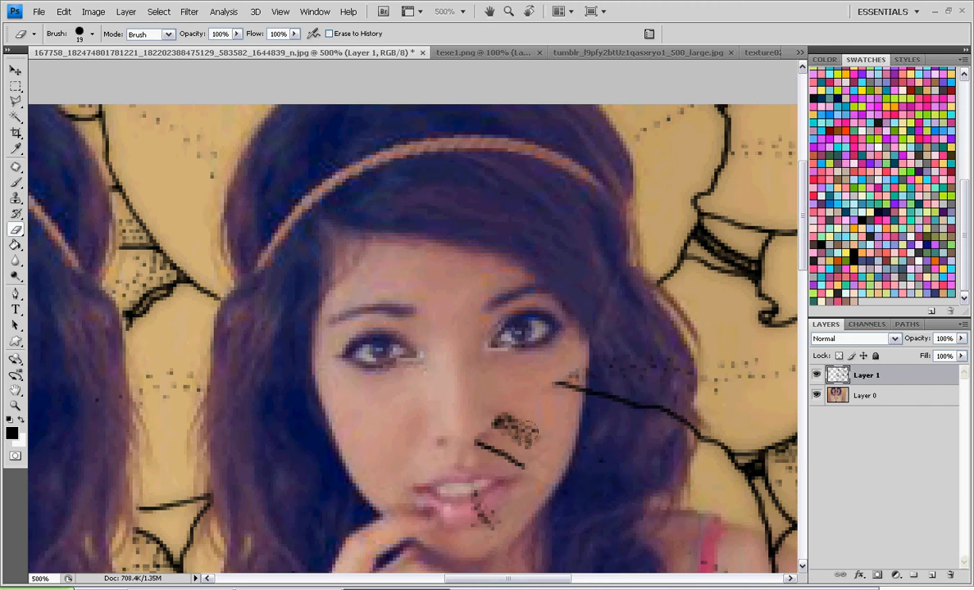
{"action": "left_click_drag", "start_coordinate": [512, 430], "coordinate": [636, 374]}
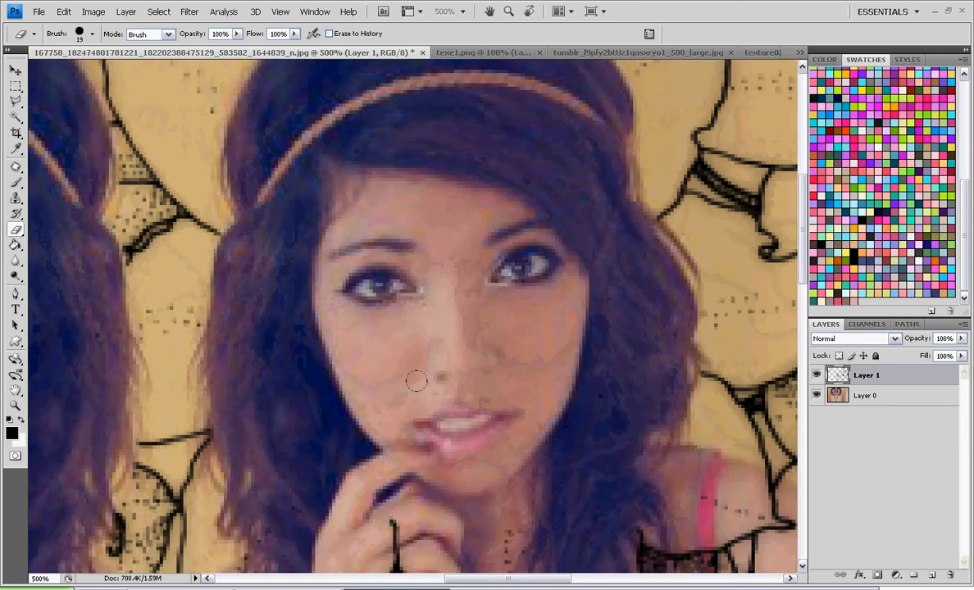
{"action": "scroll", "scroll_direction": "down", "scroll_amount": 3}
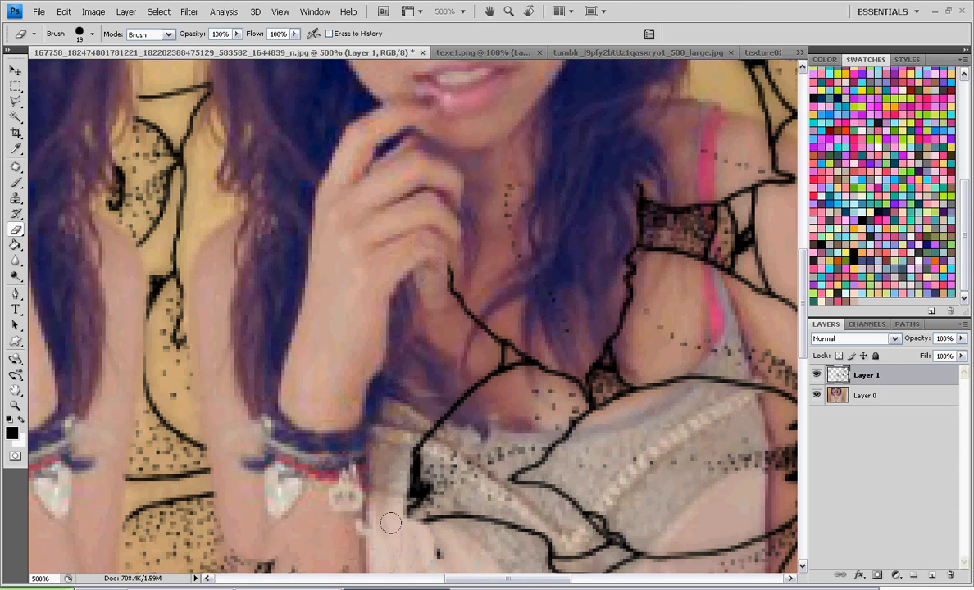
{"action": "left_click_drag", "start_coordinate": [390, 523], "coordinate": [615, 345]}
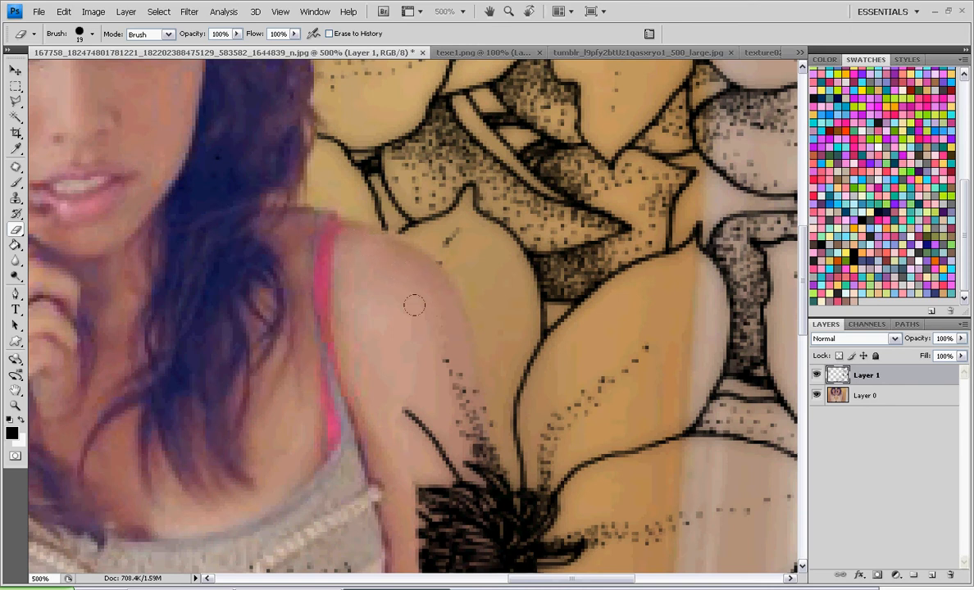
{"action": "left_click_drag", "start_coordinate": [414, 308], "coordinate": [439, 479]}
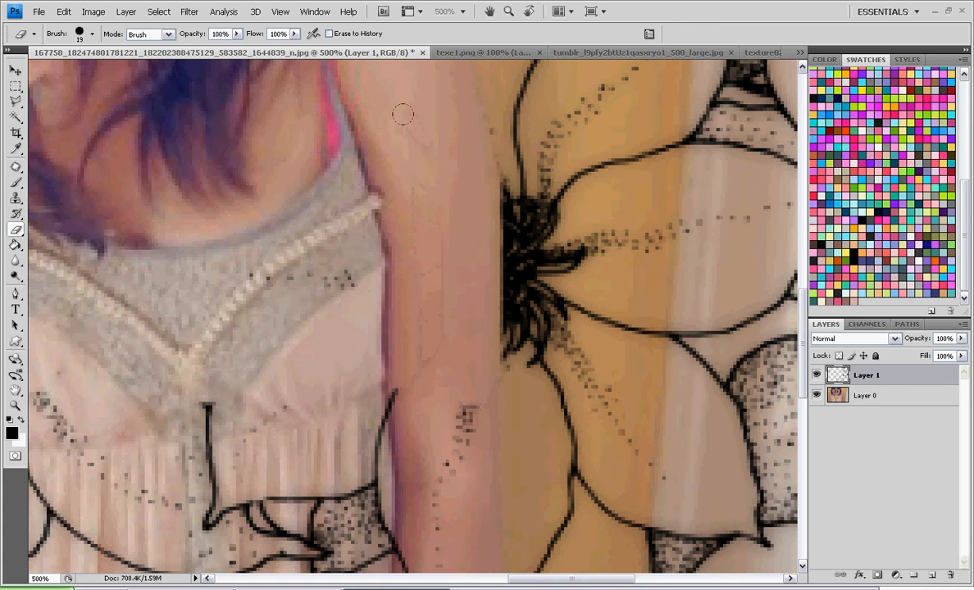
{"action": "left_click_drag", "start_coordinate": [402, 114], "coordinate": [301, 518]}
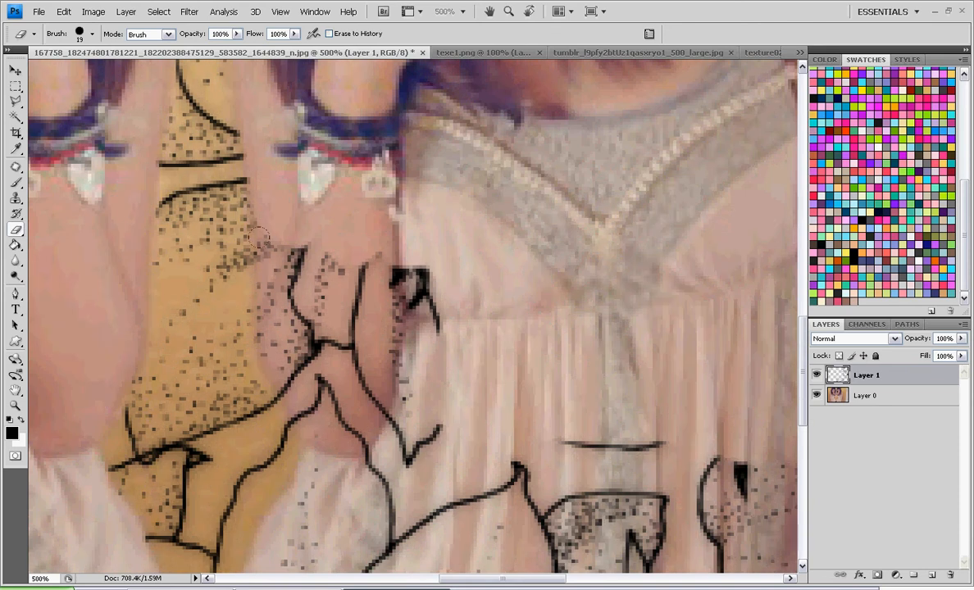
Step: Clear the remaining lines between the girls and on the dress edge, then view at 100%
{"action": "left_click_drag", "start_coordinate": [262, 238], "coordinate": [304, 402]}
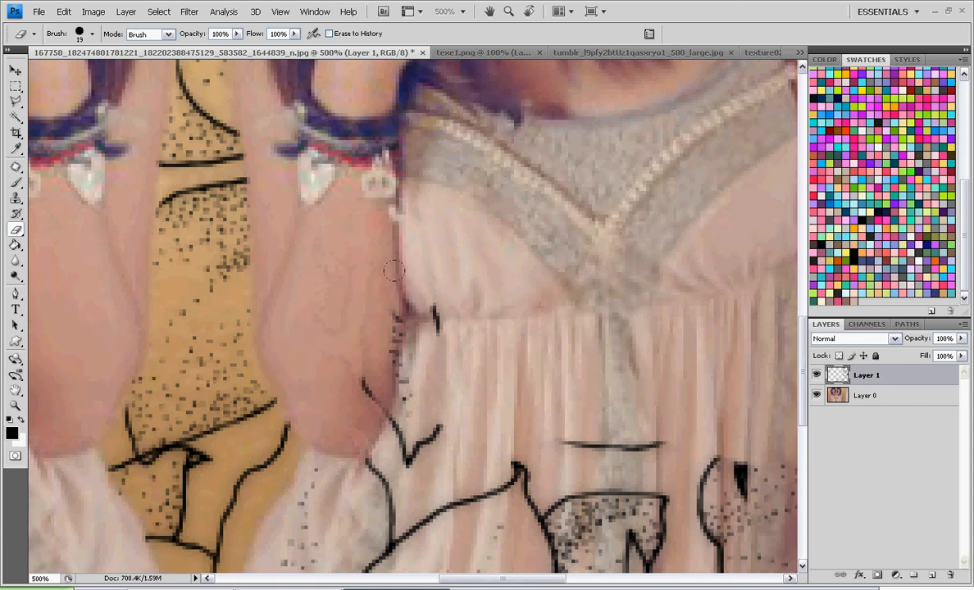
{"action": "left_click_drag", "start_coordinate": [390, 271], "coordinate": [364, 485]}
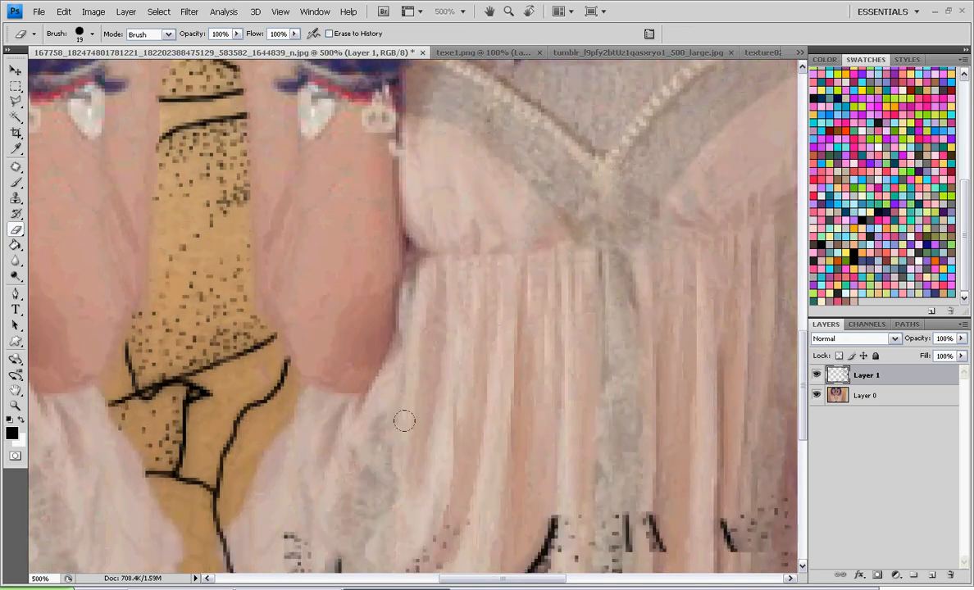
{"action": "scroll", "scroll_direction": "down", "scroll_amount": 3}
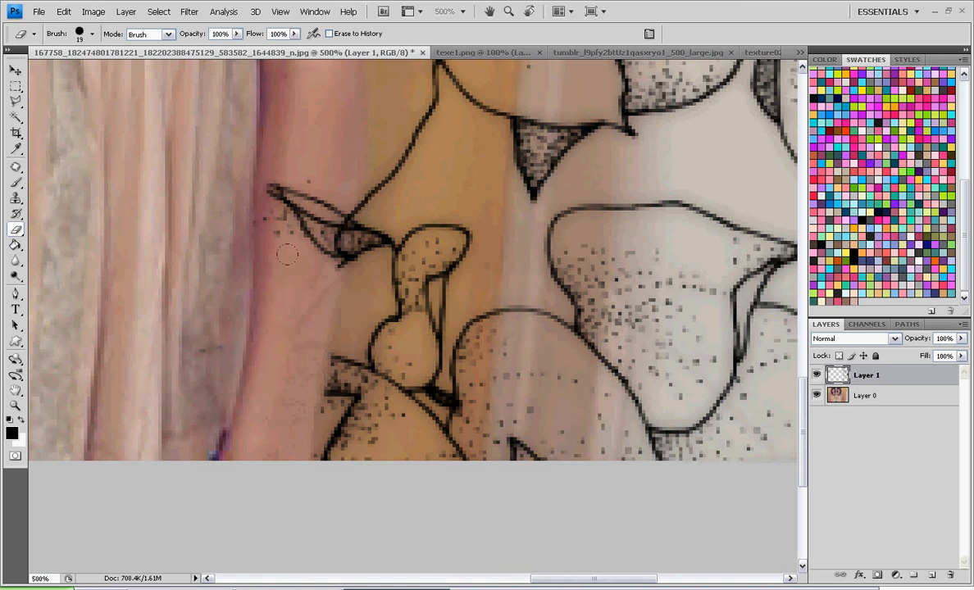
{"action": "left_click_drag", "start_coordinate": [287, 254], "coordinate": [295, 221]}
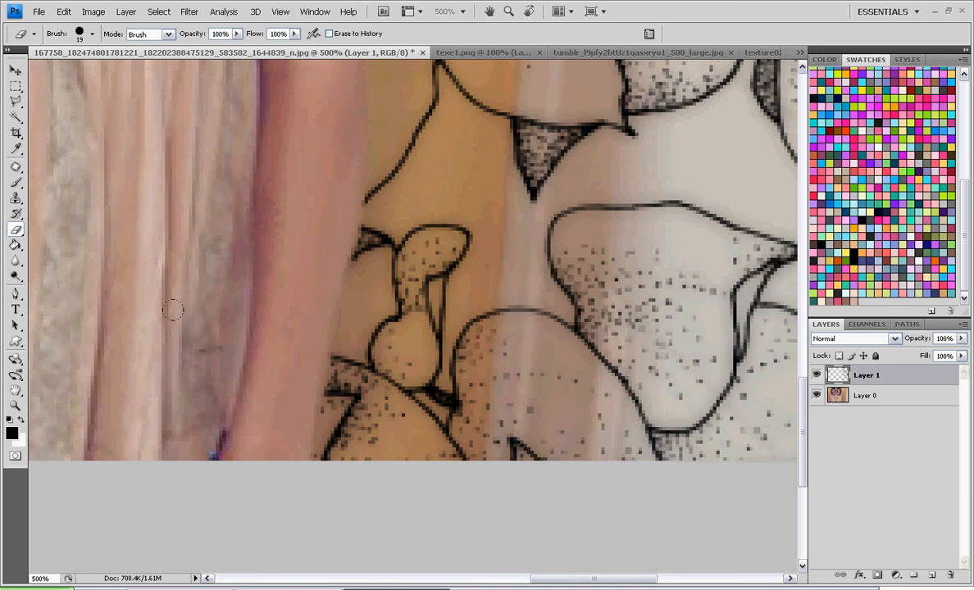
{"action": "mouse_move", "coordinate": [149, 252]}
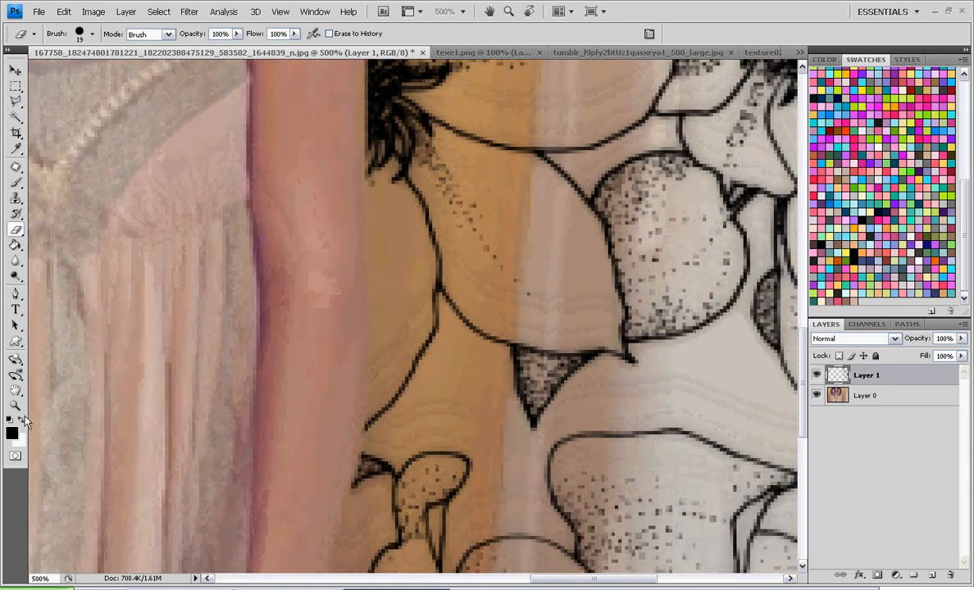
{"action": "left_click", "coordinate": [266, 33]}
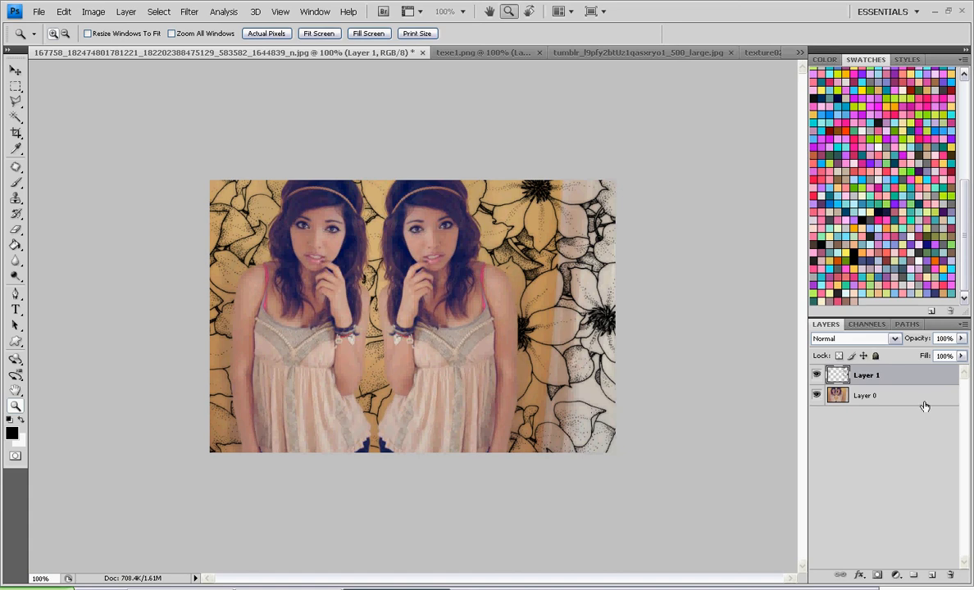
{"action": "mouse_move", "coordinate": [898, 378]}
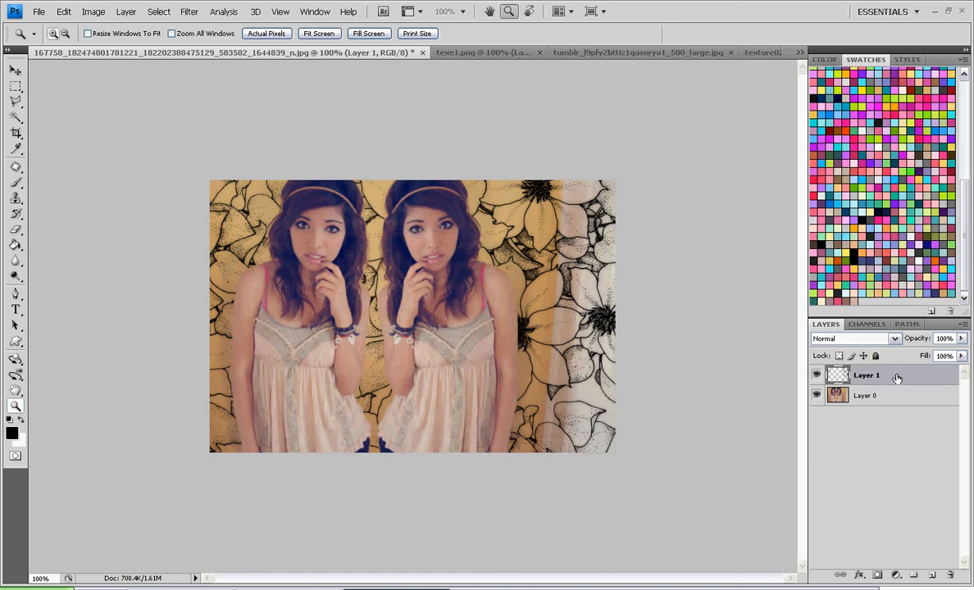
Step: Apply a Drop Shadow layer style to the flower line-art layer
{"action": "double_click", "coordinate": [866, 375]}
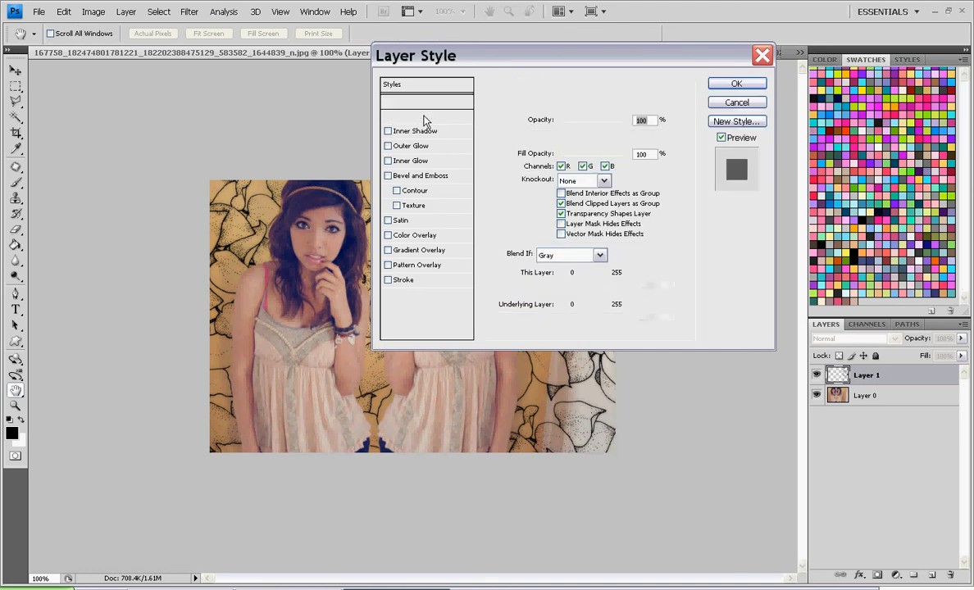
{"action": "left_click", "coordinate": [389, 114]}
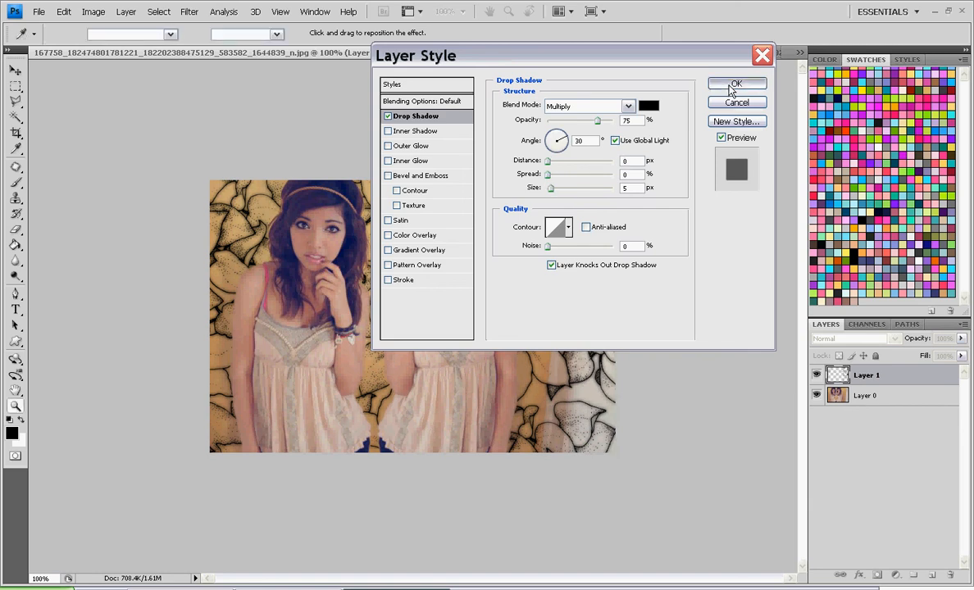
{"action": "left_click", "coordinate": [734, 83]}
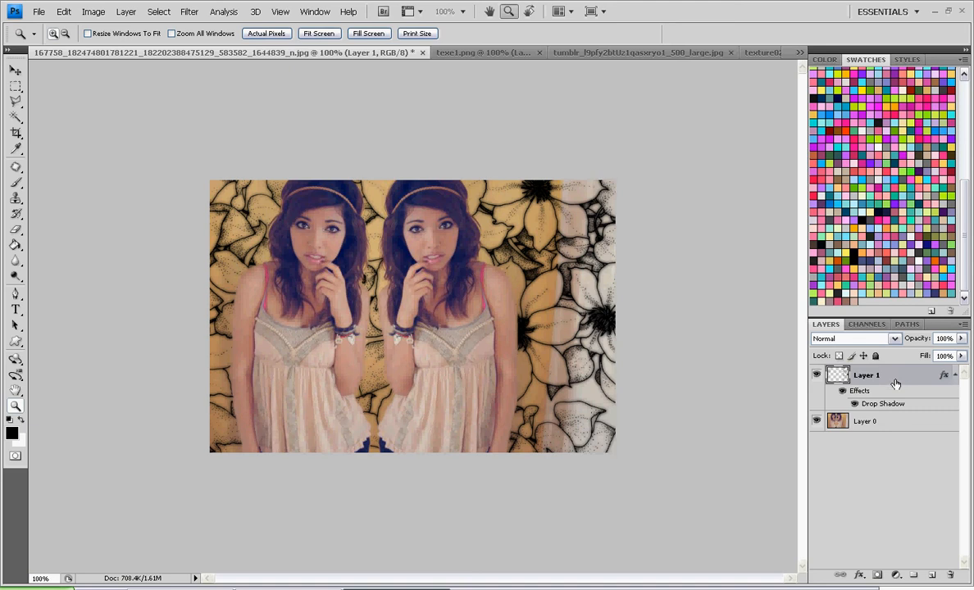
{"action": "mouse_move", "coordinate": [895, 368]}
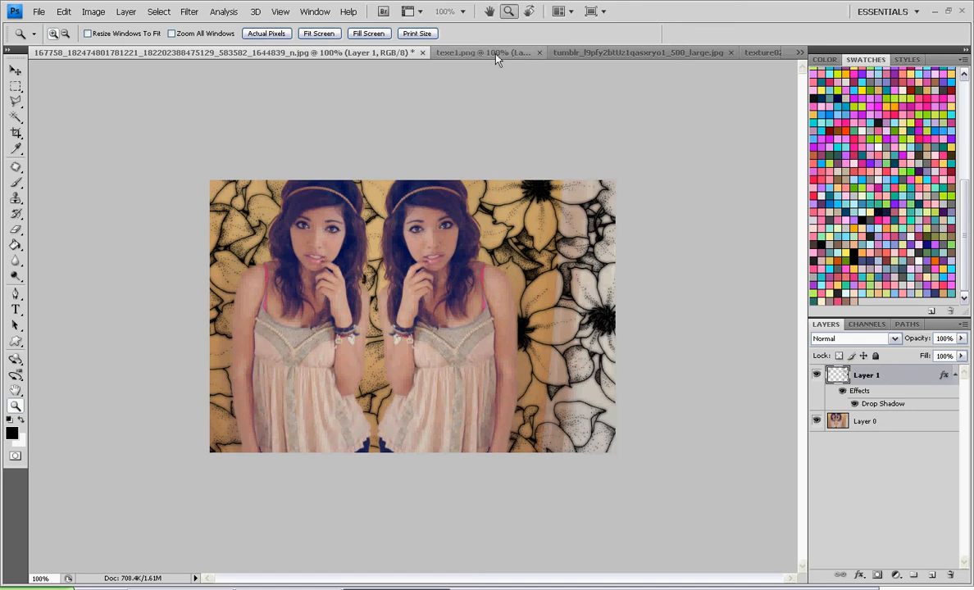
Step: Bring in the purple bokeh texture and squash it toward the lower-left half with Free Transform
{"action": "left_click", "coordinate": [482, 53]}
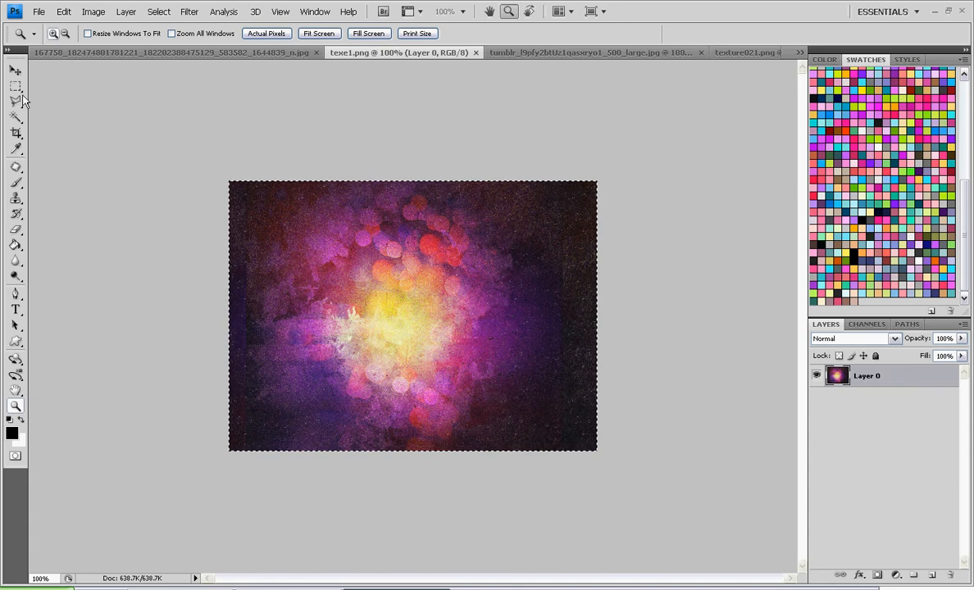
{"action": "left_click", "coordinate": [17, 87]}
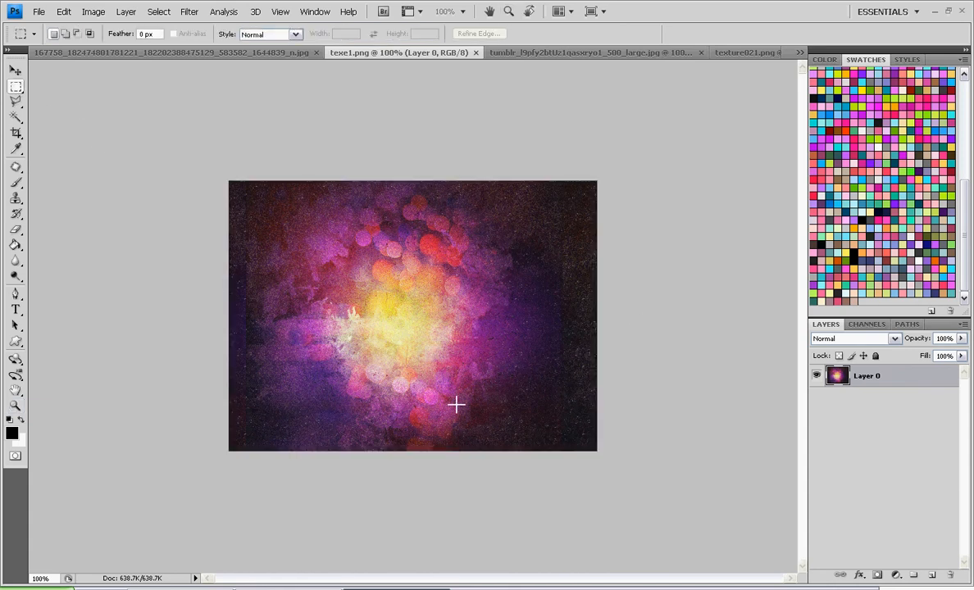
{"action": "mouse_move", "coordinate": [226, 161]}
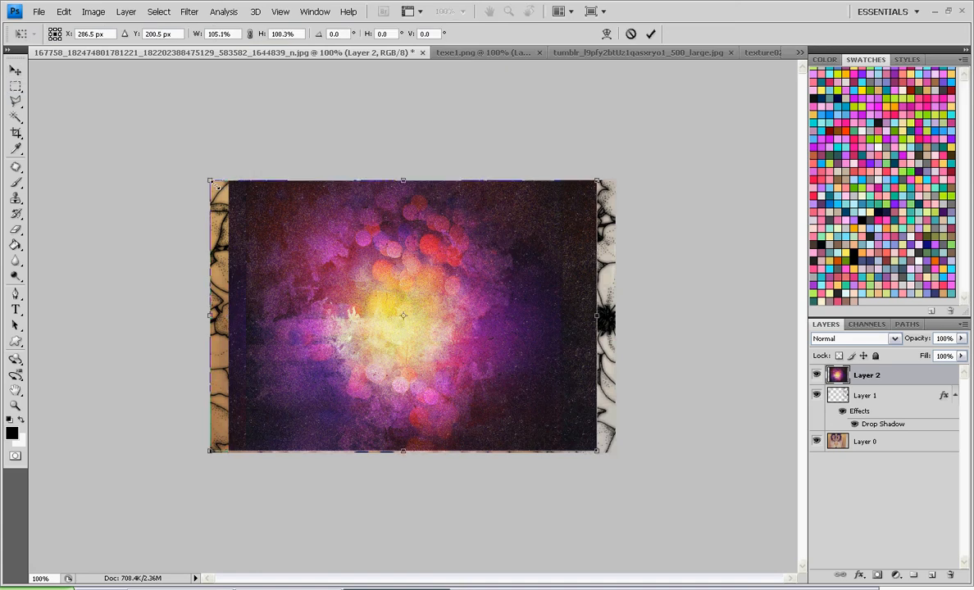
{"action": "left_click_drag", "start_coordinate": [597, 315], "coordinate": [615, 315]}
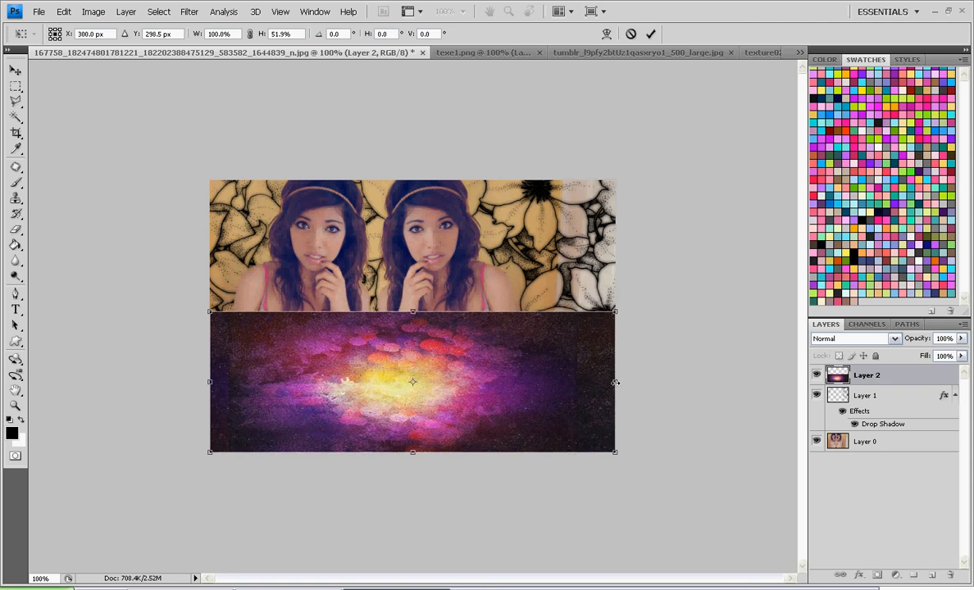
{"action": "left_click_drag", "start_coordinate": [615, 383], "coordinate": [397, 382]}
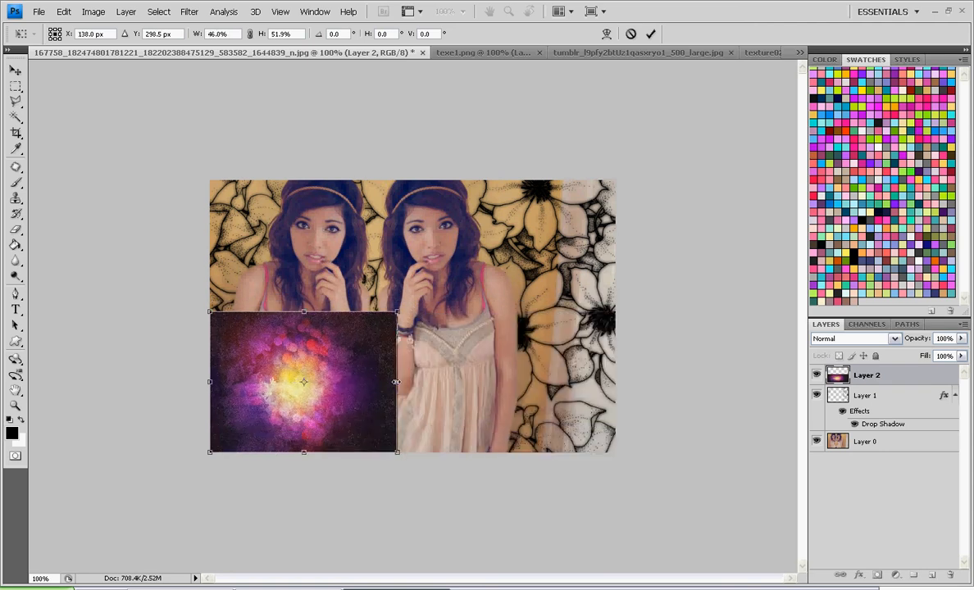
{"action": "left_click_drag", "start_coordinate": [397, 380], "coordinate": [418, 380]}
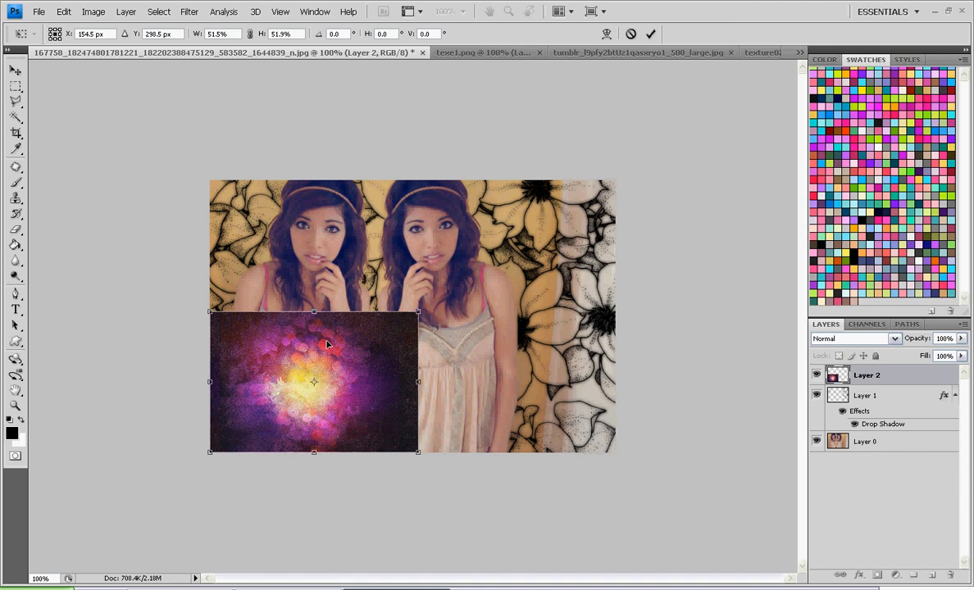
Step: Fit the bokeh texture into the lower-left quarter and commit the transform
{"action": "left_click_drag", "start_coordinate": [328, 344], "coordinate": [299, 364]}
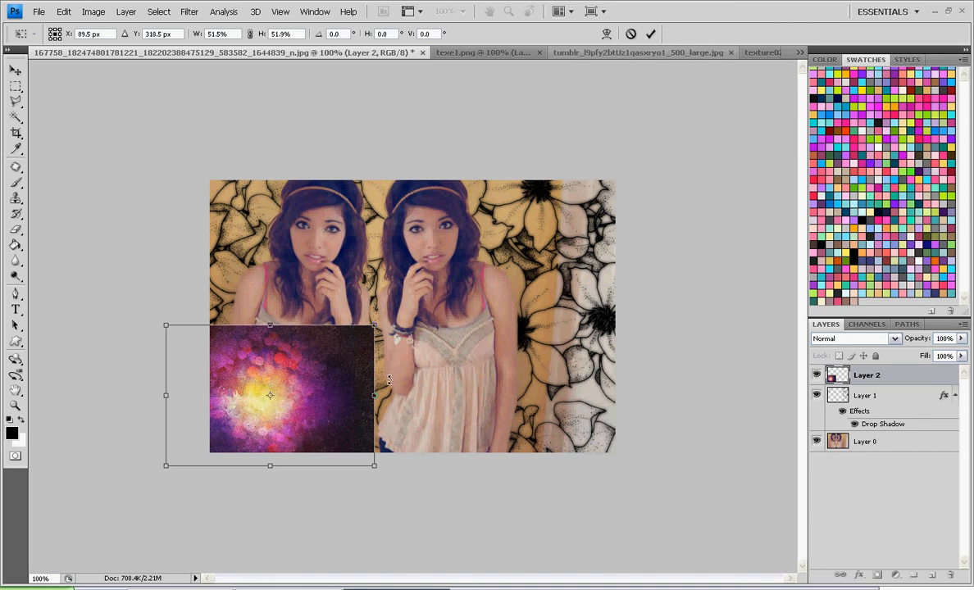
{"action": "left_click_drag", "start_coordinate": [374, 395], "coordinate": [435, 395]}
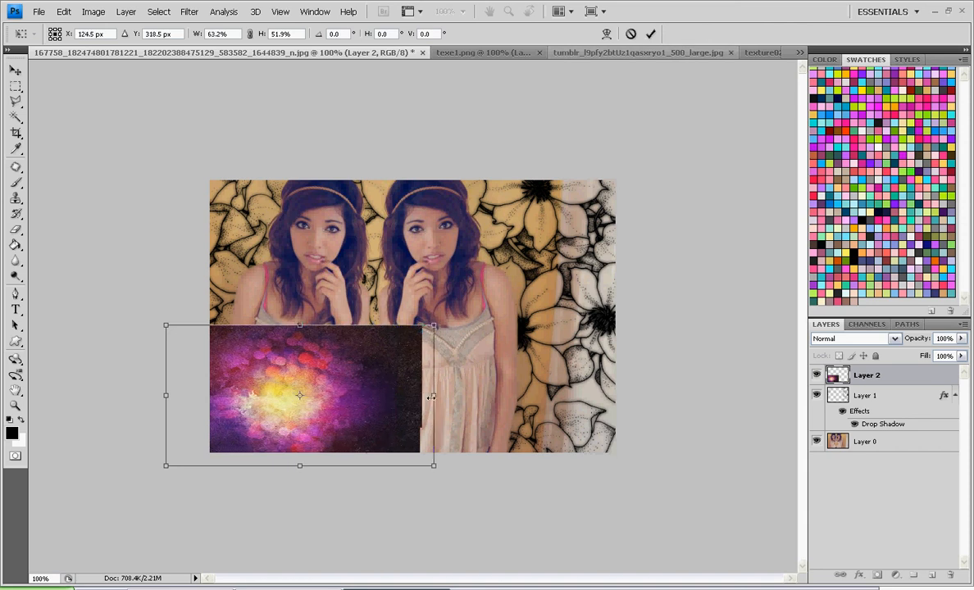
{"action": "left_click_drag", "start_coordinate": [434, 395], "coordinate": [420, 395]}
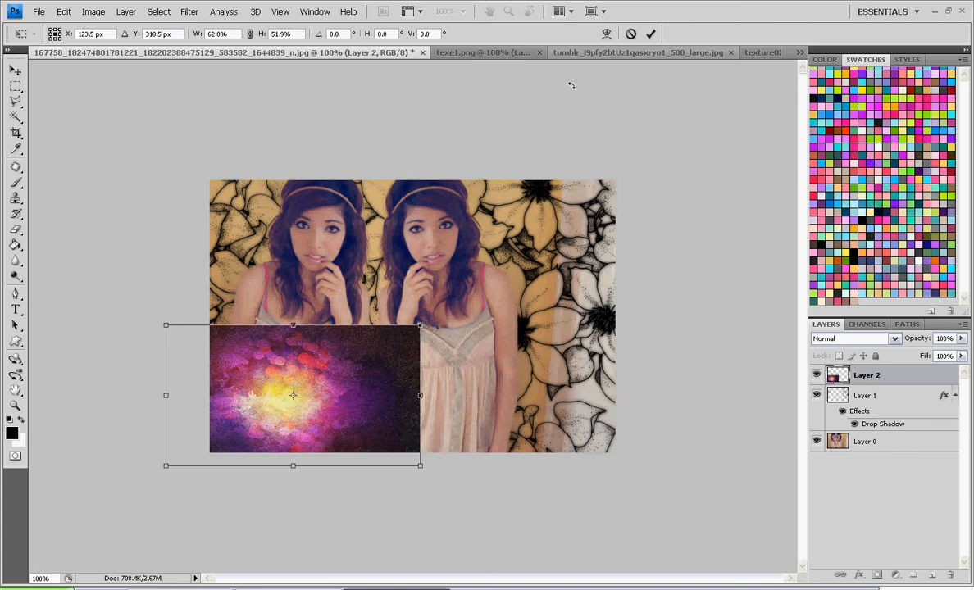
{"action": "left_click", "coordinate": [651, 33]}
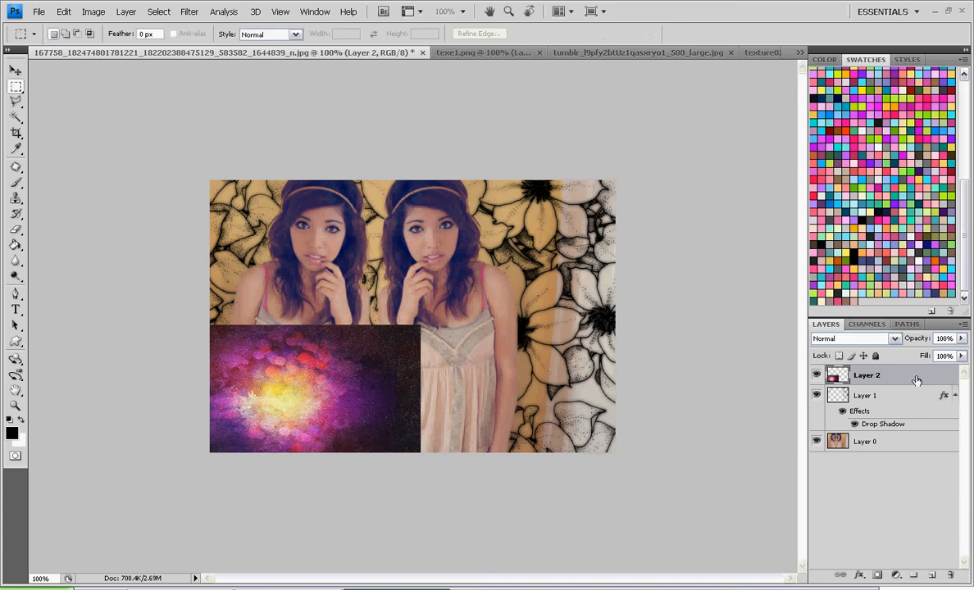
Step: Duplicate the bokeh texture layer, move the copy right and merge it down
{"action": "right_click", "coordinate": [866, 374]}
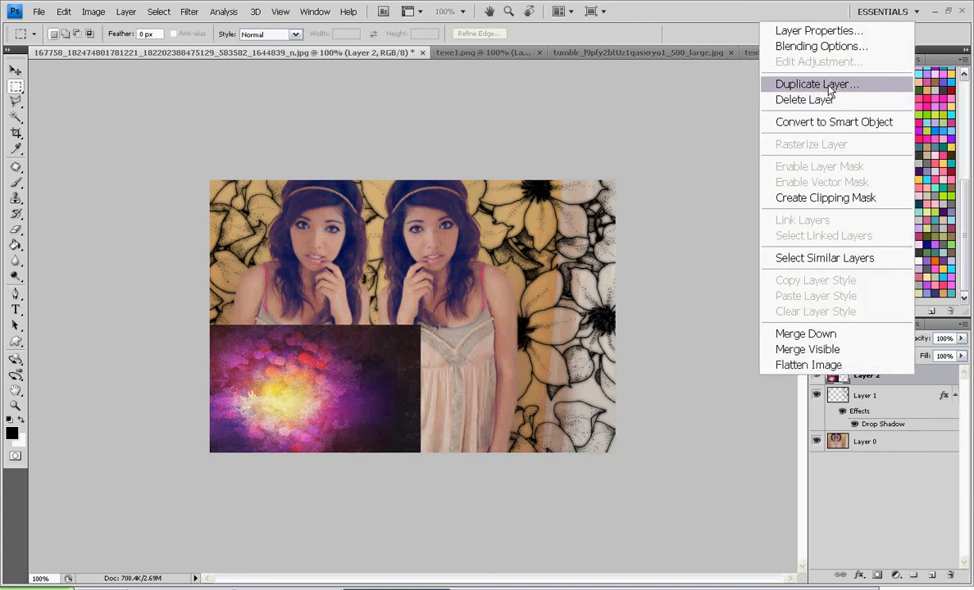
{"action": "left_click", "coordinate": [817, 83]}
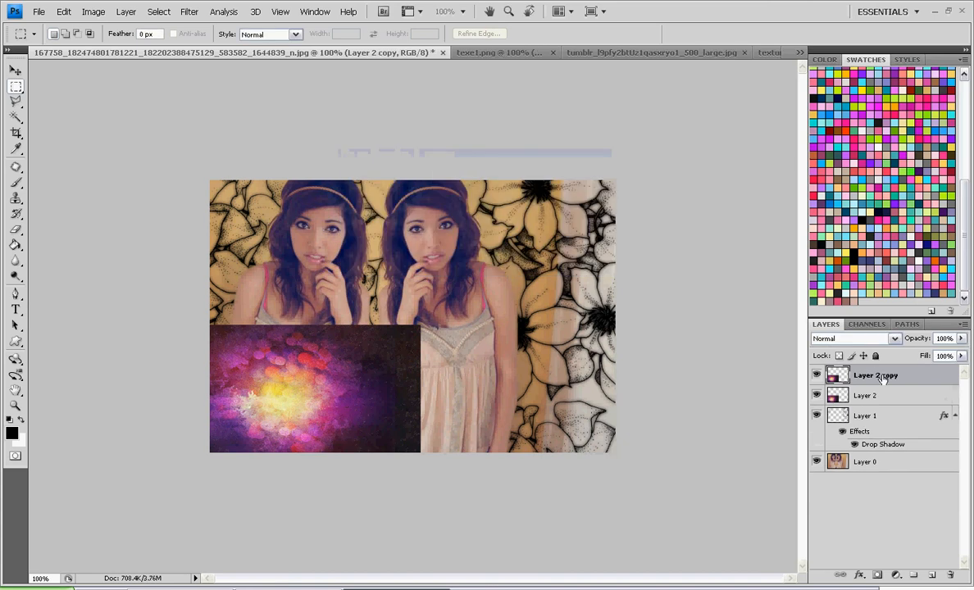
{"action": "left_click", "coordinate": [16, 69]}
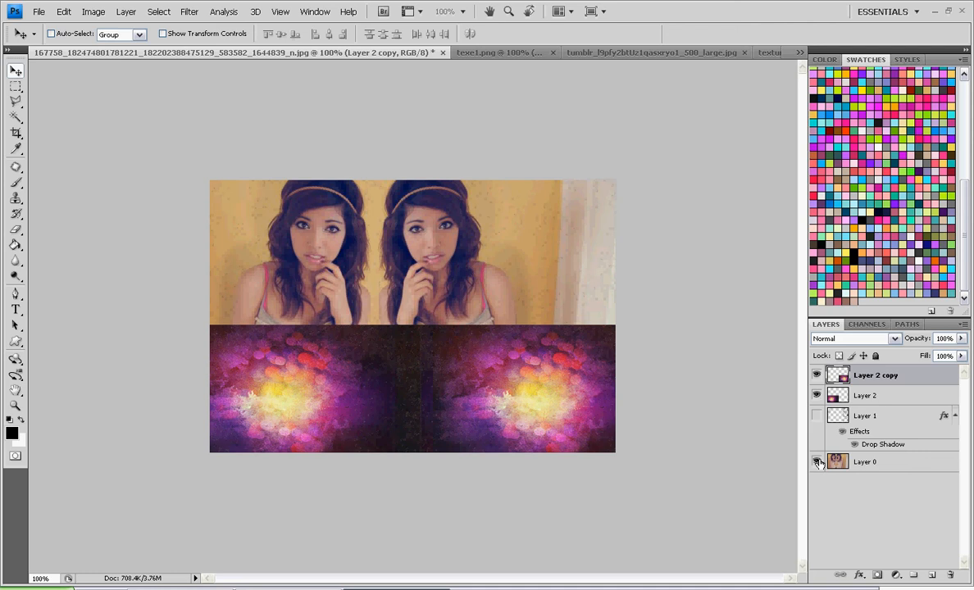
{"action": "left_click", "coordinate": [817, 462]}
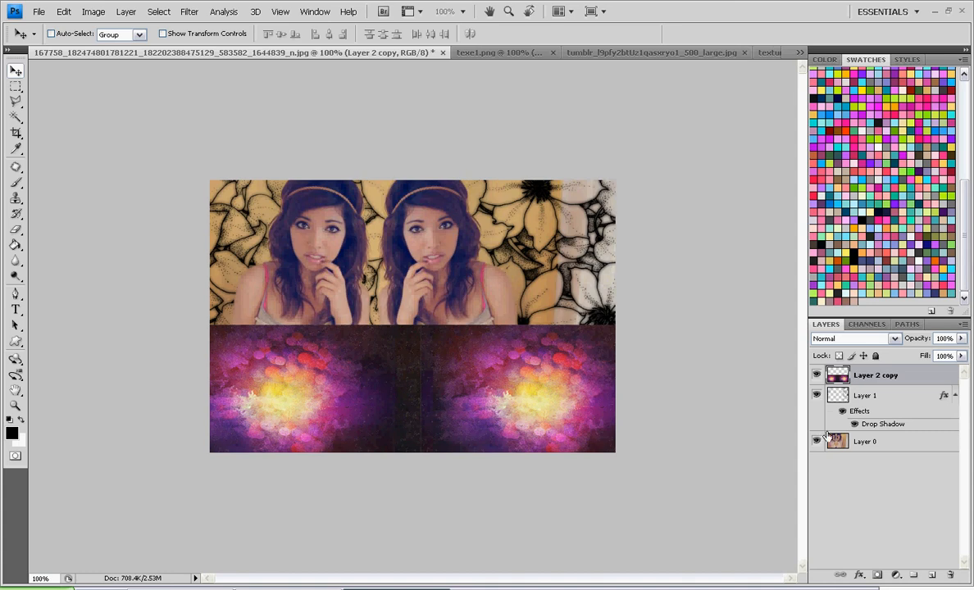
Step: Duplicate the merged texture for the top band, hide other layers and Merge Visible
{"action": "right_click", "coordinate": [876, 376]}
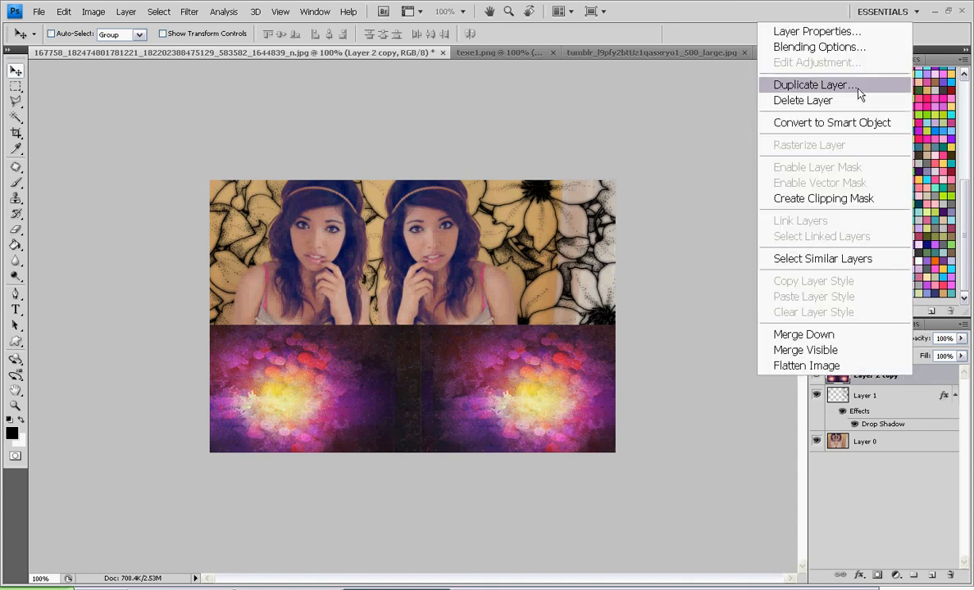
{"action": "left_click", "coordinate": [815, 85]}
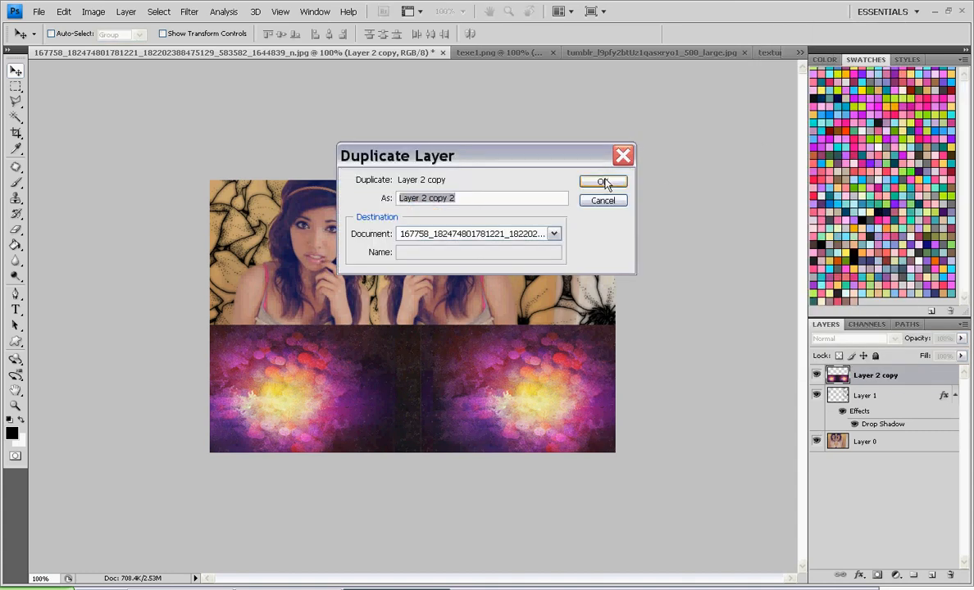
{"action": "left_click", "coordinate": [603, 180]}
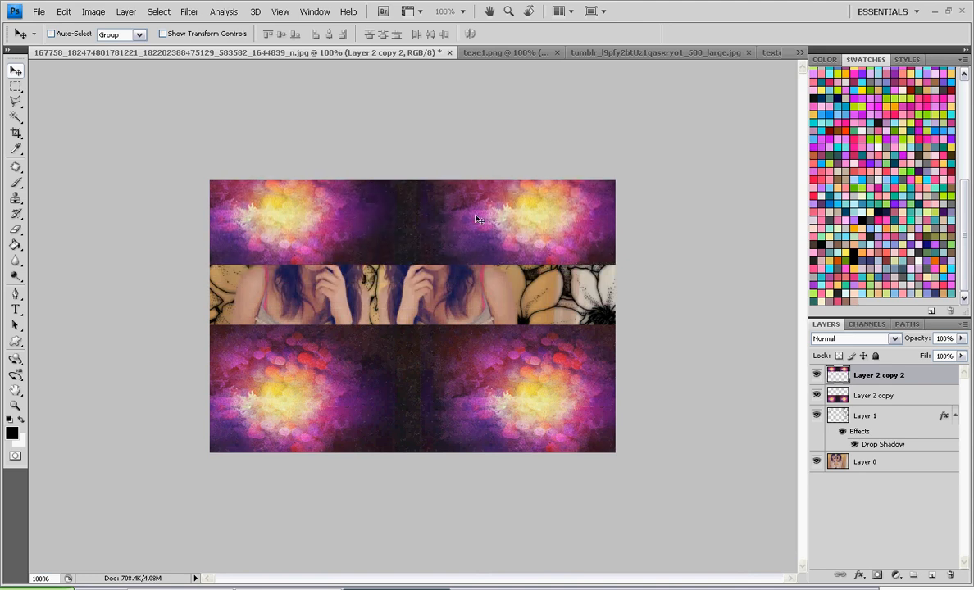
{"action": "left_click", "coordinate": [817, 463]}
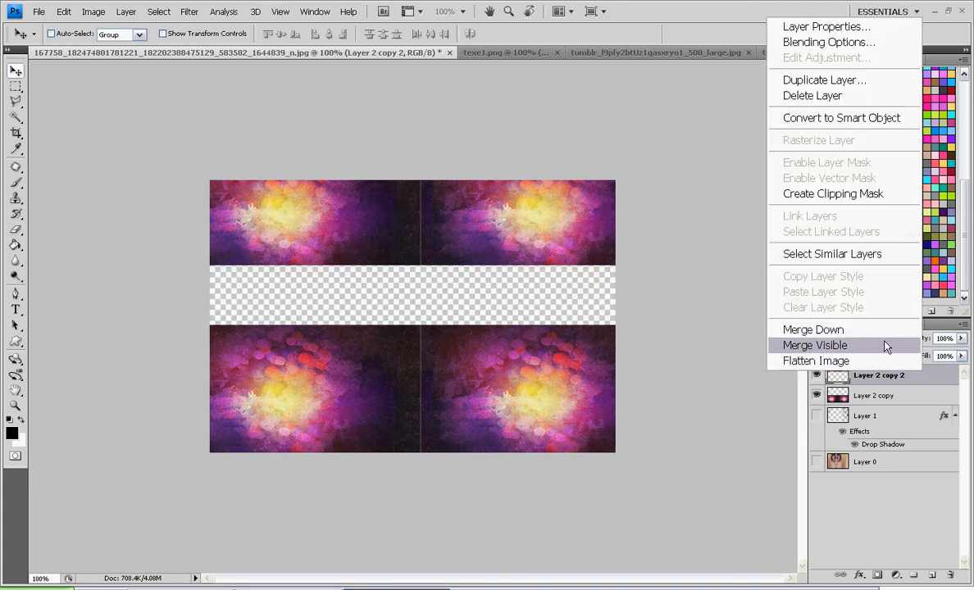
{"action": "left_click", "coordinate": [814, 344]}
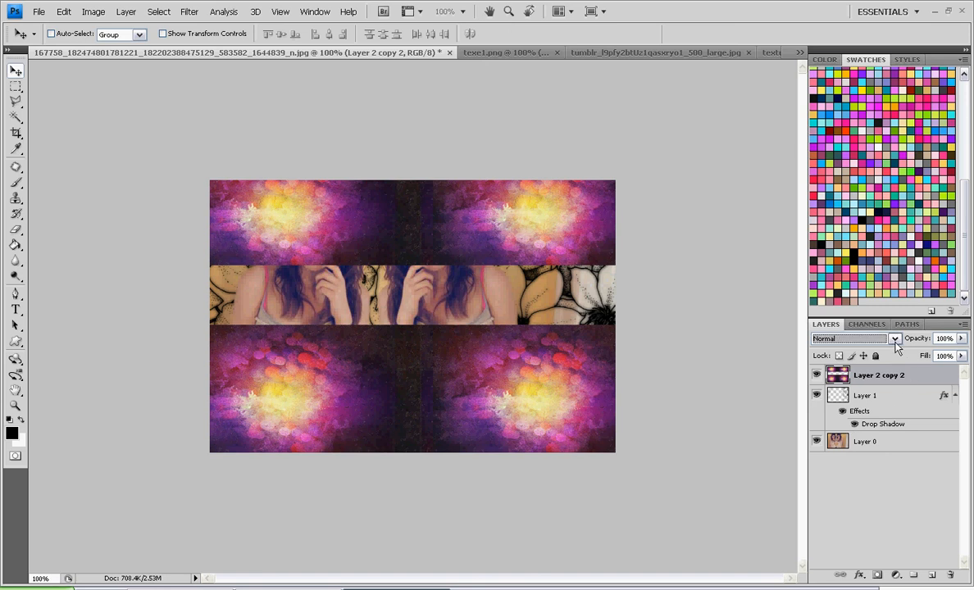
Step: Set the bokeh texture layer's blend mode to Lighten after trying Color Burn
{"action": "left_click", "coordinate": [895, 338]}
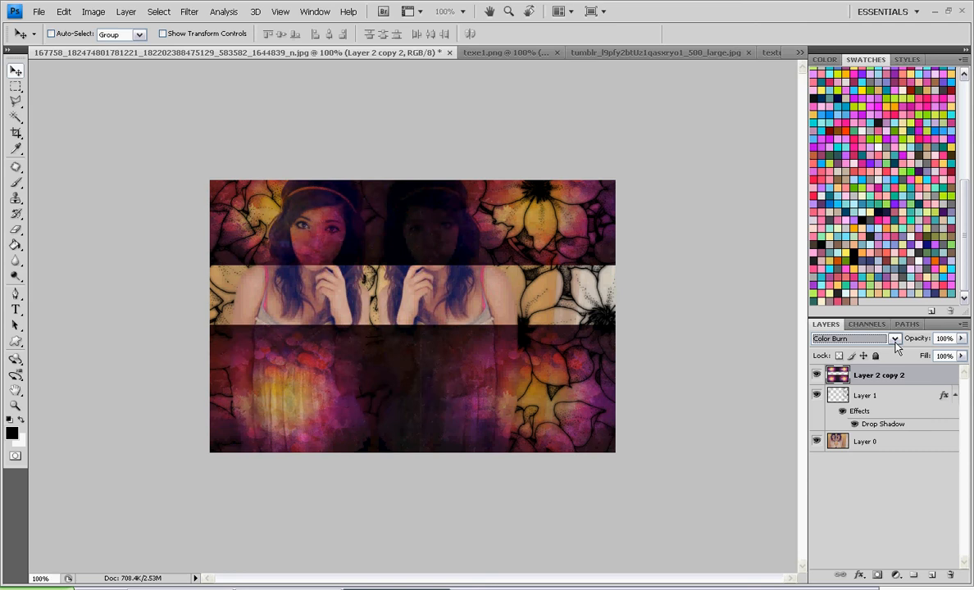
{"action": "left_click", "coordinate": [849, 338]}
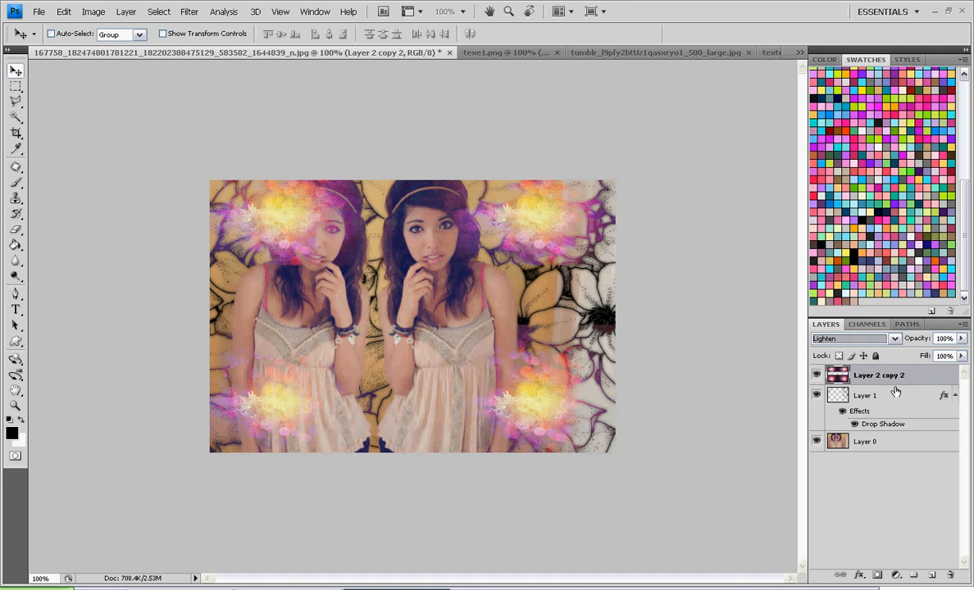
{"action": "left_click", "coordinate": [397, 52]}
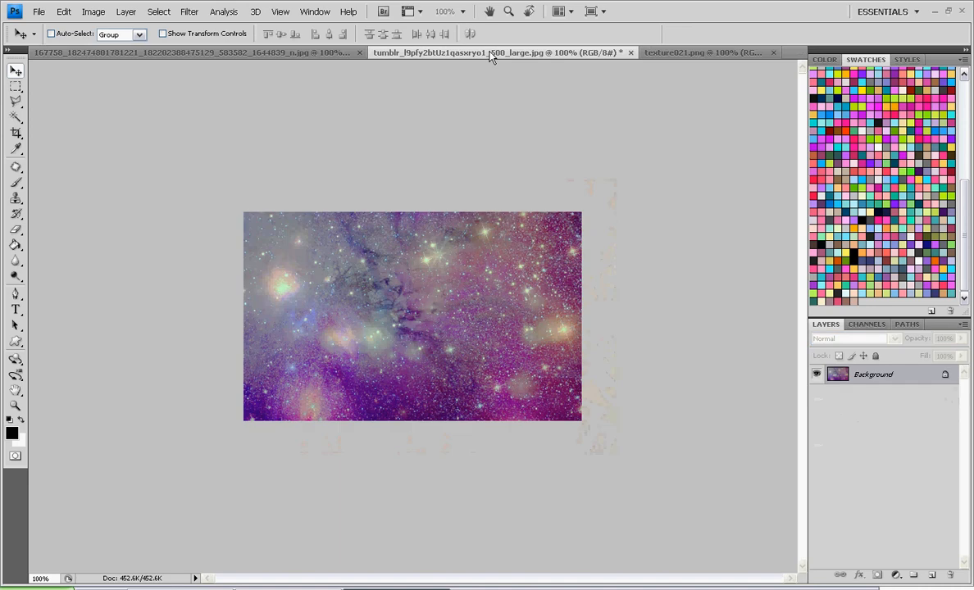
Step: Select all of the starry space image with the Rectangular Marquee for copying
{"action": "left_click", "coordinate": [17, 85]}
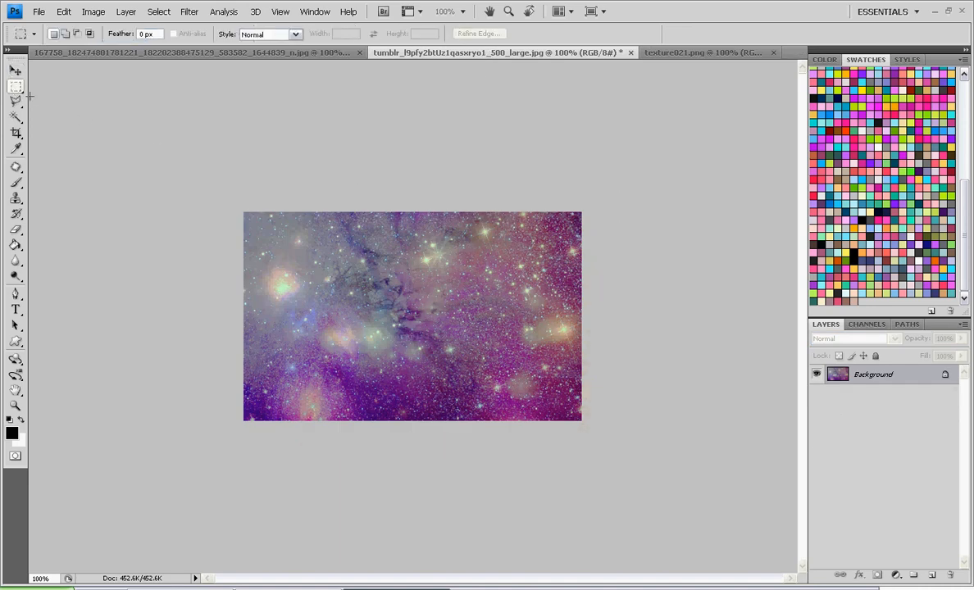
{"action": "mouse_move", "coordinate": [236, 203]}
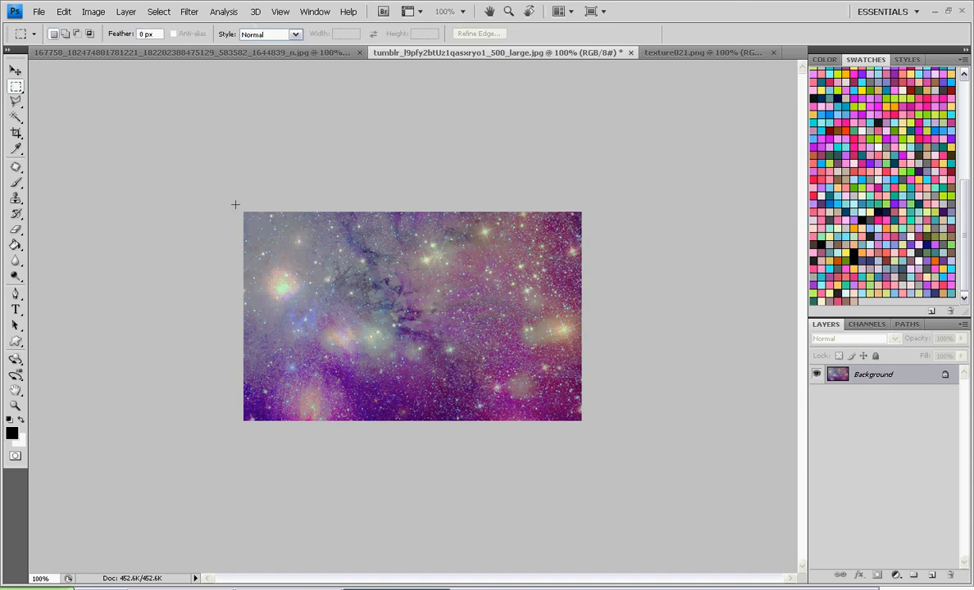
{"action": "mouse_move", "coordinate": [243, 203]}
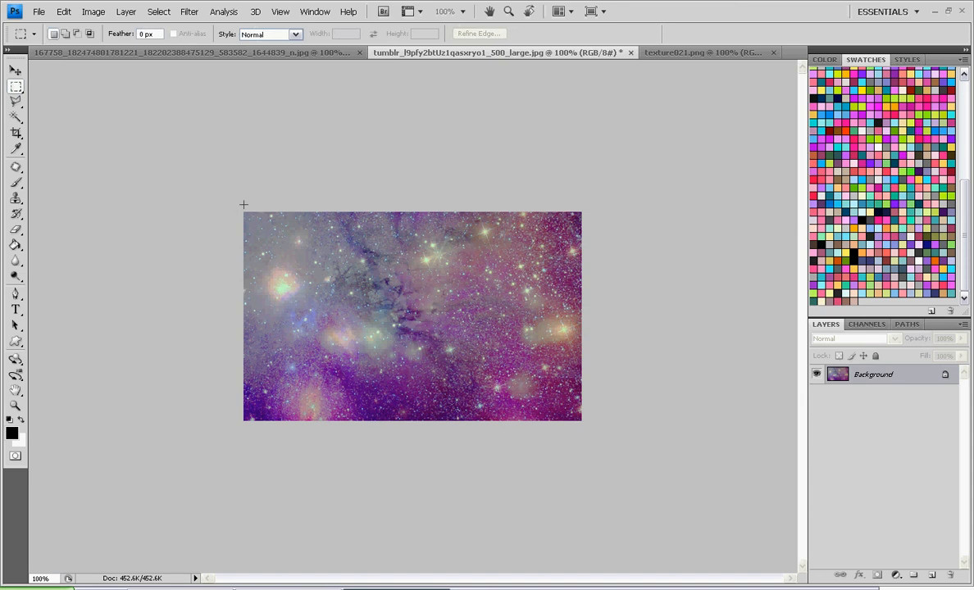
{"action": "mouse_move", "coordinate": [298, 240]}
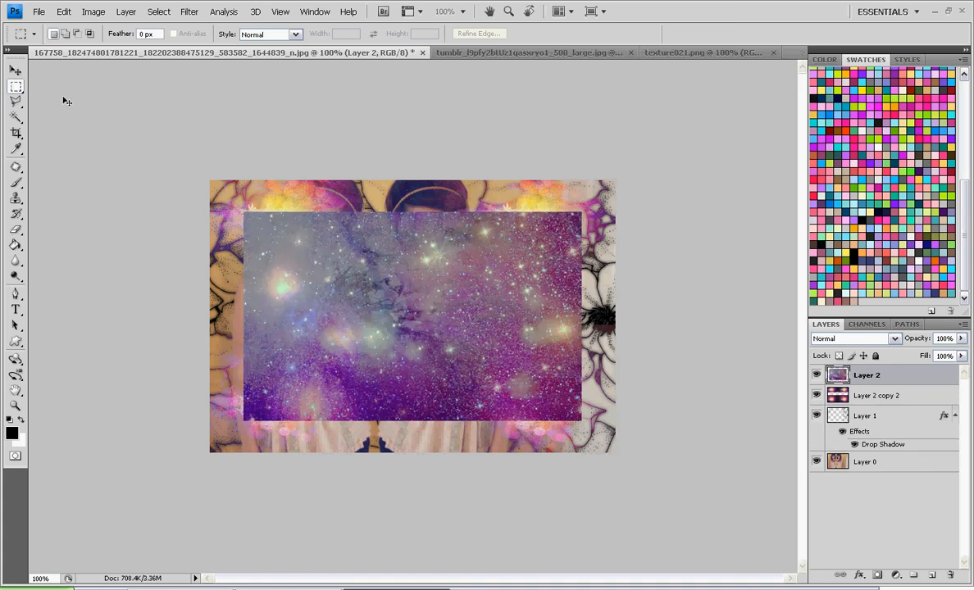
Step: Scale the starry layer with Ctrl+T, commit, and blend it in Lighten mode
{"action": "key", "text": "ctrl+t"}
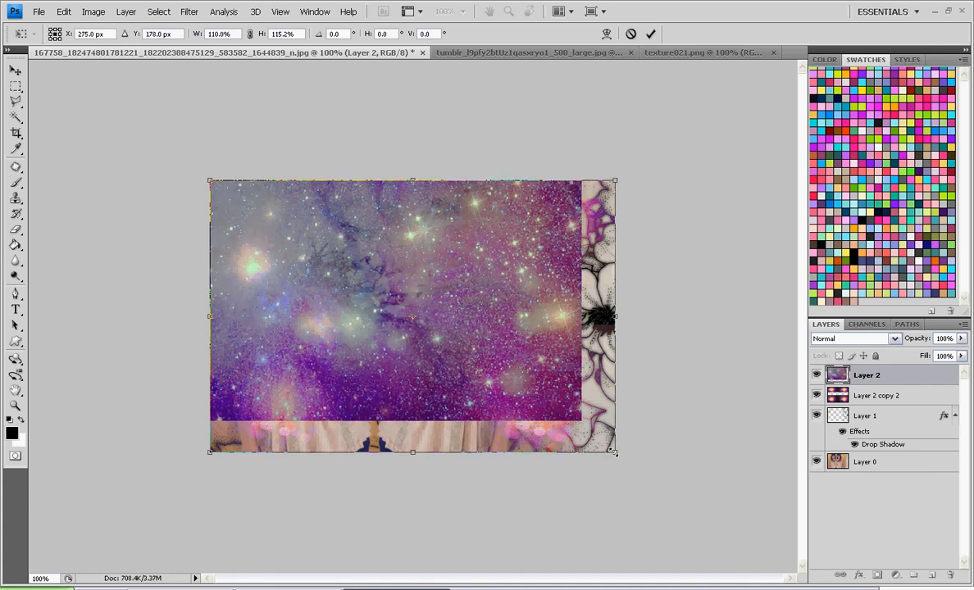
{"action": "left_click", "coordinate": [651, 32]}
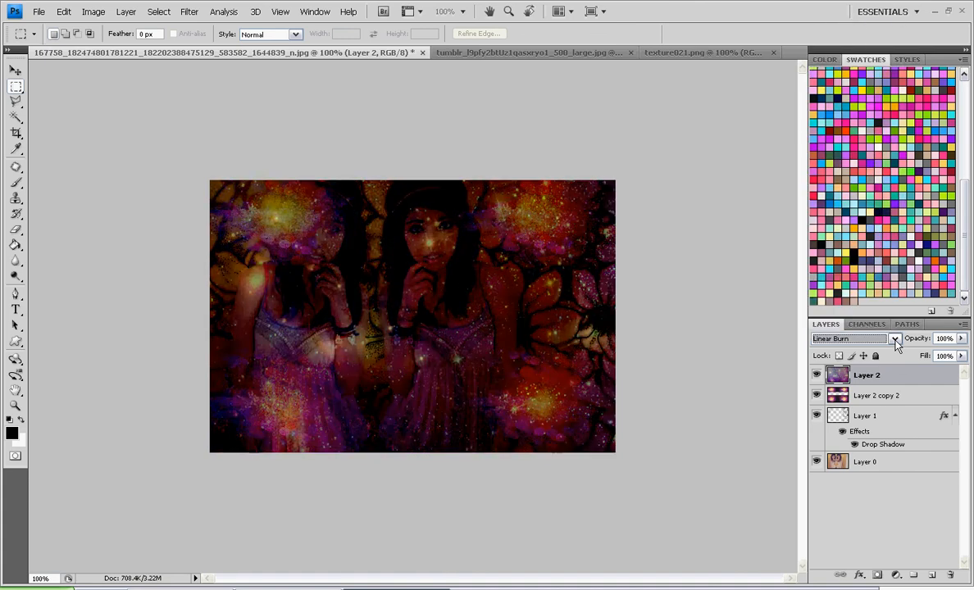
{"action": "left_click", "coordinate": [850, 338]}
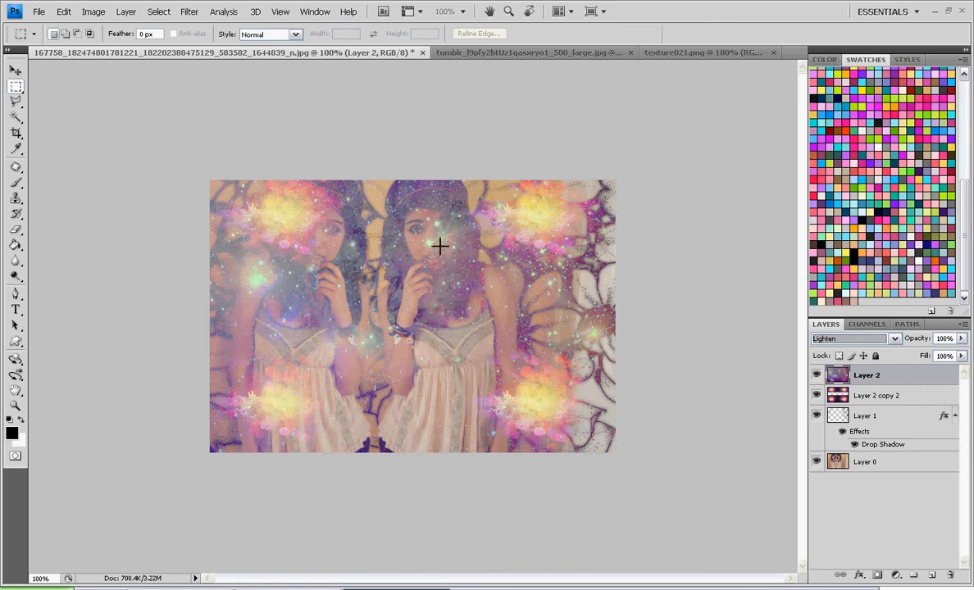
Step: Transform the starry layer again, dragging its corners larger beyond the canvas edges
{"action": "key", "text": "ctrl+t"}
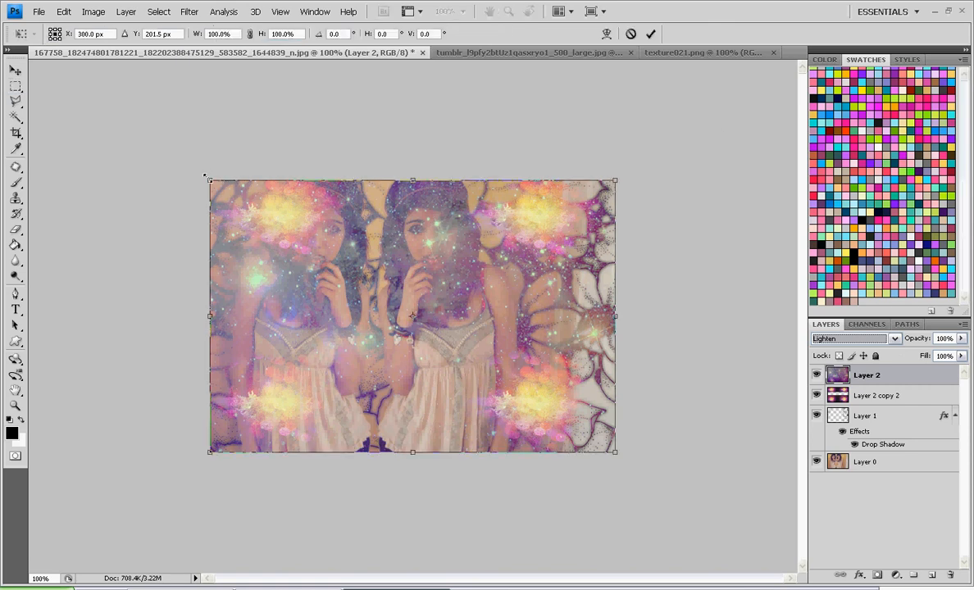
{"action": "left_click_drag", "start_coordinate": [615, 451], "coordinate": [650, 469]}
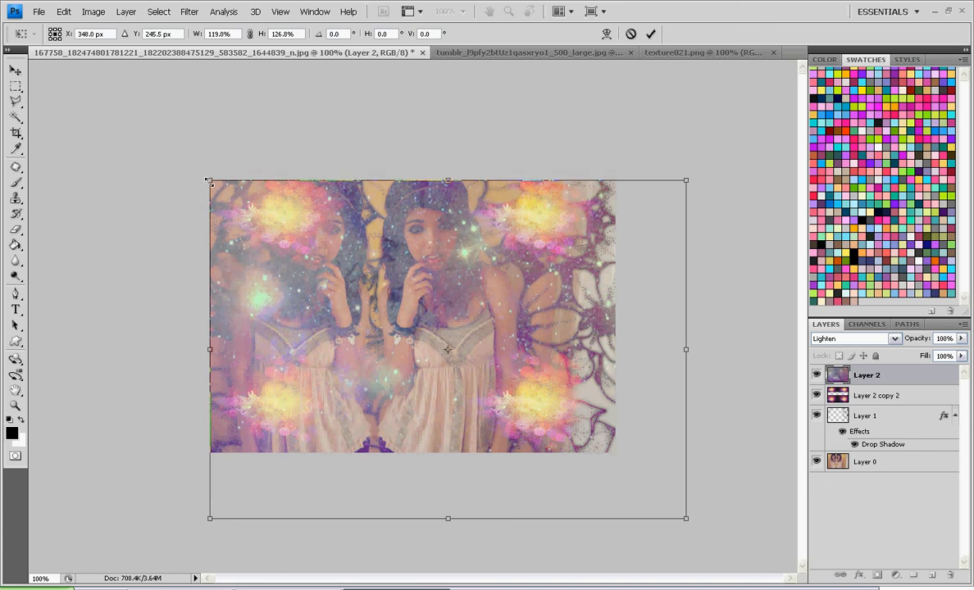
{"action": "left_click_drag", "start_coordinate": [685, 519], "coordinate": [692, 522]}
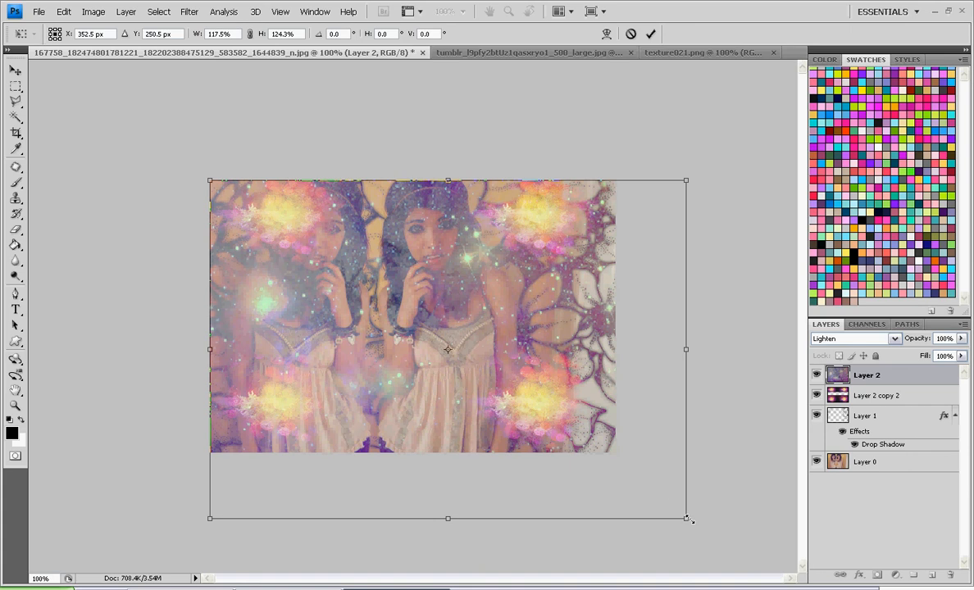
{"action": "left_click_drag", "start_coordinate": [687, 519], "coordinate": [682, 493]}
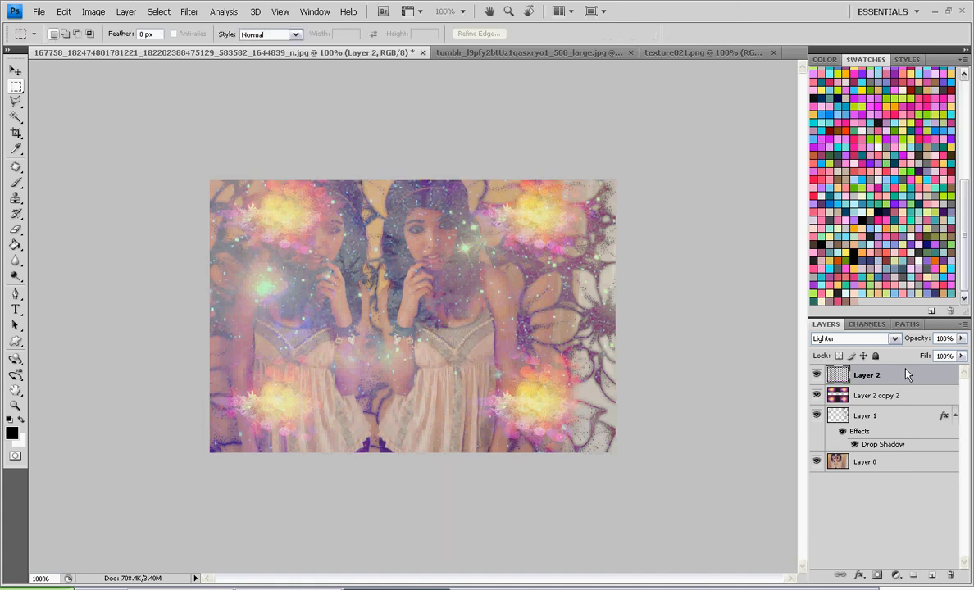
{"action": "left_click", "coordinate": [492, 52]}
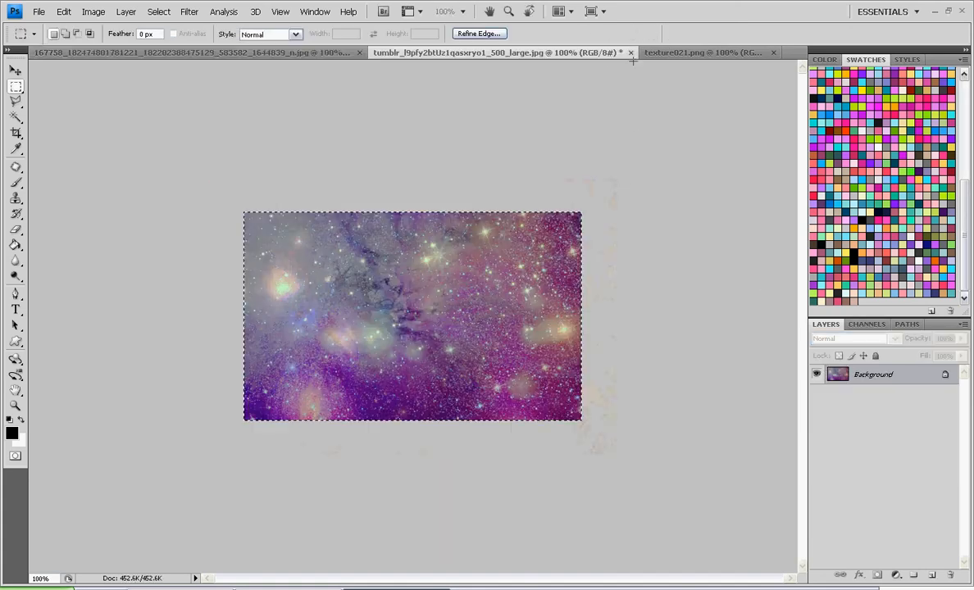
Step: Close the starry space document without saving and enlarge the pink bokeh layer to cover the canvas
{"action": "left_click", "coordinate": [630, 53]}
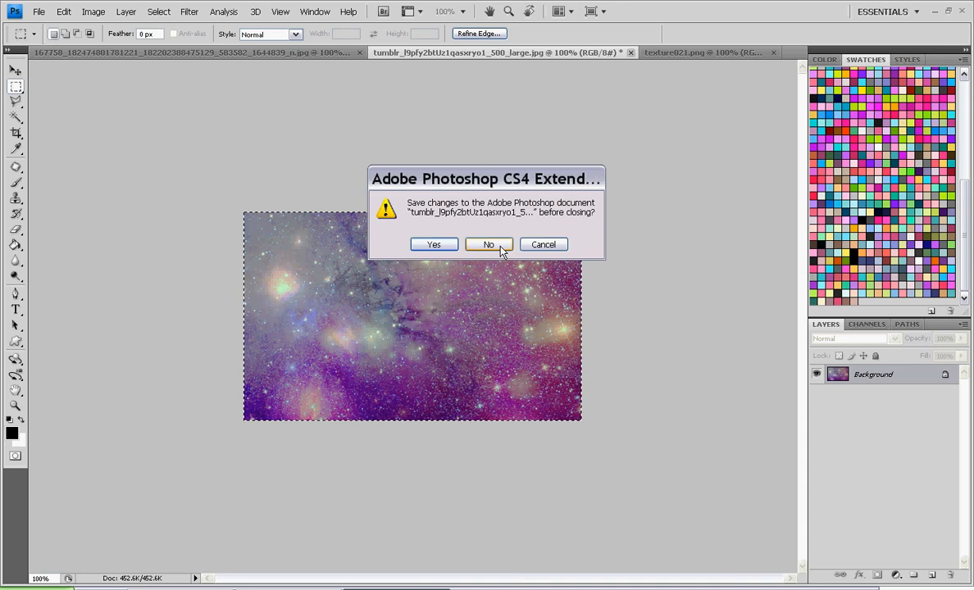
{"action": "left_click", "coordinate": [488, 244]}
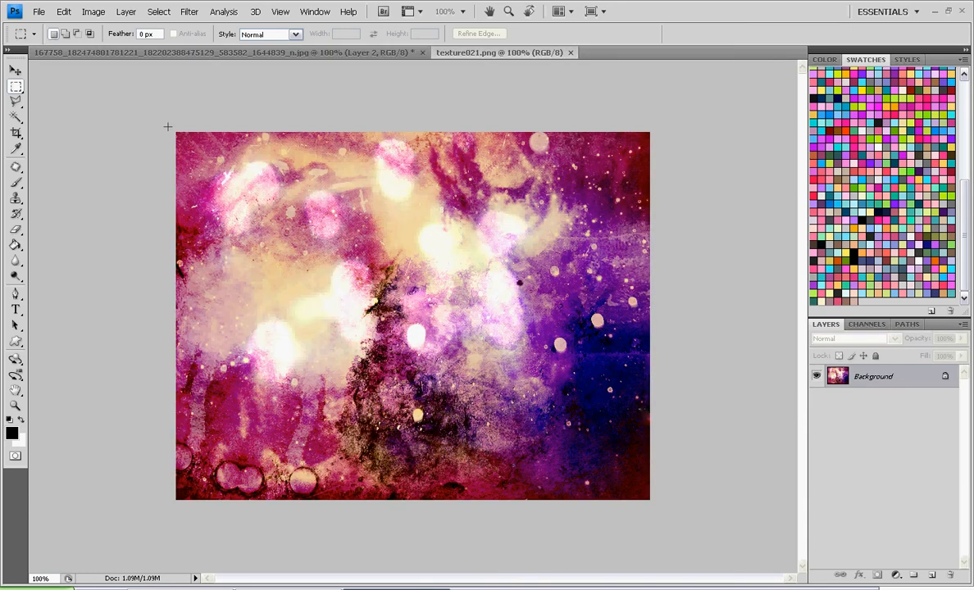
{"action": "left_click", "coordinate": [62, 9]}
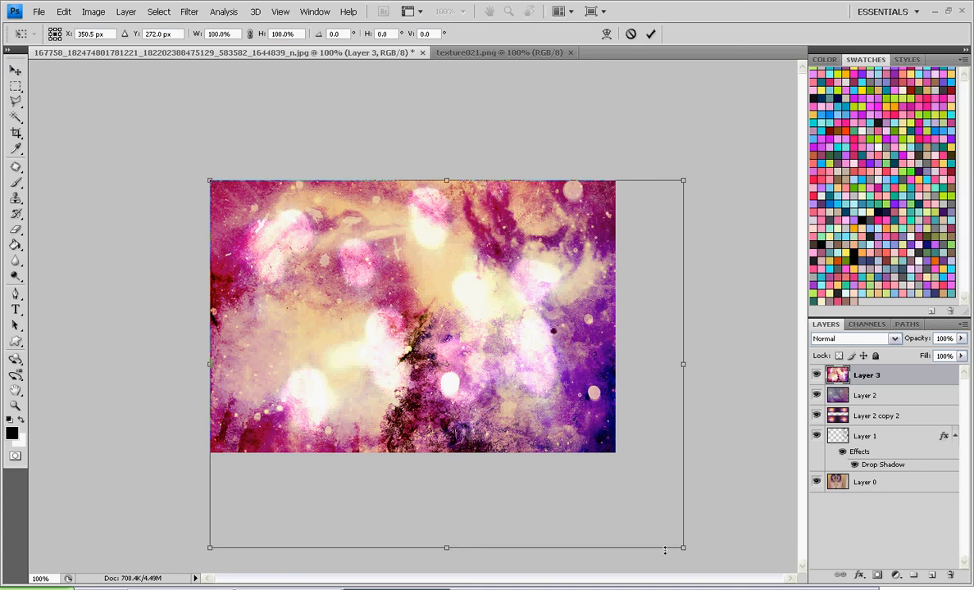
{"action": "left_click_drag", "start_coordinate": [682, 548], "coordinate": [615, 453]}
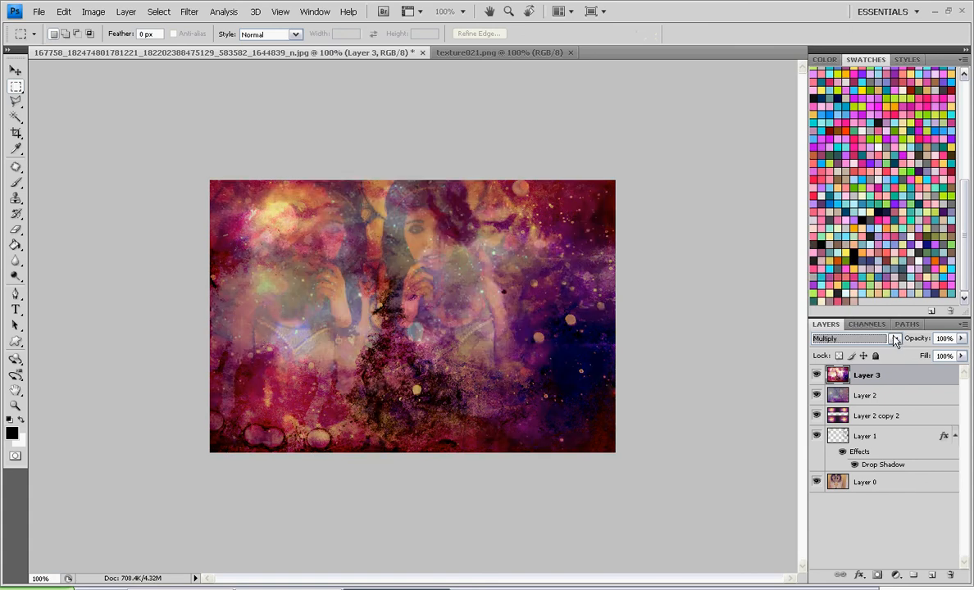
Step: Cycle the pink bokeh layer to Soft Light blending and reshape it over the portrait with Free Transform
{"action": "left_click", "coordinate": [849, 337]}
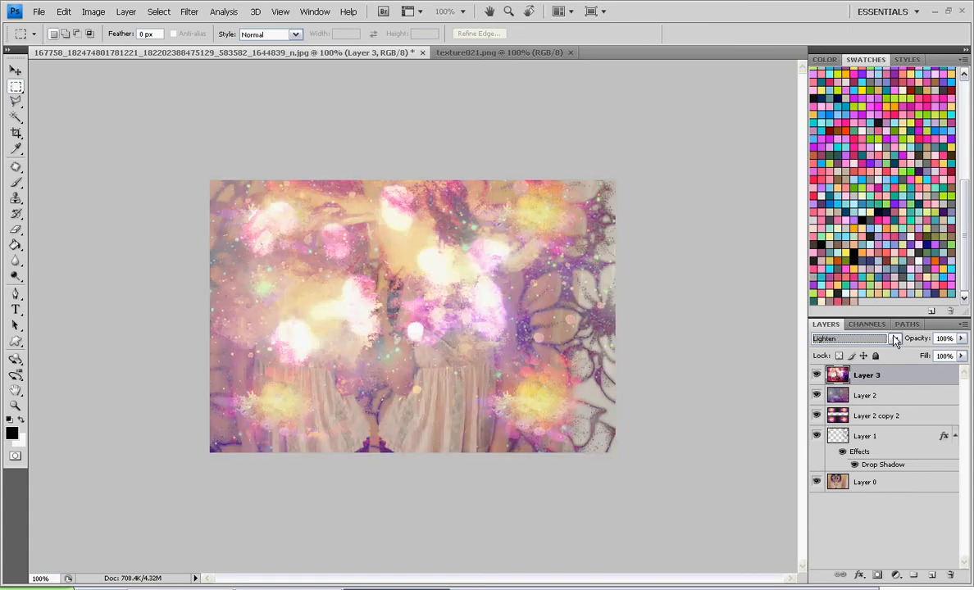
{"action": "left_click", "coordinate": [850, 337]}
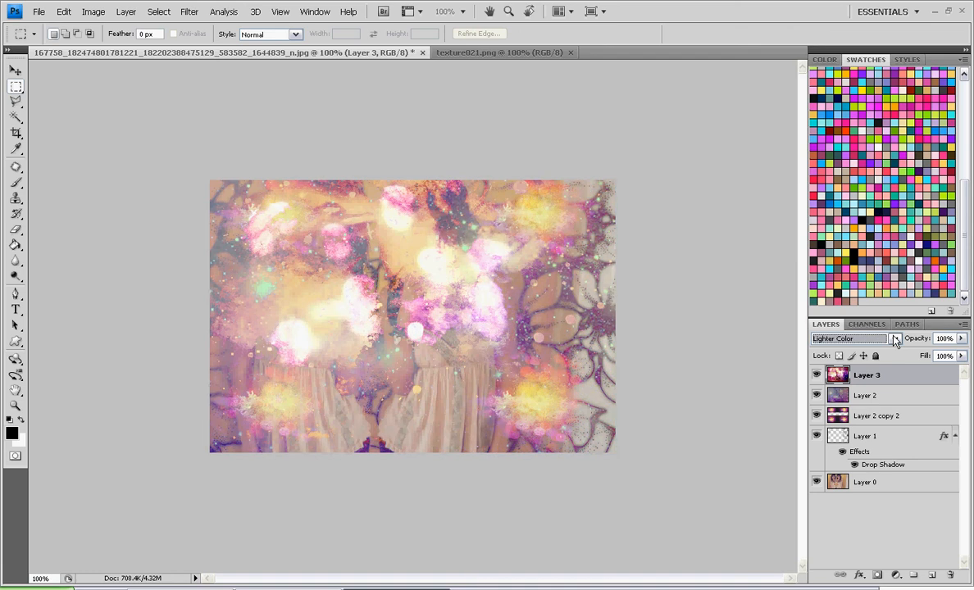
{"action": "left_click", "coordinate": [849, 338]}
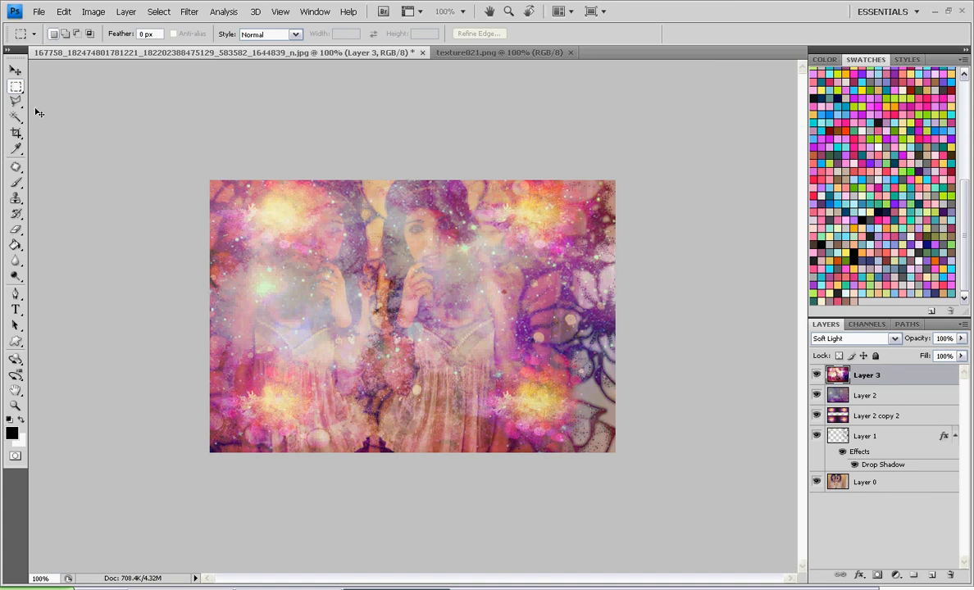
{"action": "key", "text": "ctrl+t"}
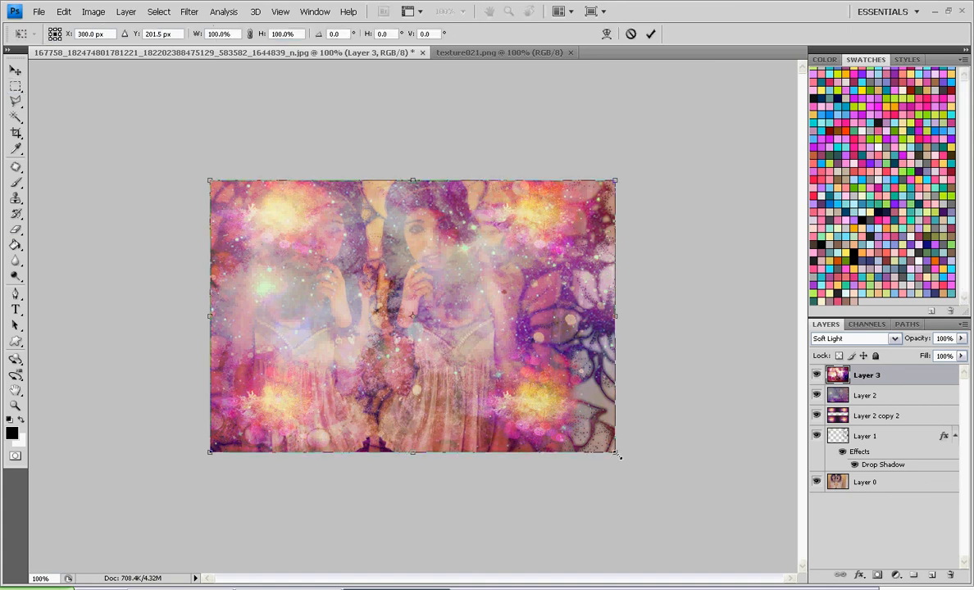
{"action": "left_click_drag", "start_coordinate": [620, 455], "coordinate": [653, 502]}
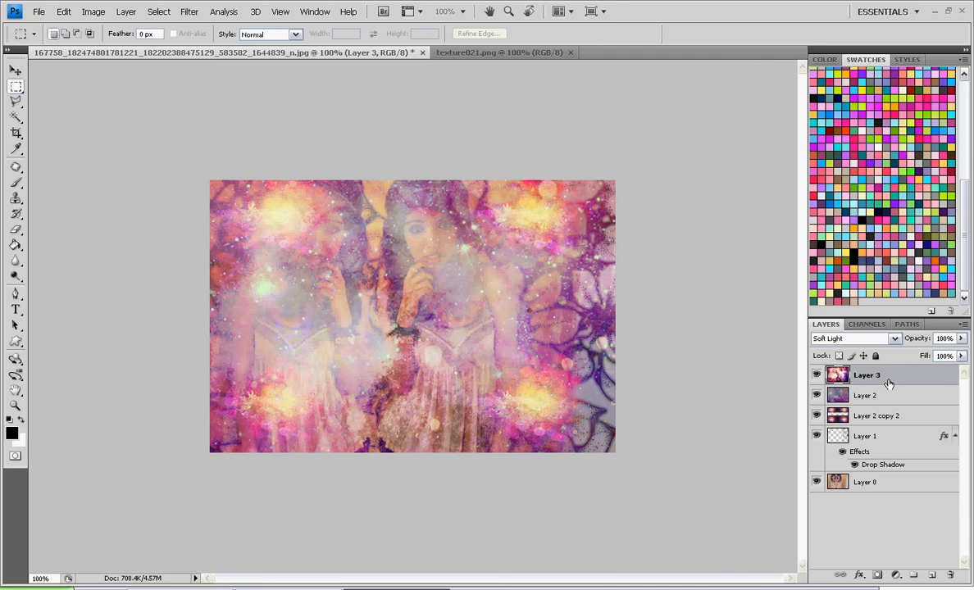
{"action": "mouse_move", "coordinate": [889, 387]}
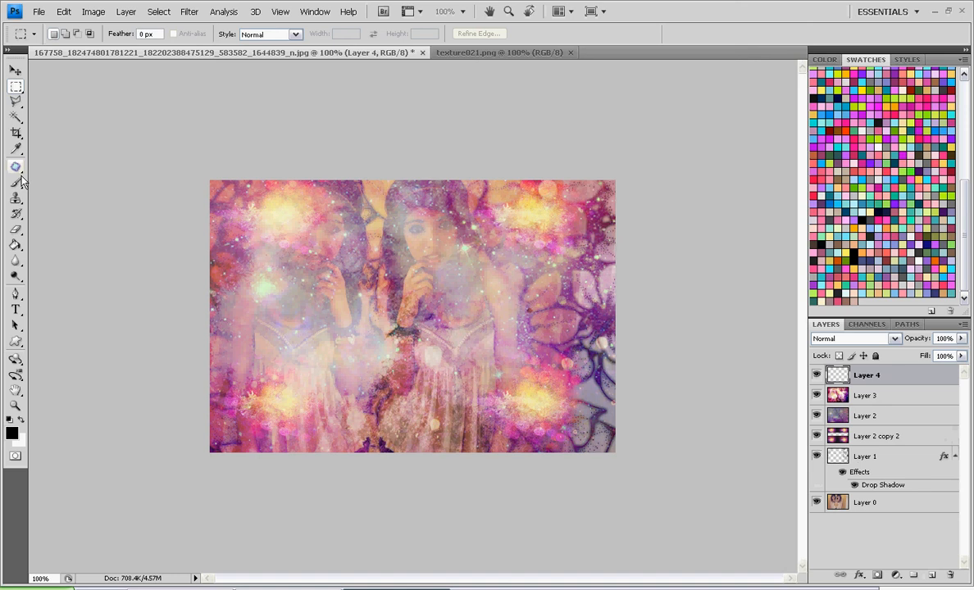
Step: Stamp white concentric rings across the portrait using ring and swirl brush presets
{"action": "left_click", "coordinate": [16, 181]}
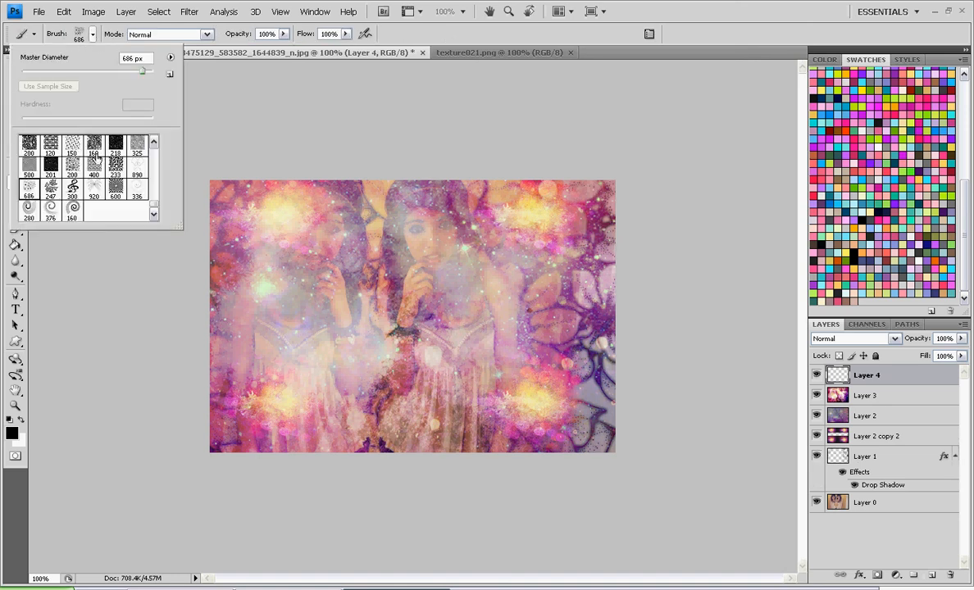
{"action": "left_click", "coordinate": [138, 191]}
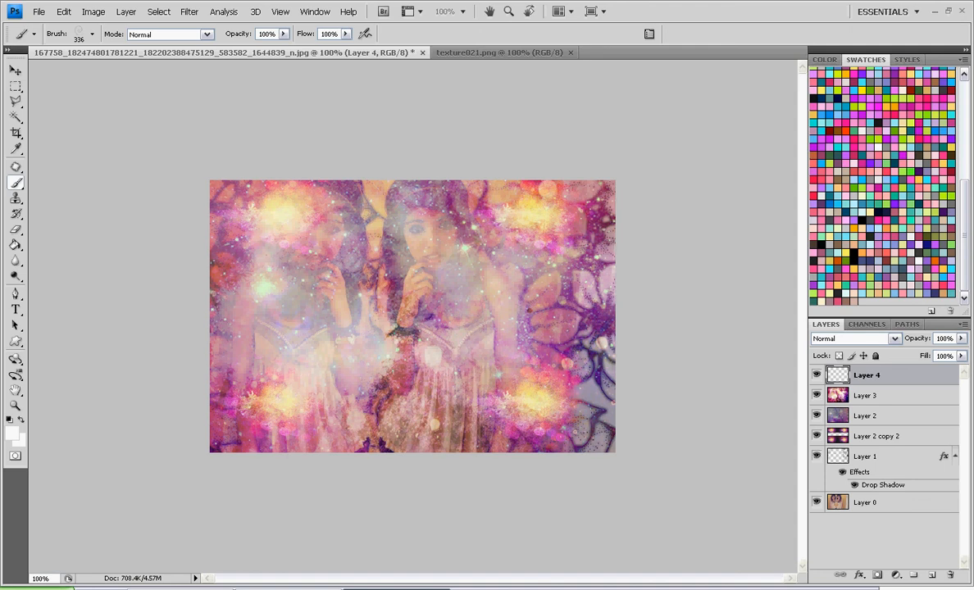
{"action": "mouse_move", "coordinate": [123, 133]}
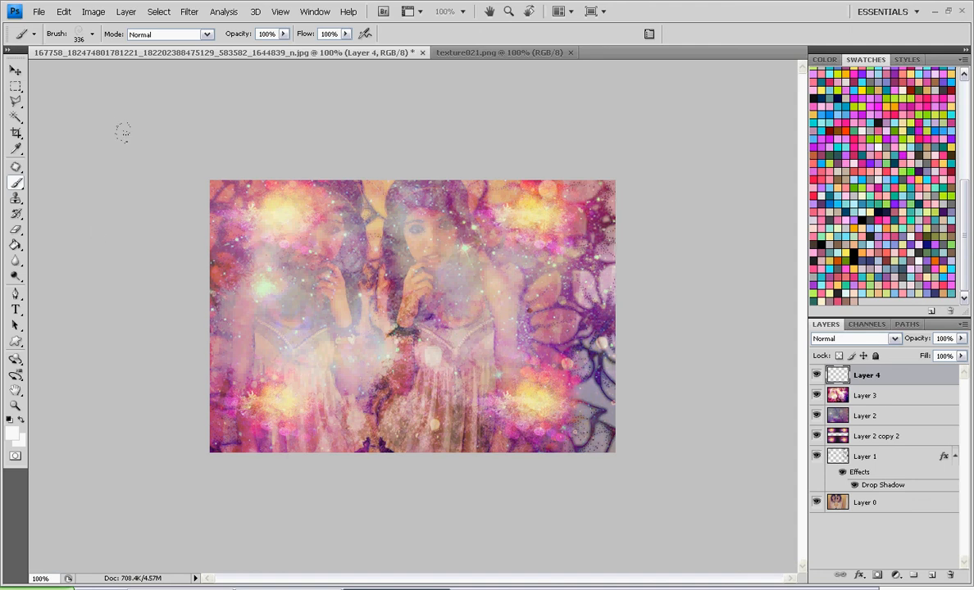
{"action": "left_click", "coordinate": [91, 33]}
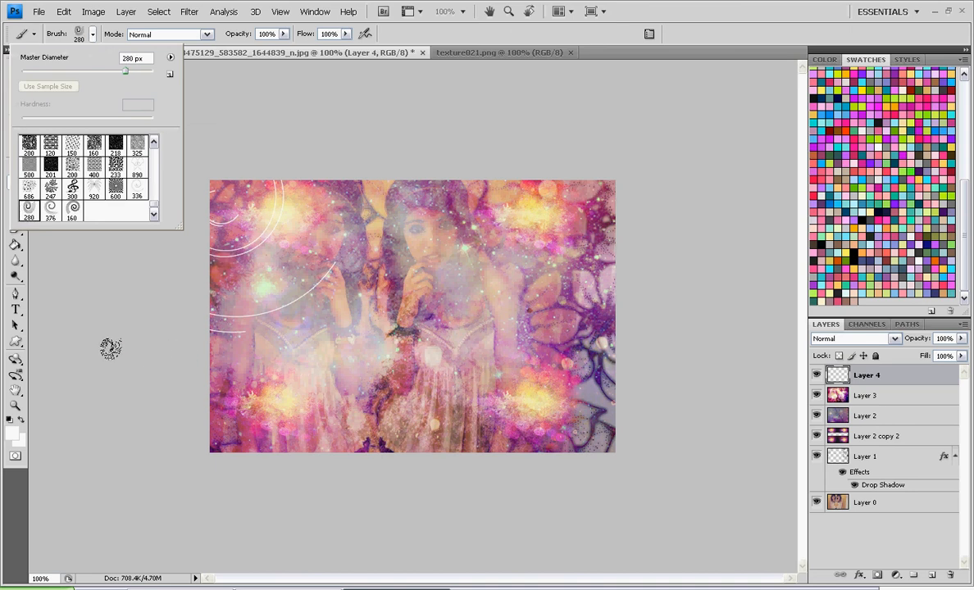
{"action": "left_click", "coordinate": [243, 399]}
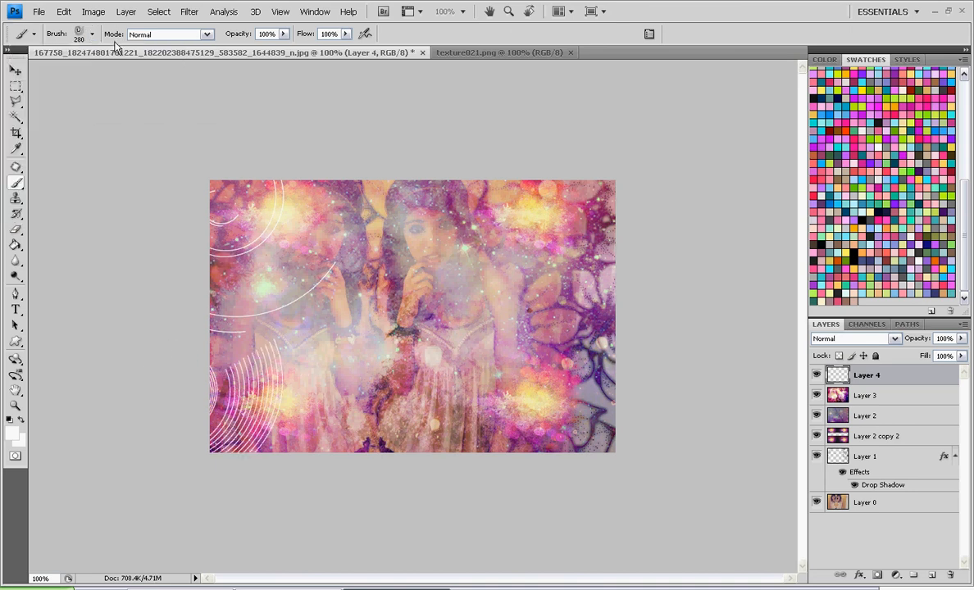
{"action": "left_click", "coordinate": [92, 32]}
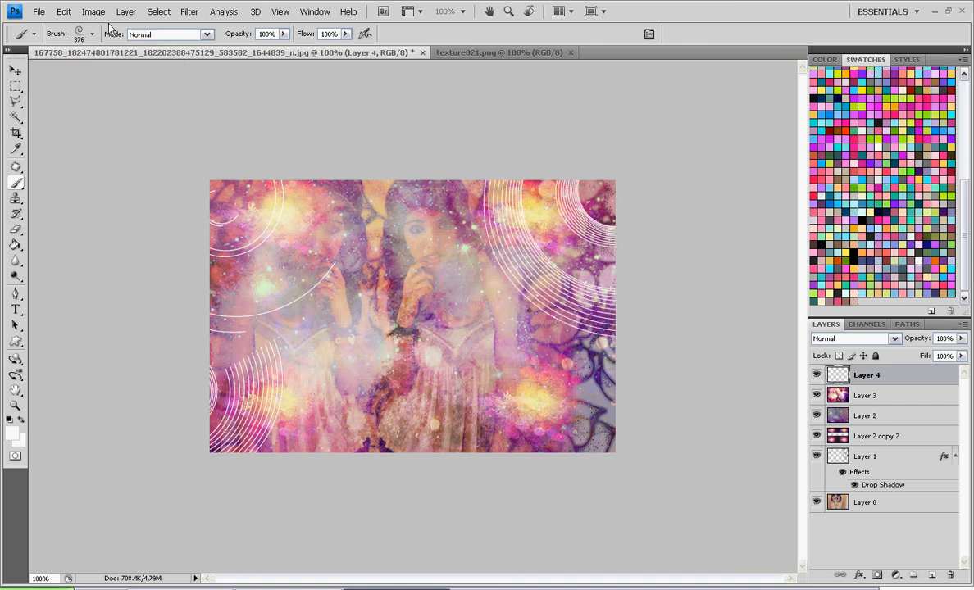
{"action": "left_click", "coordinate": [92, 33]}
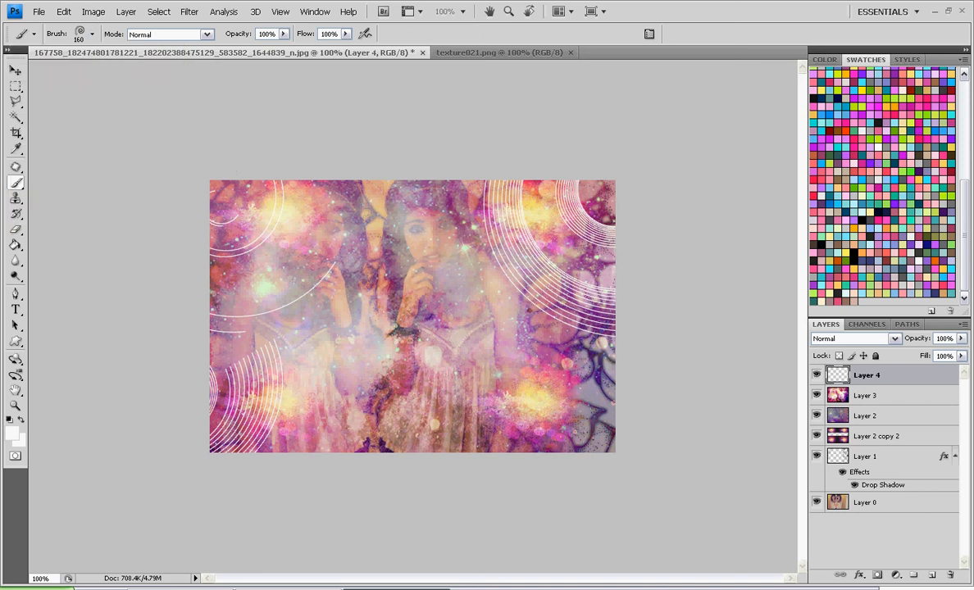
{"action": "left_click", "coordinate": [92, 32]}
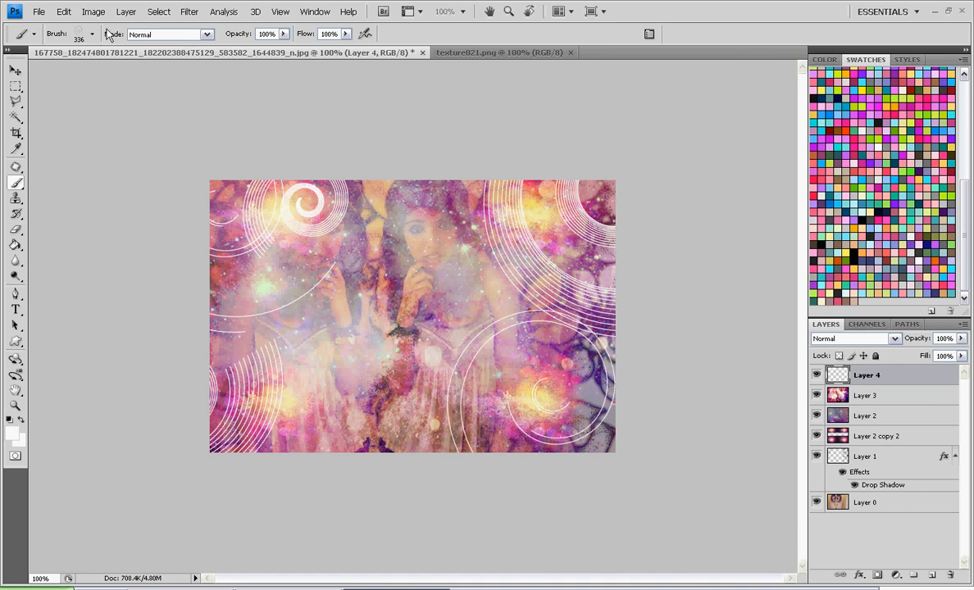
{"action": "left_click", "coordinate": [92, 34]}
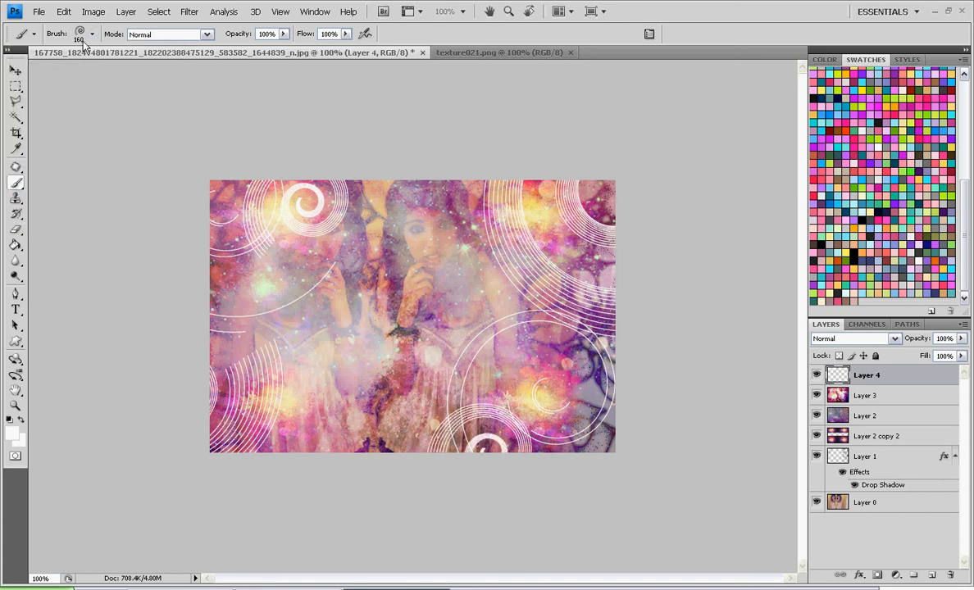
Step: Stamp white spirals along the bottom, including a much larger swirl at the bottom right
{"action": "left_click", "coordinate": [92, 33]}
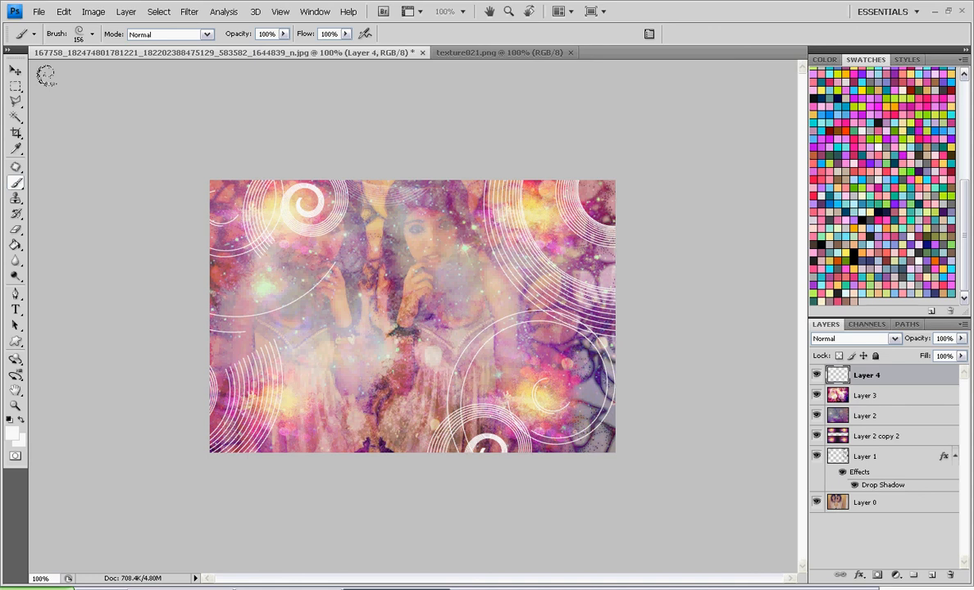
{"action": "left_click", "coordinate": [79, 33]}
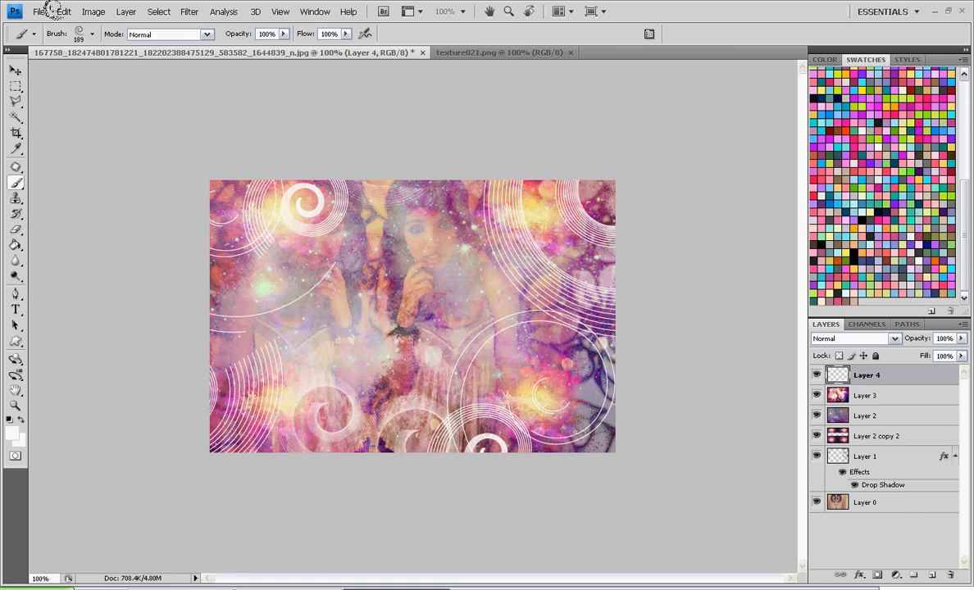
{"action": "left_click", "coordinate": [90, 32]}
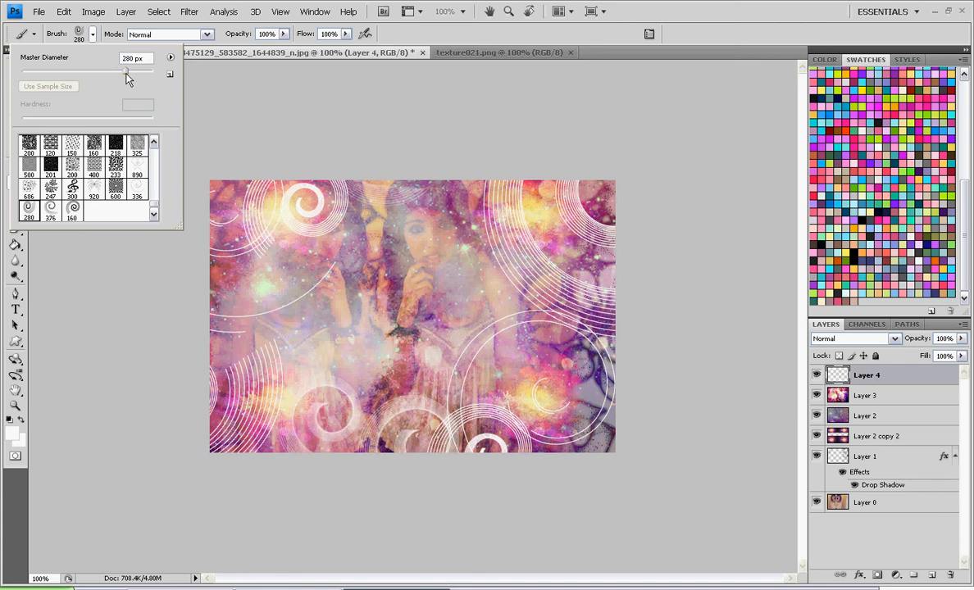
{"action": "left_click_drag", "start_coordinate": [128, 71], "coordinate": [96, 70]}
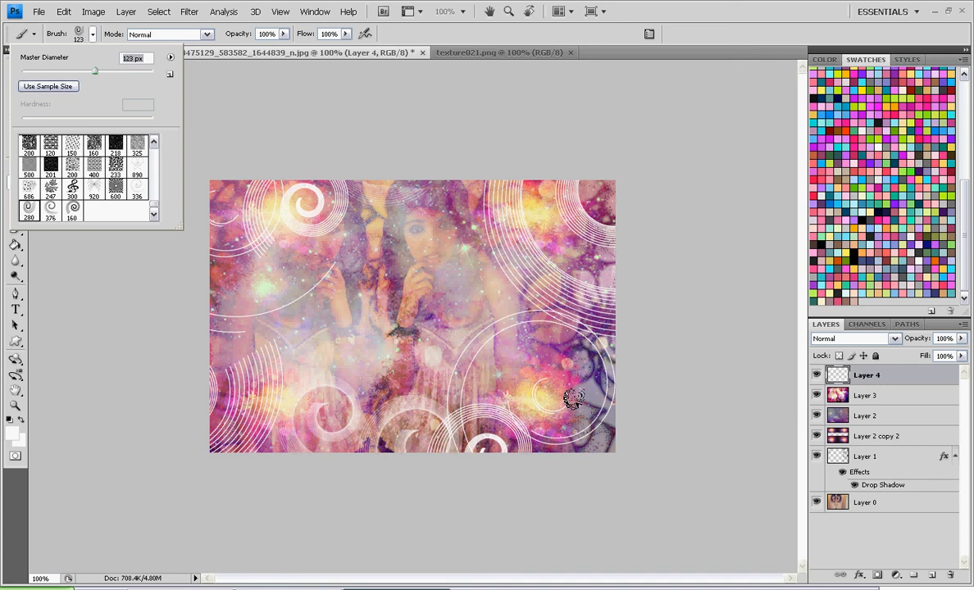
{"action": "left_click", "coordinate": [79, 32]}
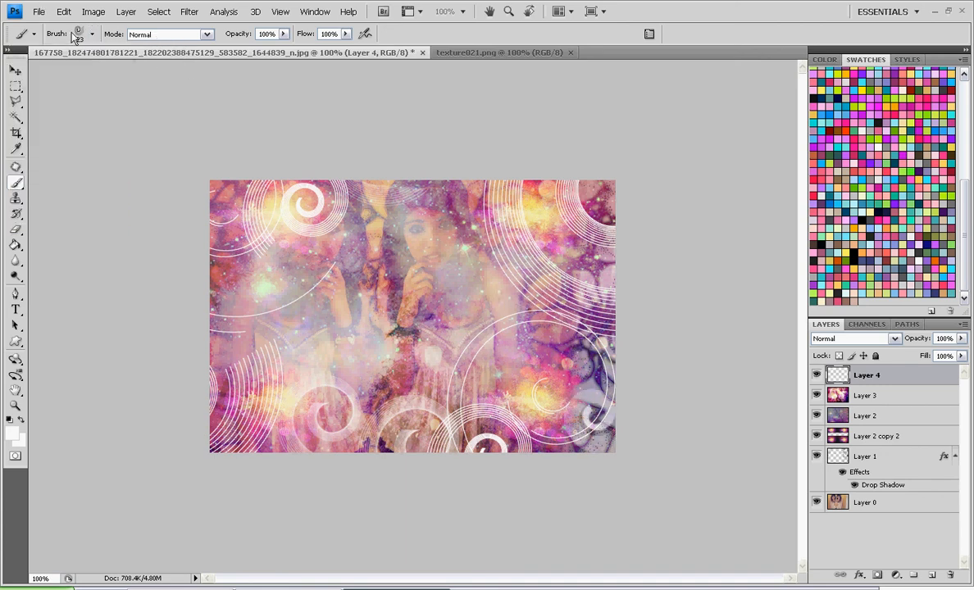
Step: Add a final swirl and settle the swirl layer on Soft Light blending
{"action": "left_click", "coordinate": [92, 33]}
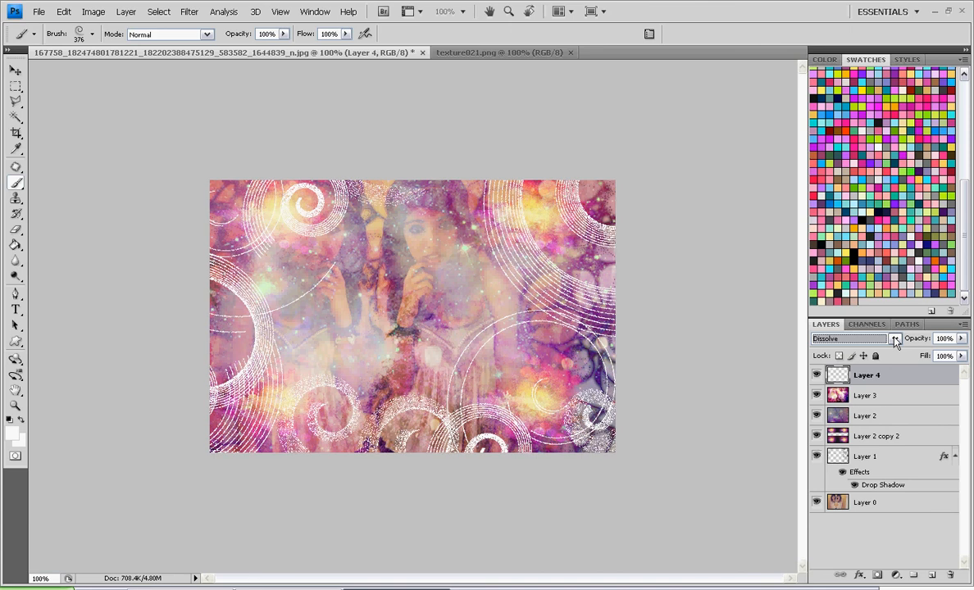
{"action": "left_click", "coordinate": [850, 338]}
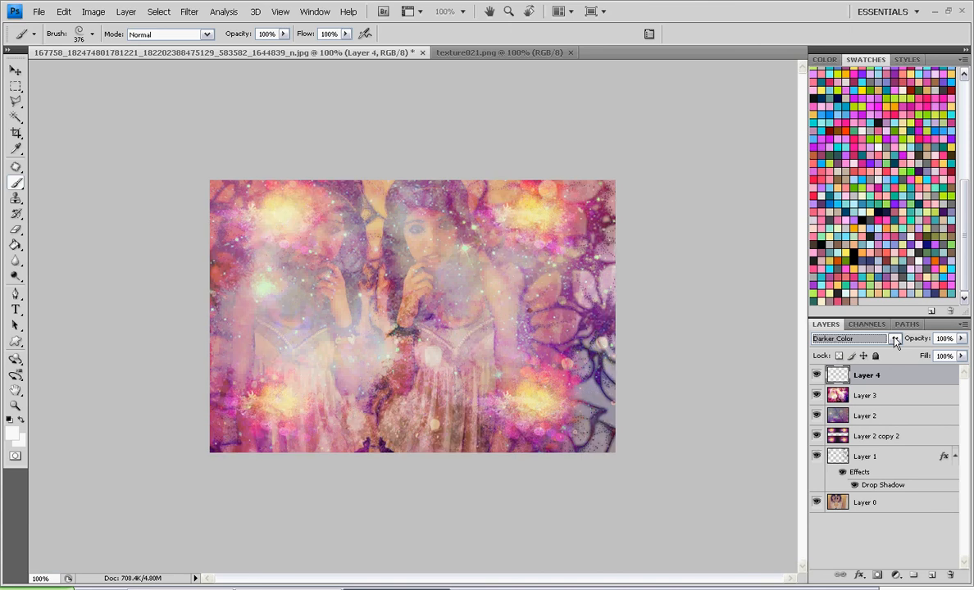
{"action": "left_click", "coordinate": [849, 338]}
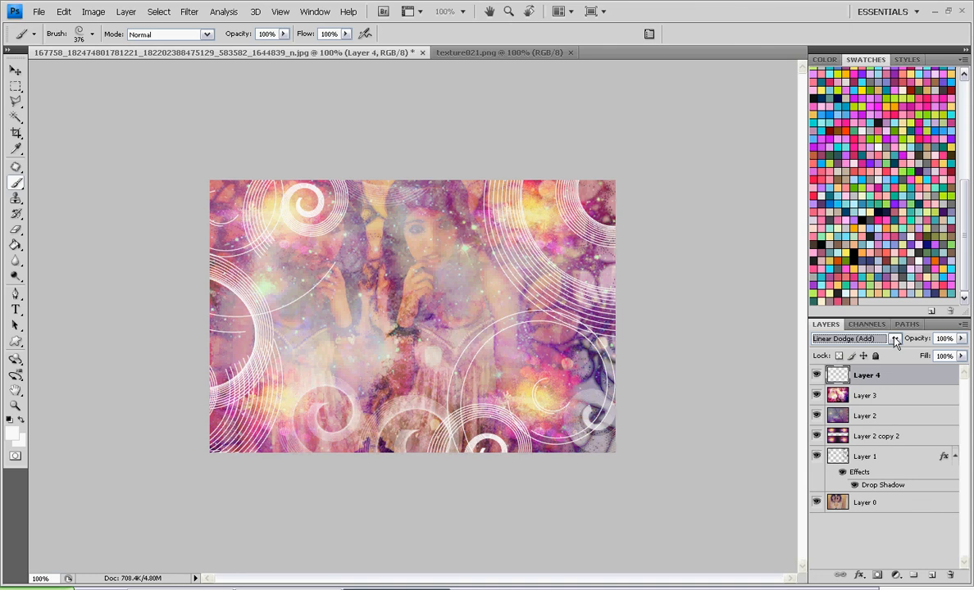
{"action": "left_click", "coordinate": [849, 338]}
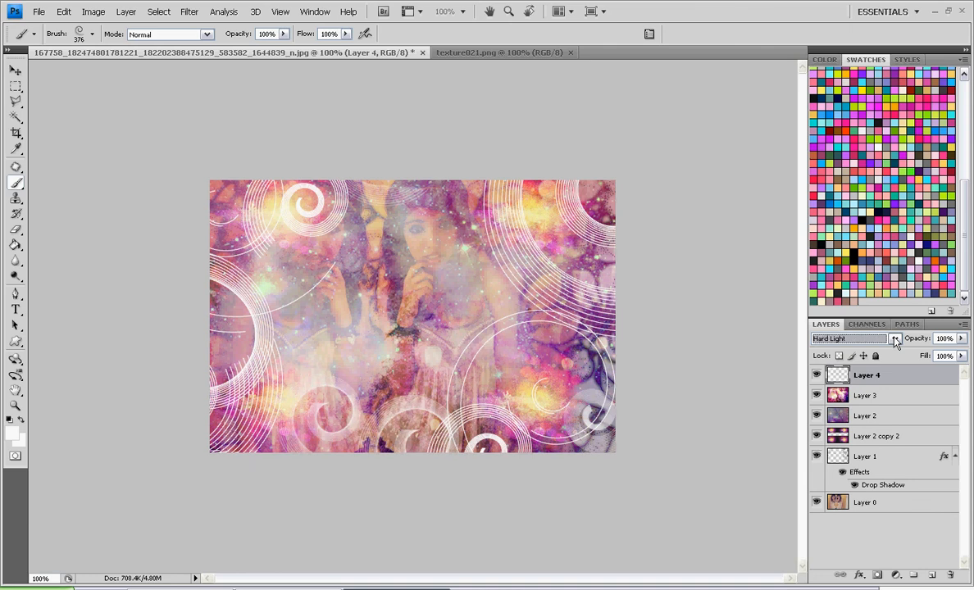
{"action": "left_click", "coordinate": [895, 338]}
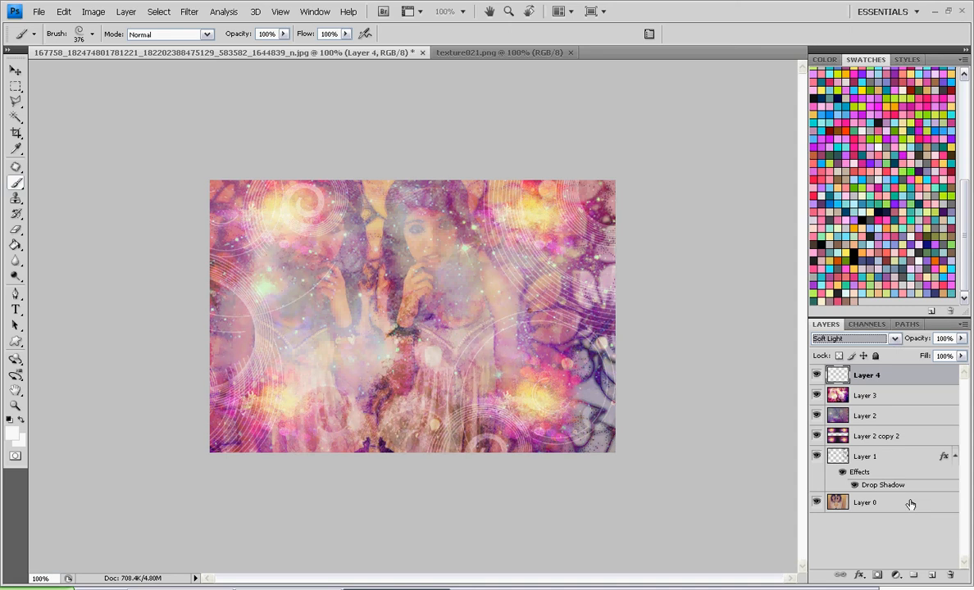
Step: Select the bottom Layer 0 and flatten the whole composition into one layer
{"action": "left_click", "coordinate": [865, 502]}
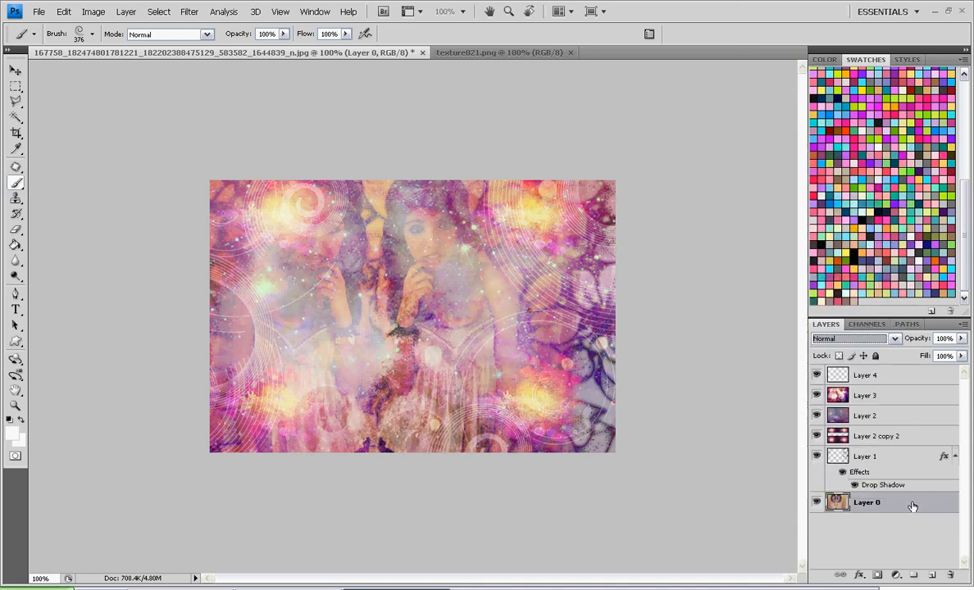
{"action": "right_click", "coordinate": [865, 502]}
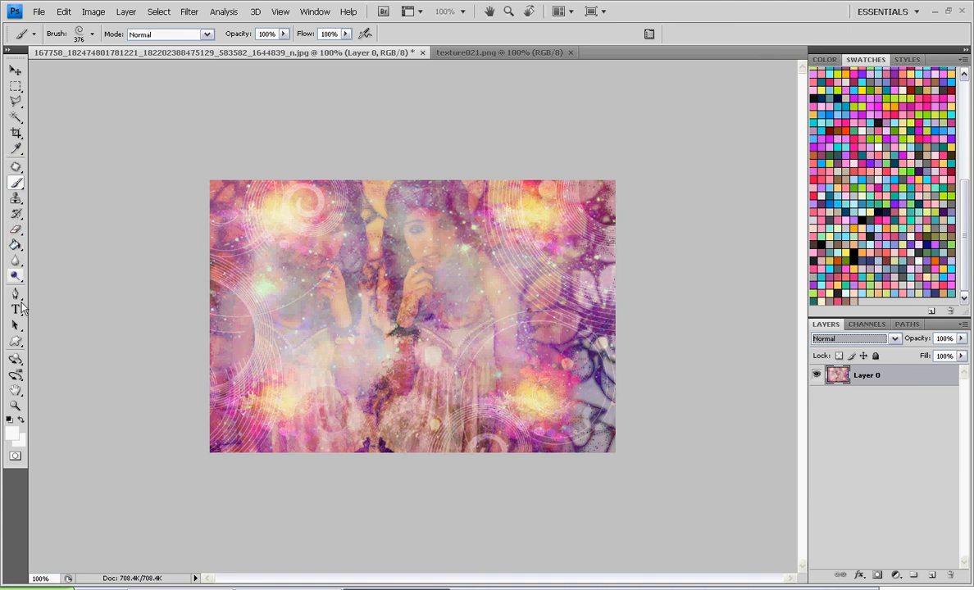
Step: With the Horizontal Type Tool, choose the Quilted Butterfly script font from the font family list
{"action": "left_click", "coordinate": [16, 308]}
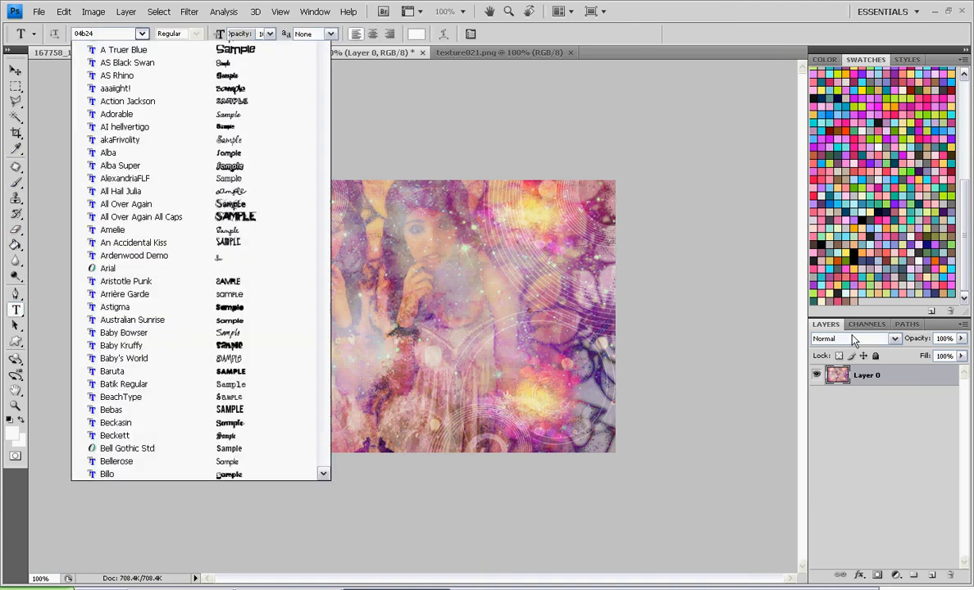
{"action": "scroll", "scroll_direction": "down", "scroll_amount": 3}
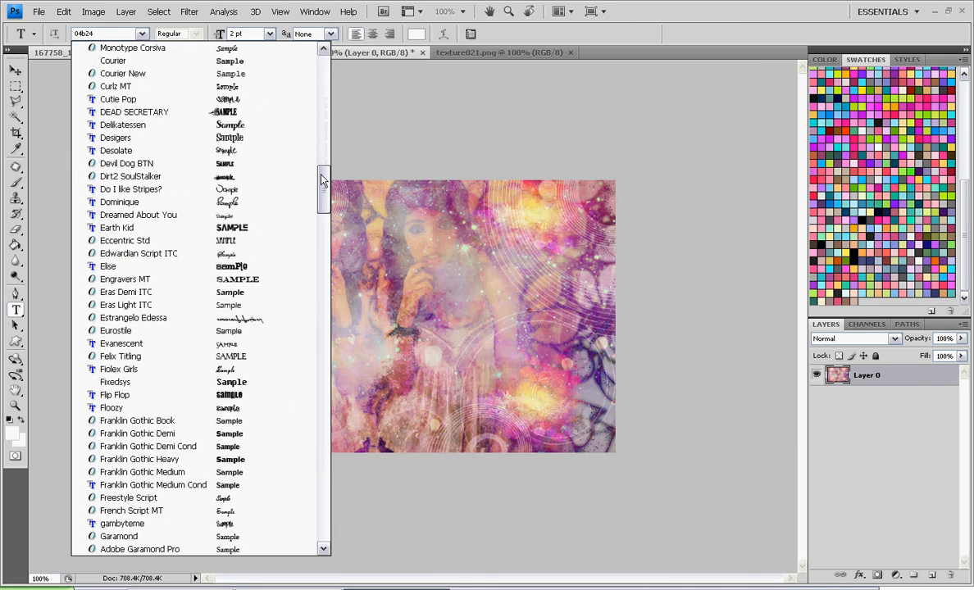
{"action": "scroll", "scroll_direction": "down", "scroll_amount": 3}
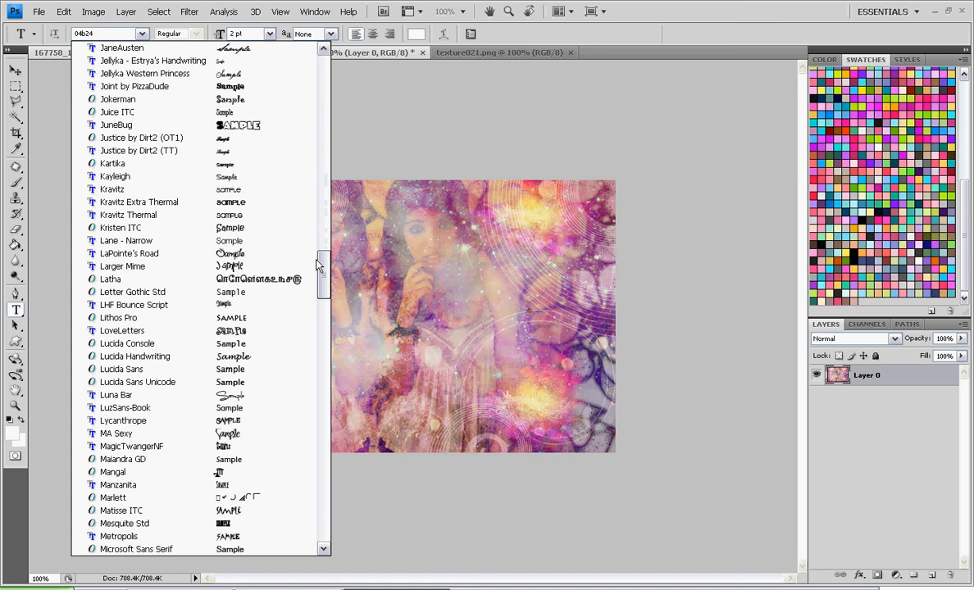
{"action": "scroll", "scroll_direction": "up", "scroll_amount": 3}
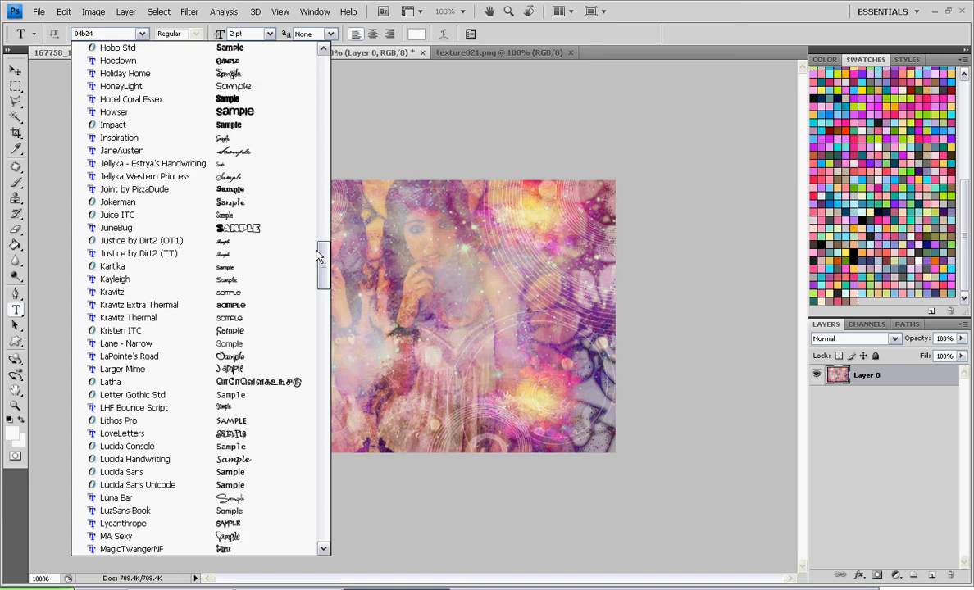
{"action": "scroll", "scroll_direction": "down", "scroll_amount": 3}
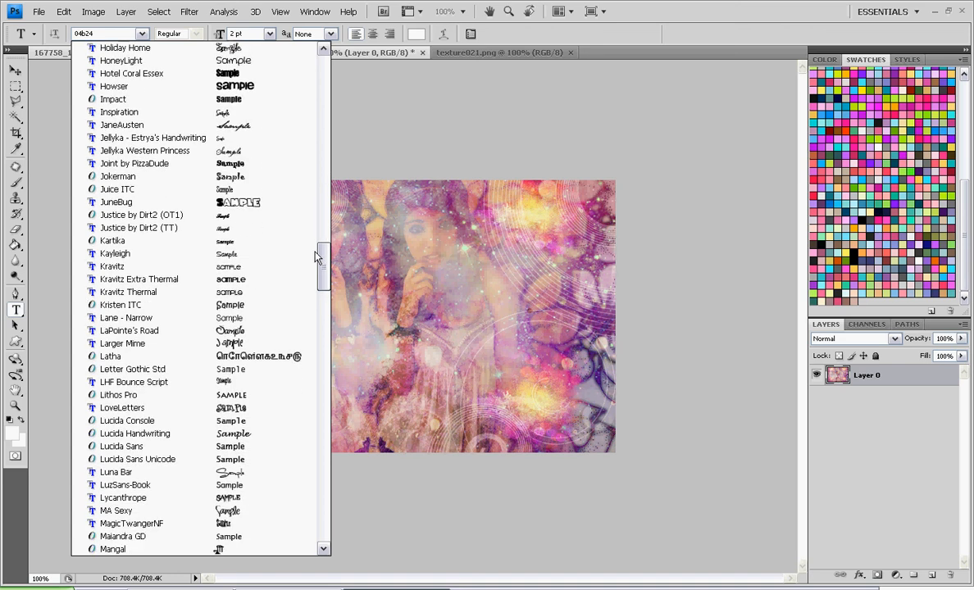
{"action": "scroll", "scroll_direction": "down", "scroll_amount": 3}
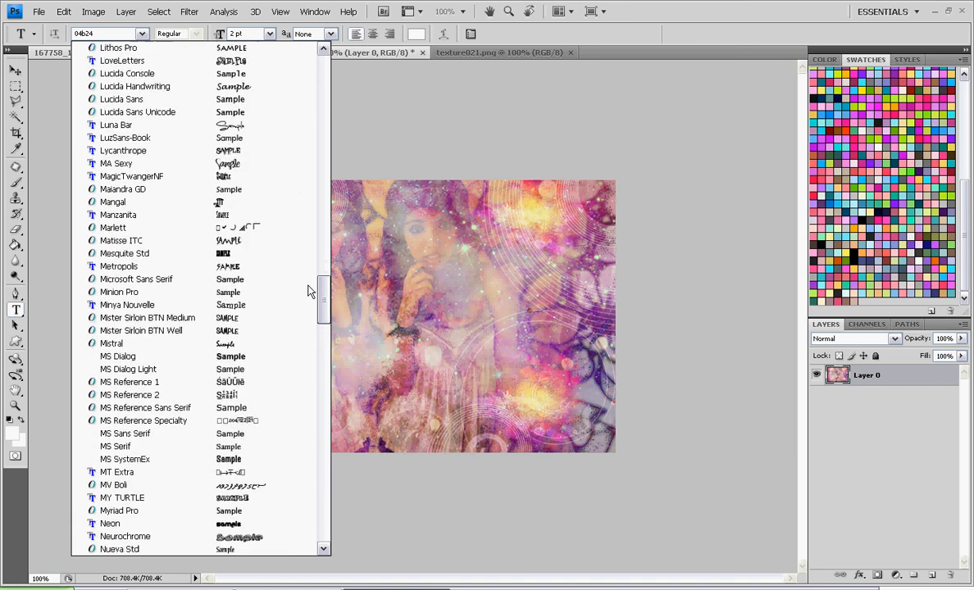
{"action": "scroll", "scroll_direction": "down", "scroll_amount": 3}
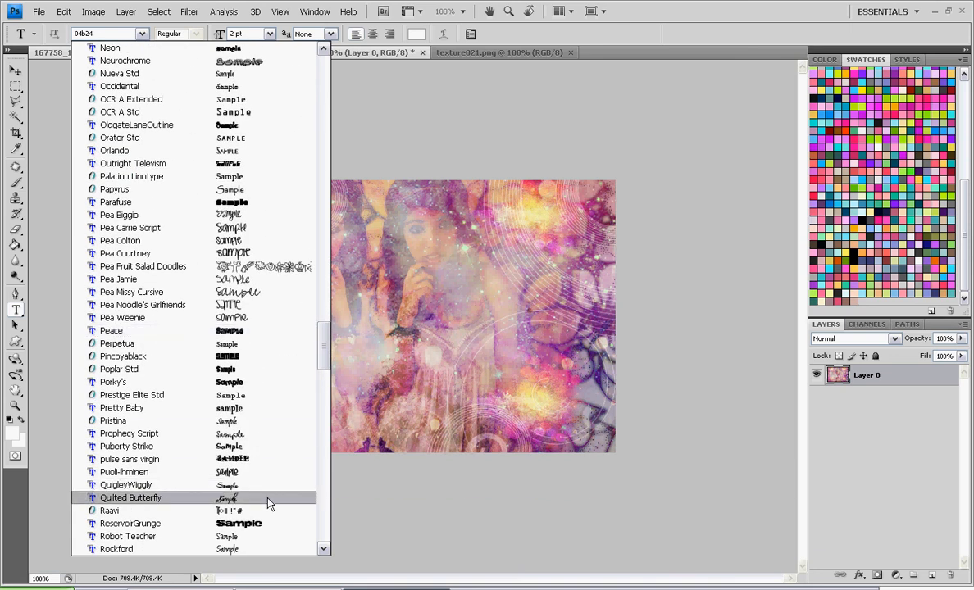
{"action": "left_click", "coordinate": [131, 499]}
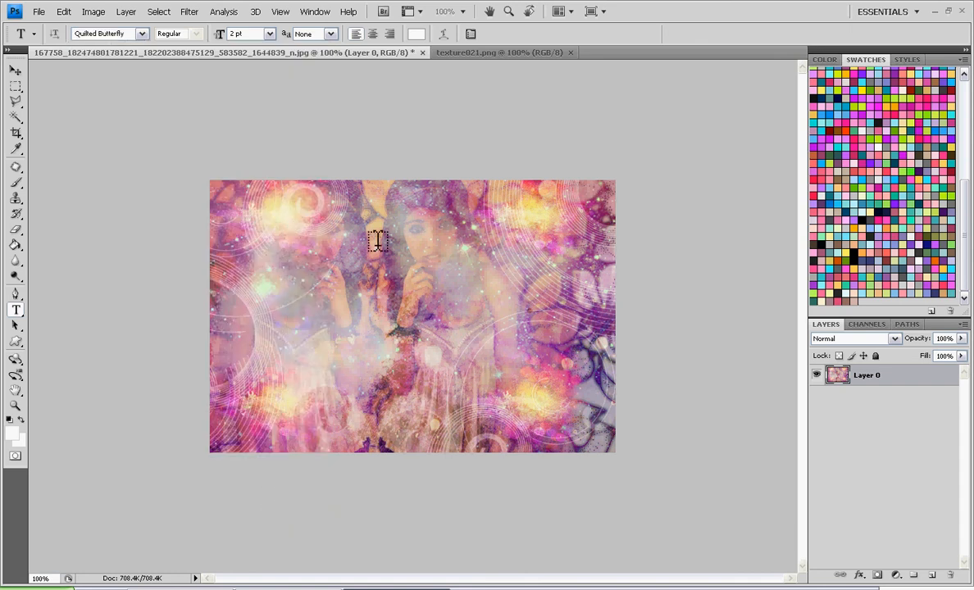
Step: Start text below the portrait's centre, shrink it from 30 pt to a small size and write the signature
{"action": "left_click", "coordinate": [259, 33]}
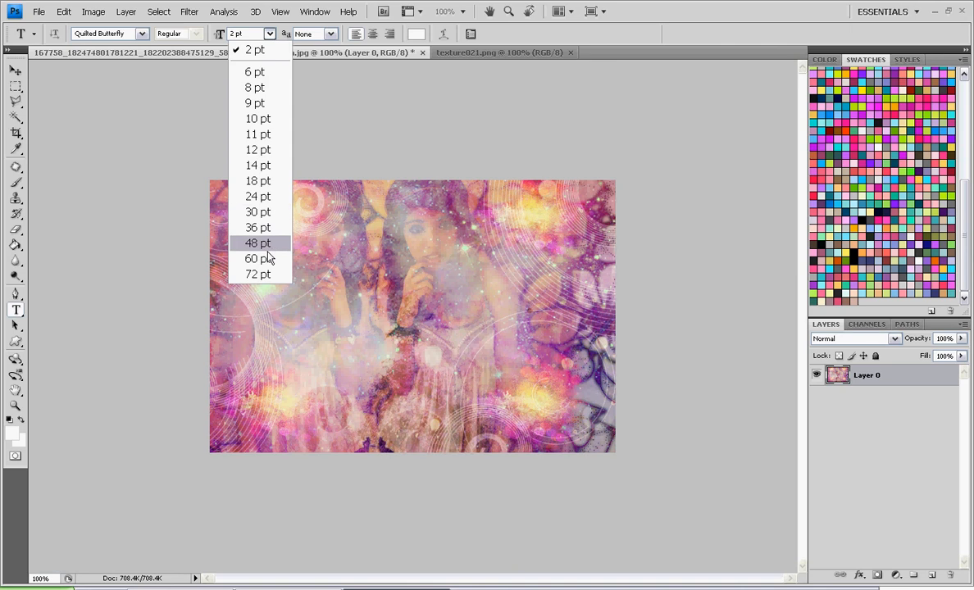
{"action": "left_click", "coordinate": [257, 211]}
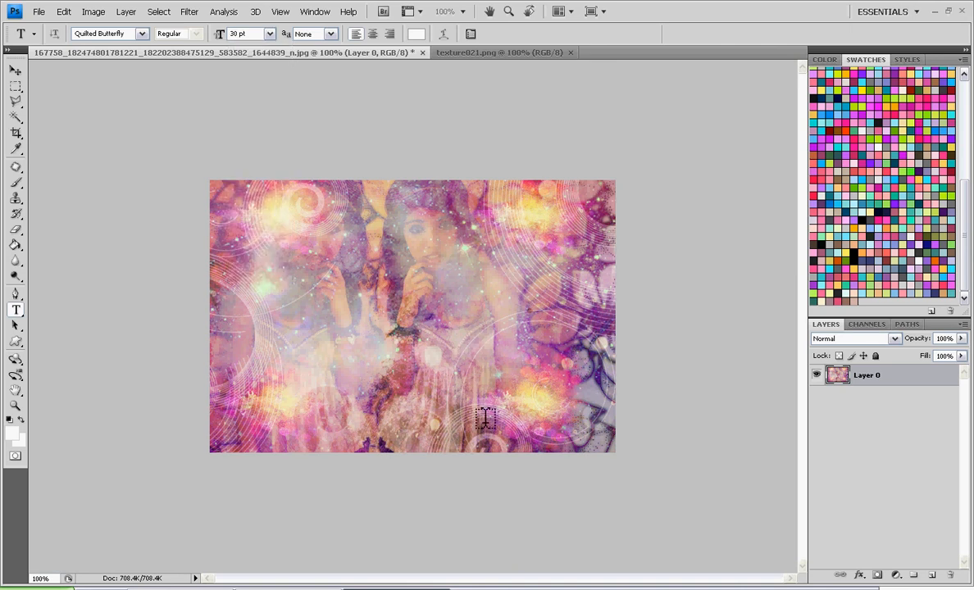
{"action": "mouse_move", "coordinate": [446, 399]}
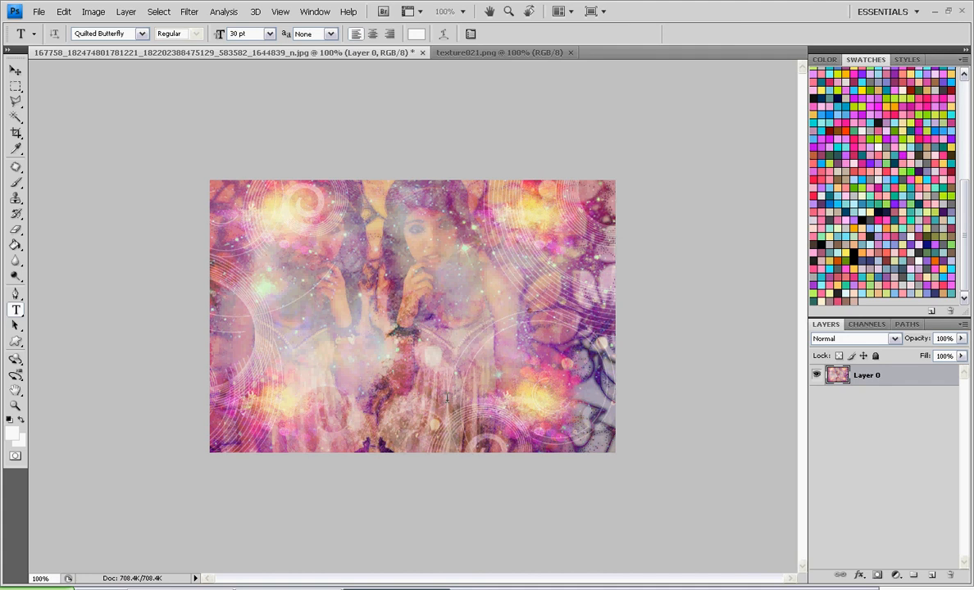
{"action": "left_click", "coordinate": [449, 400]}
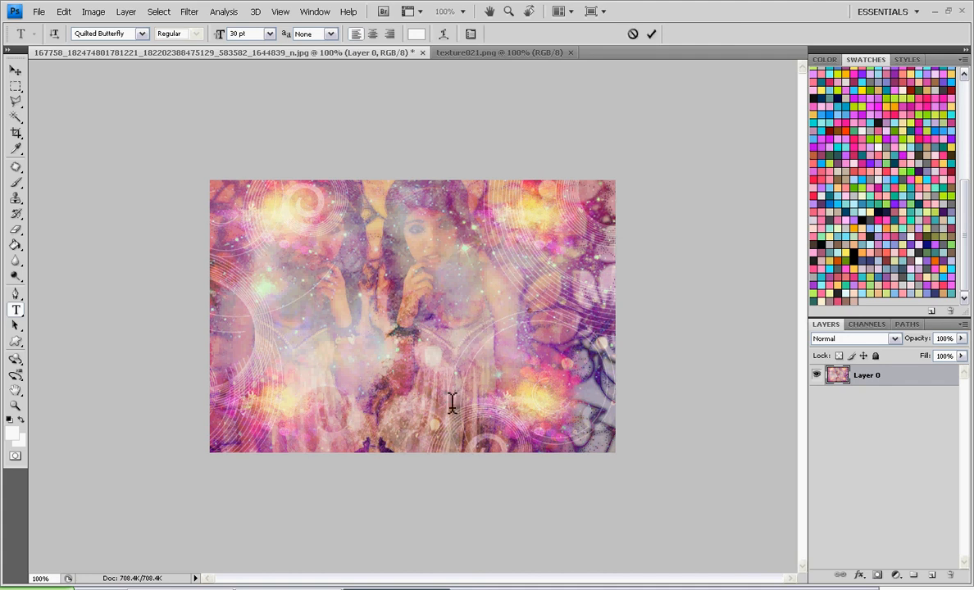
{"action": "left_click", "coordinate": [261, 33]}
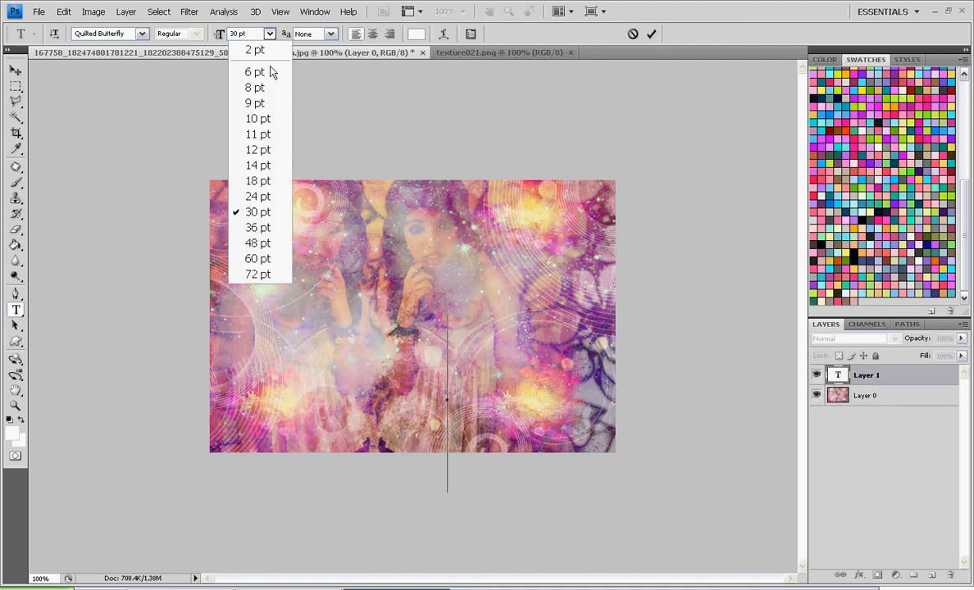
{"action": "left_click", "coordinate": [257, 149]}
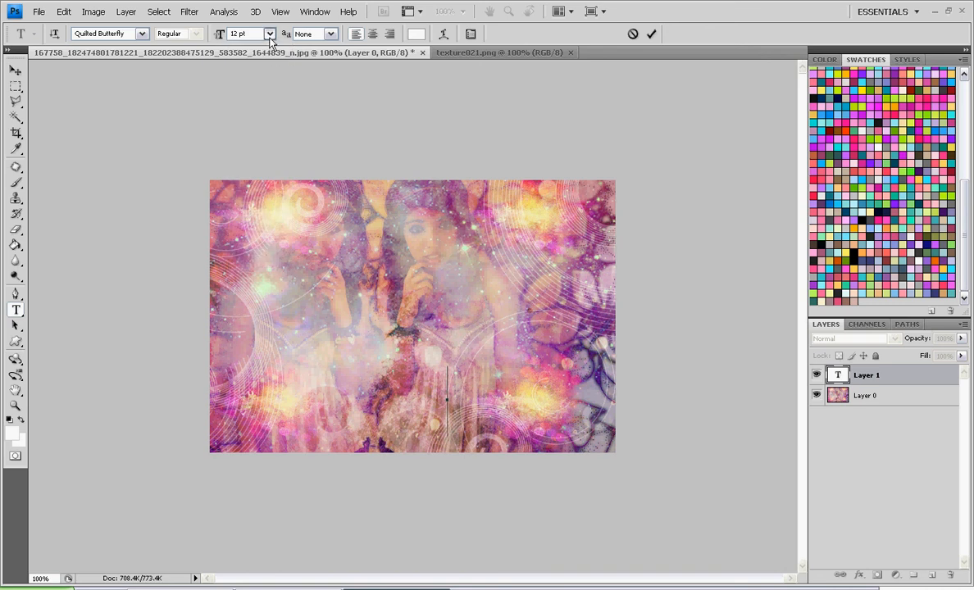
{"action": "left_click", "coordinate": [269, 33]}
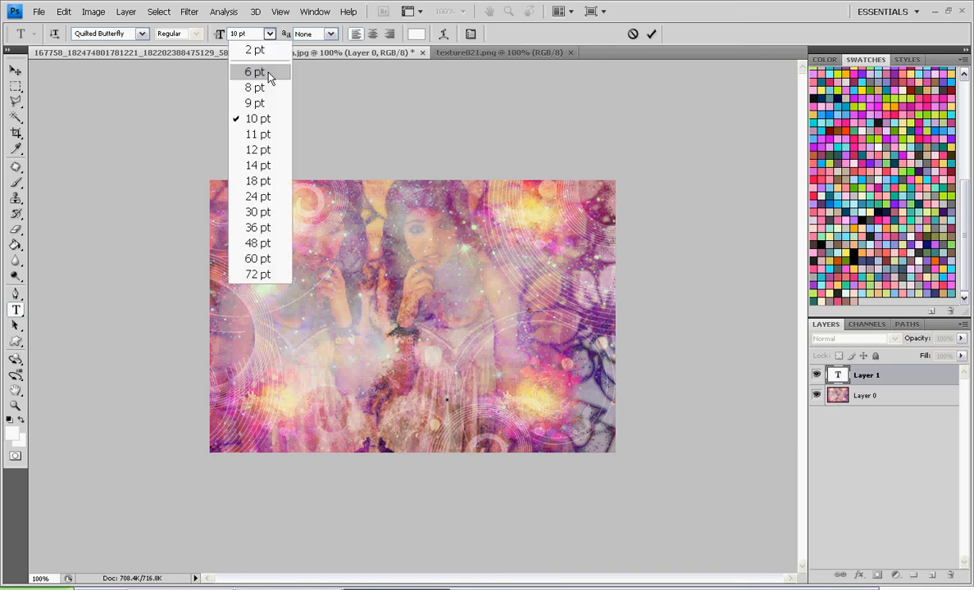
{"action": "left_click", "coordinate": [256, 87]}
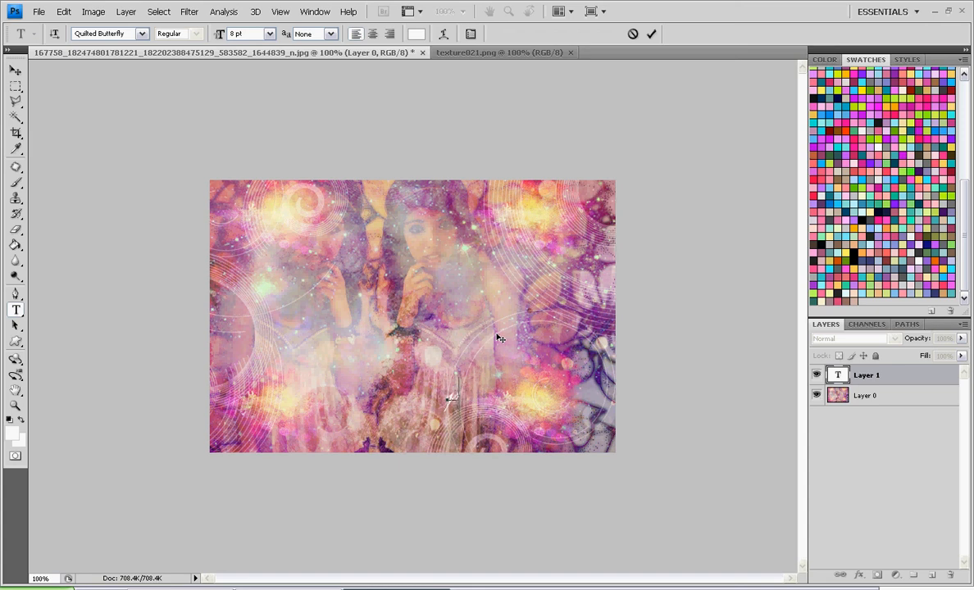
{"action": "type", "text": "inkrebel"}
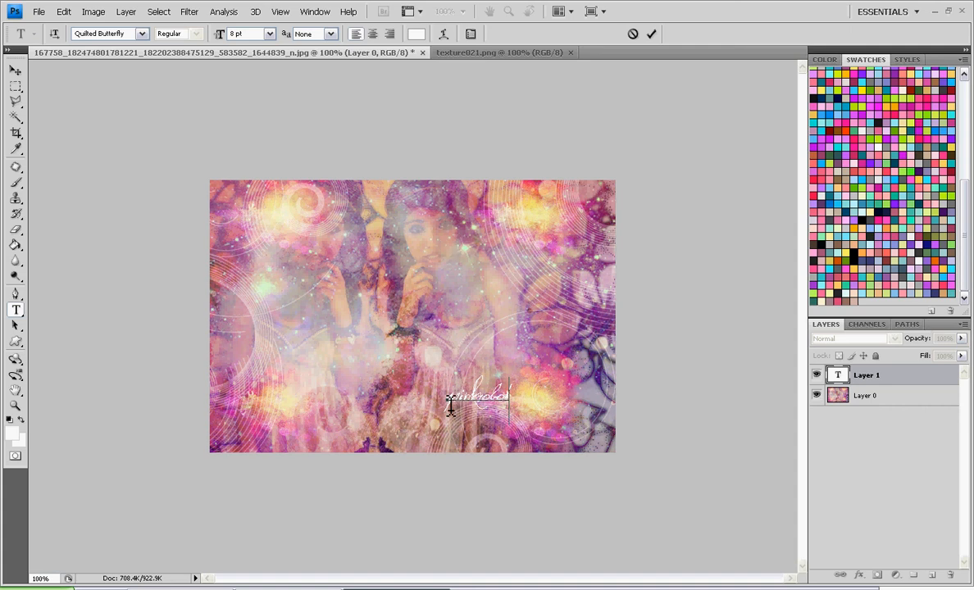
Step: Give the signature Smooth anti-aliasing and commit it as its own pinkrobot text layer
{"action": "left_click", "coordinate": [329, 33]}
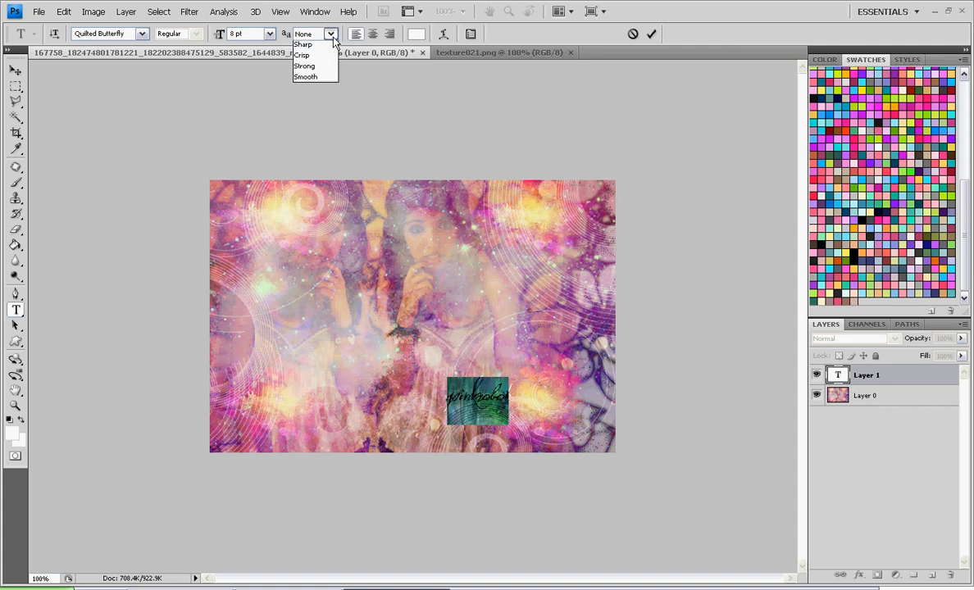
{"action": "left_click", "coordinate": [305, 77]}
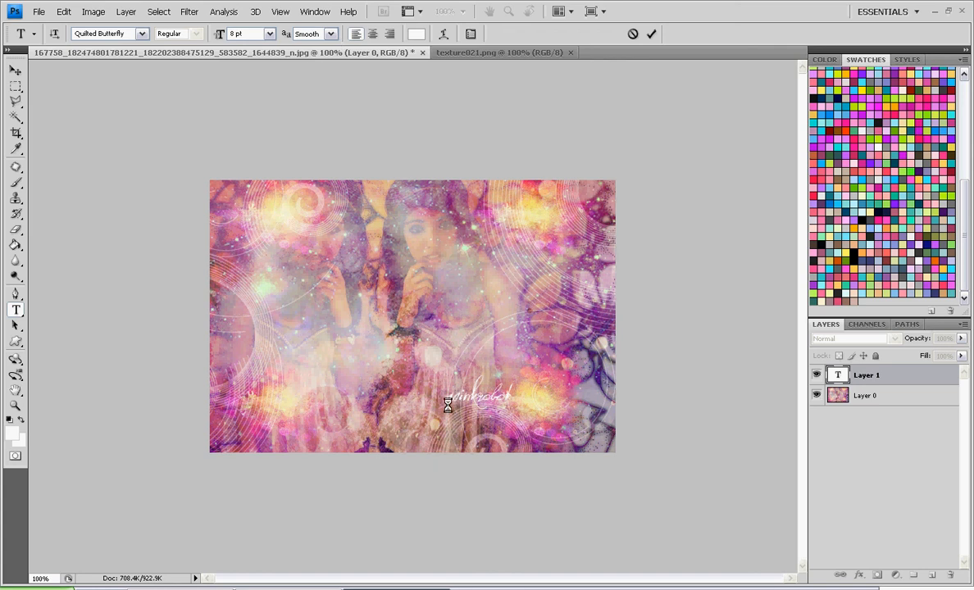
{"action": "left_click", "coordinate": [653, 33]}
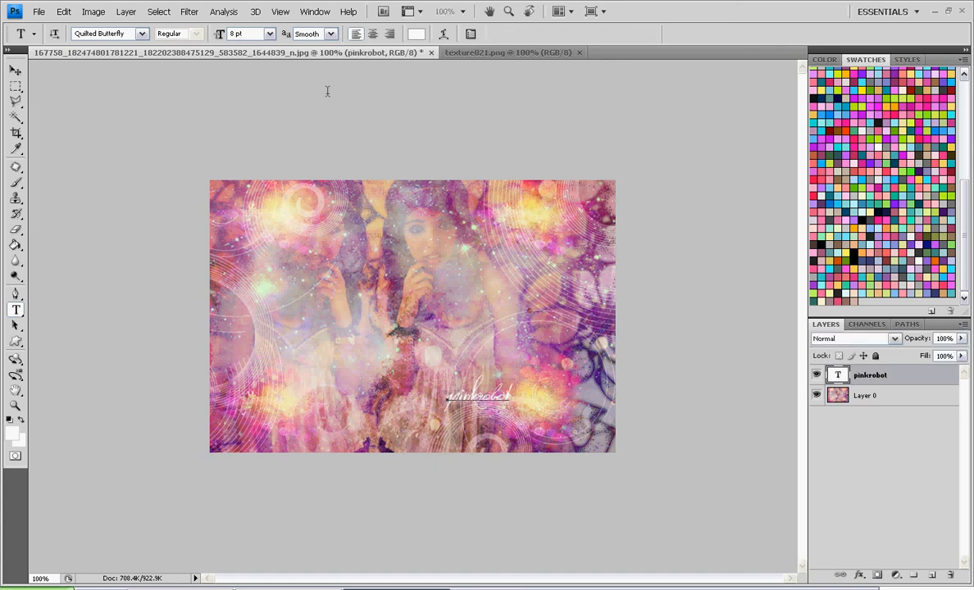
{"action": "left_click", "coordinate": [315, 33]}
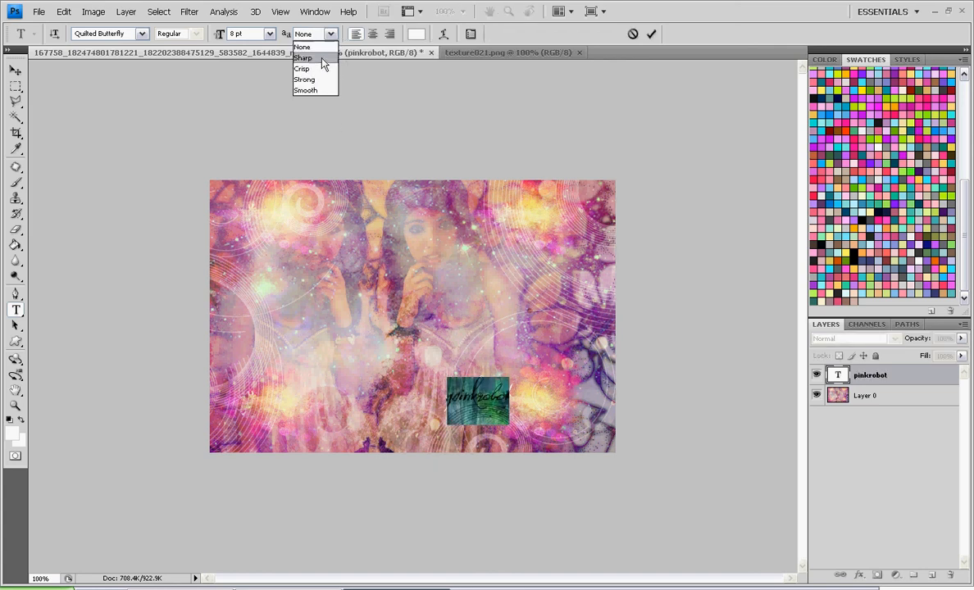
{"action": "mouse_move", "coordinate": [314, 46]}
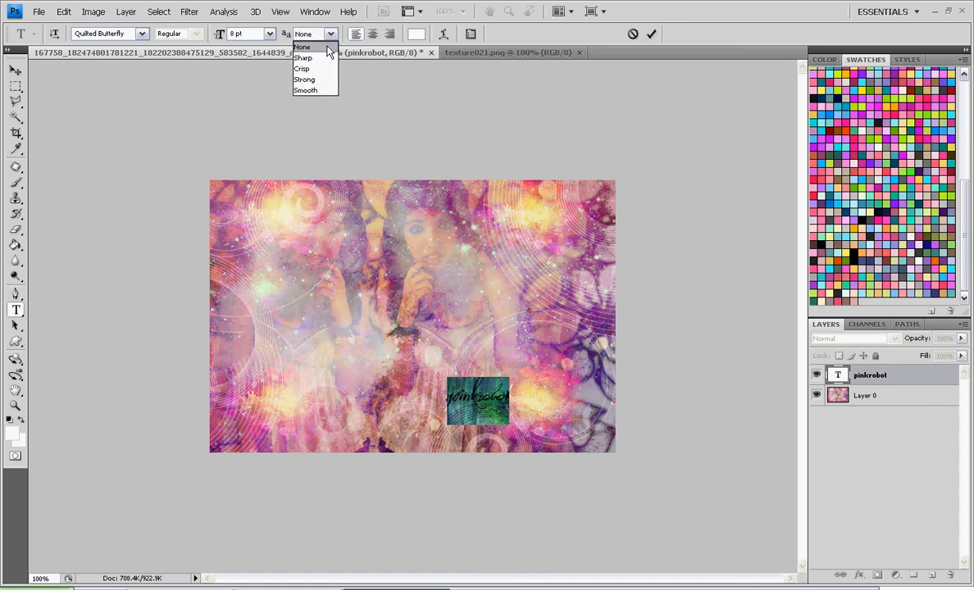
{"action": "left_click", "coordinate": [301, 46]}
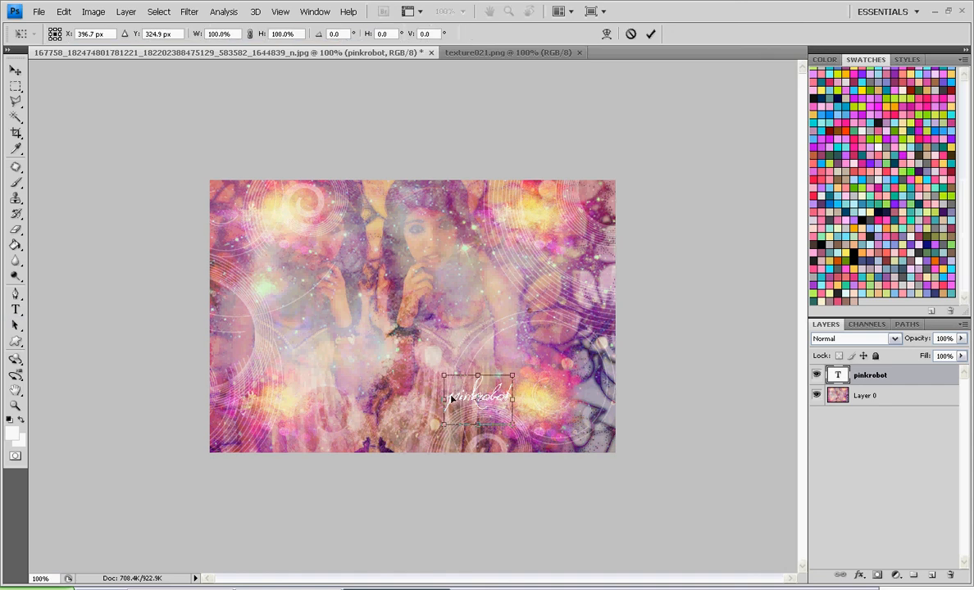
{"action": "mouse_move", "coordinate": [516, 423]}
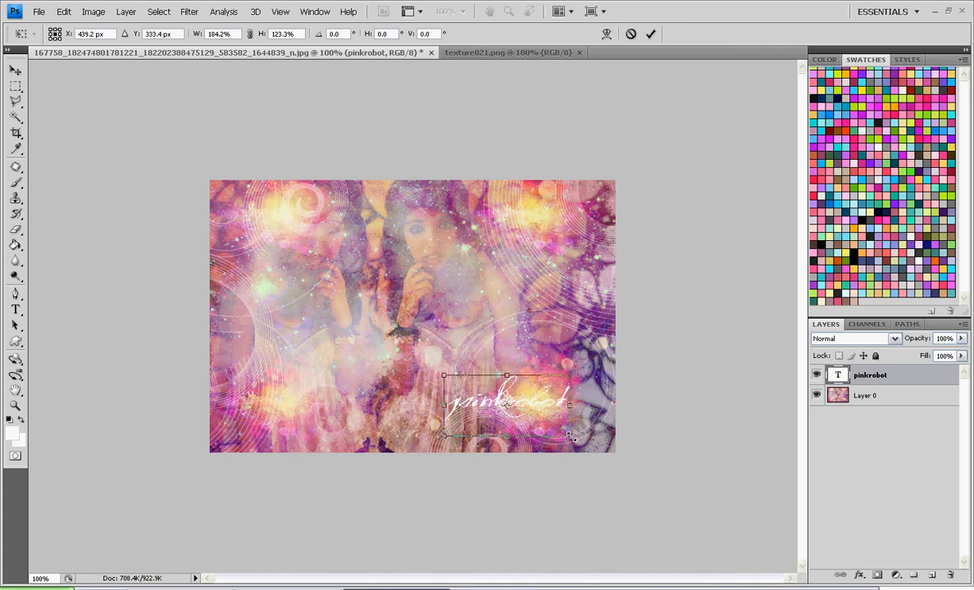
Step: Scale the signature to about double size, apply it and switch to the Move Tool
{"action": "left_click_drag", "start_coordinate": [570, 439], "coordinate": [606, 449]}
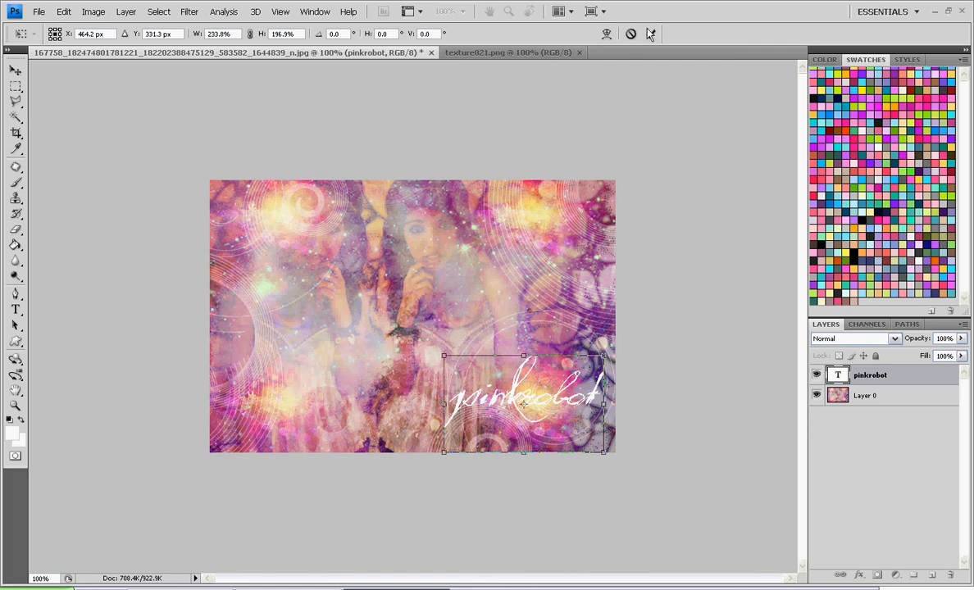
{"action": "left_click", "coordinate": [15, 308]}
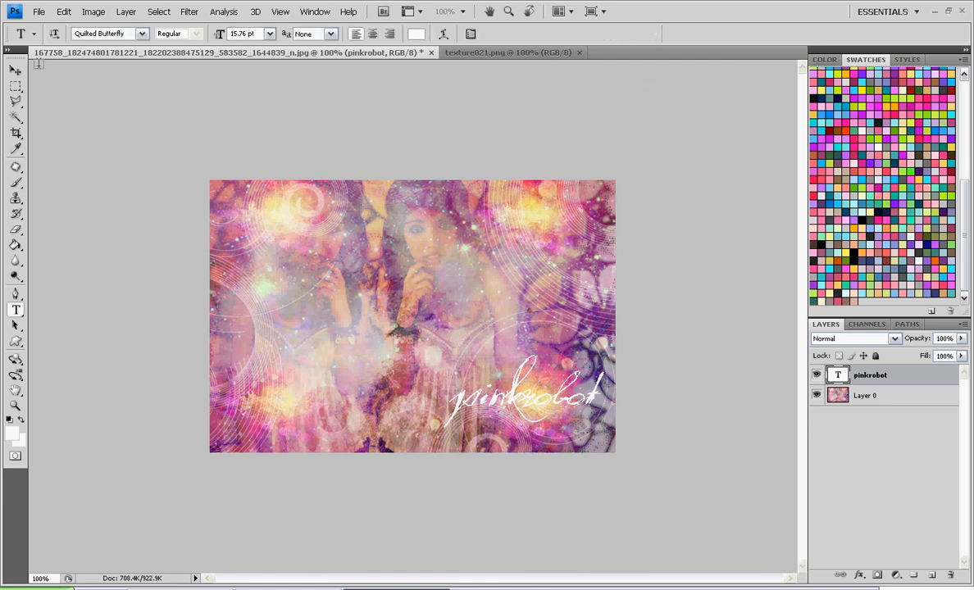
{"action": "left_click", "coordinate": [15, 70]}
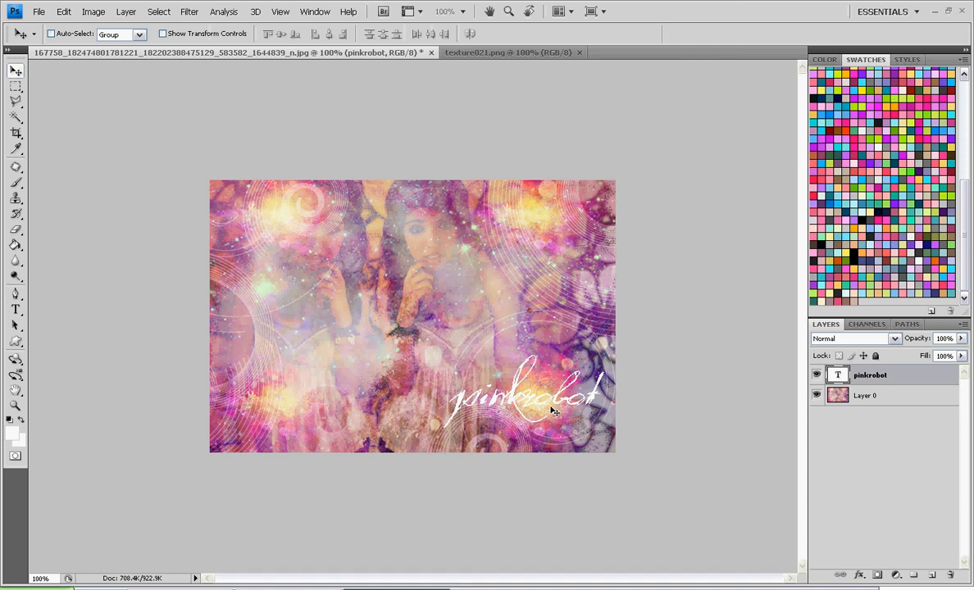
Step: Move the signature into the lower right corner and blend its layer in Overlay mode
{"action": "left_click_drag", "start_coordinate": [525, 398], "coordinate": [525, 423]}
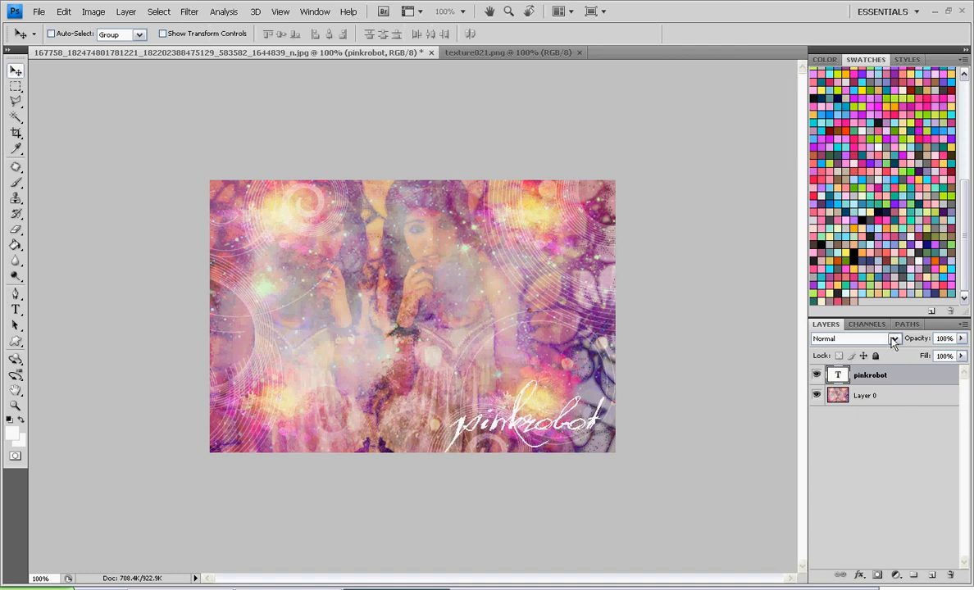
{"action": "left_click", "coordinate": [853, 337]}
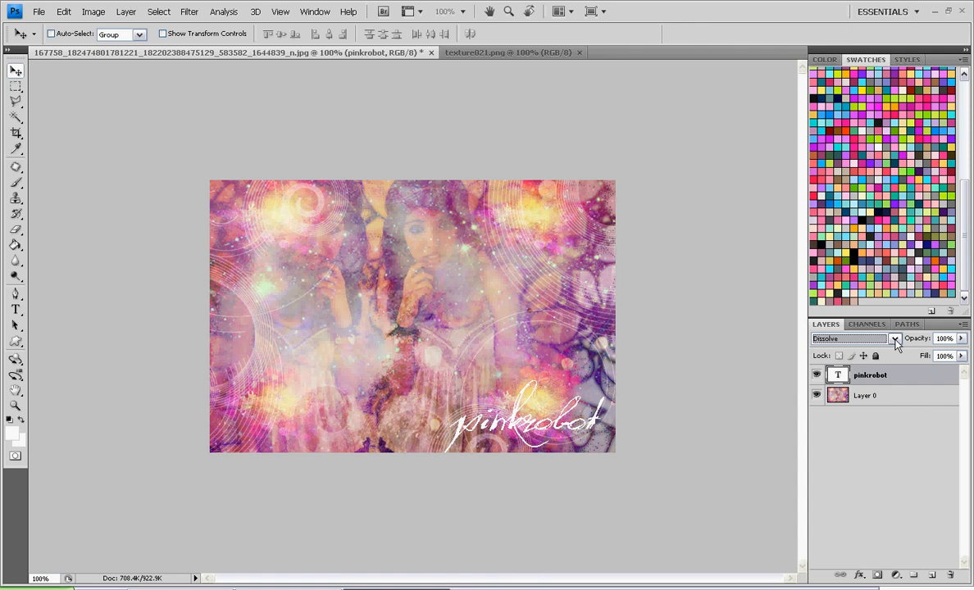
{"action": "left_click", "coordinate": [850, 337]}
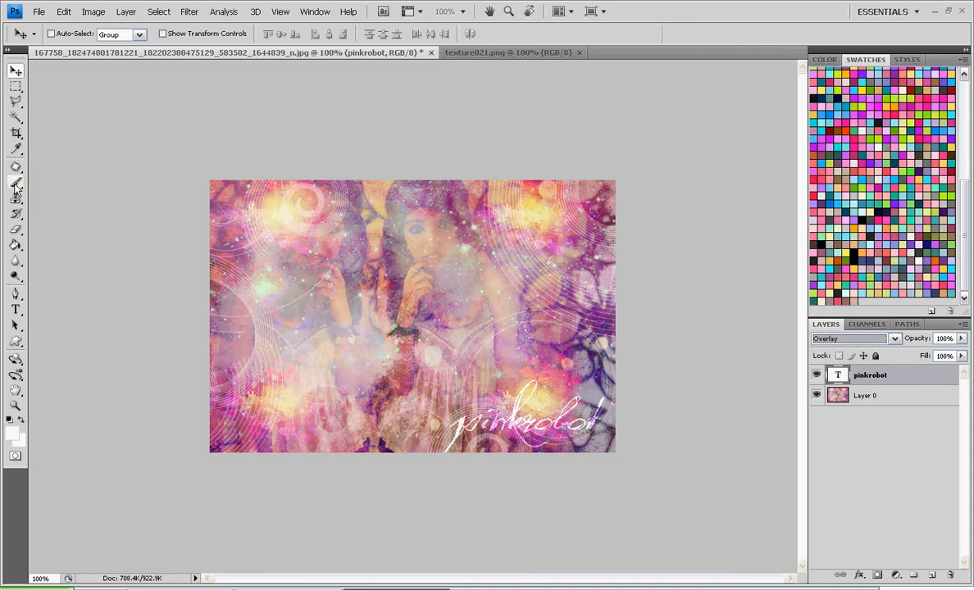
Step: Reselect the signature text for editing and open the layer options to flatten the image
{"action": "left_click", "coordinate": [14, 308]}
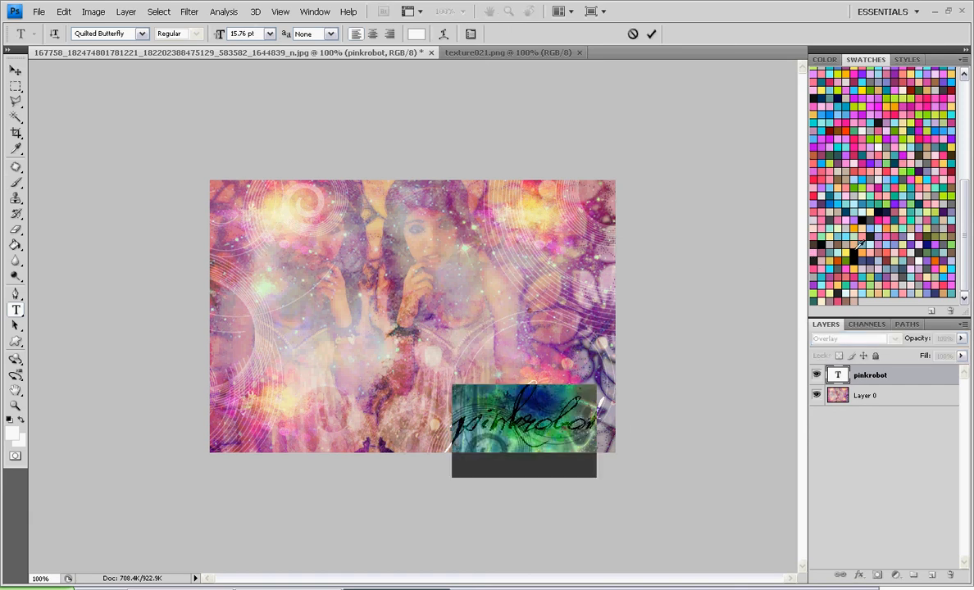
{"action": "left_click", "coordinate": [653, 33]}
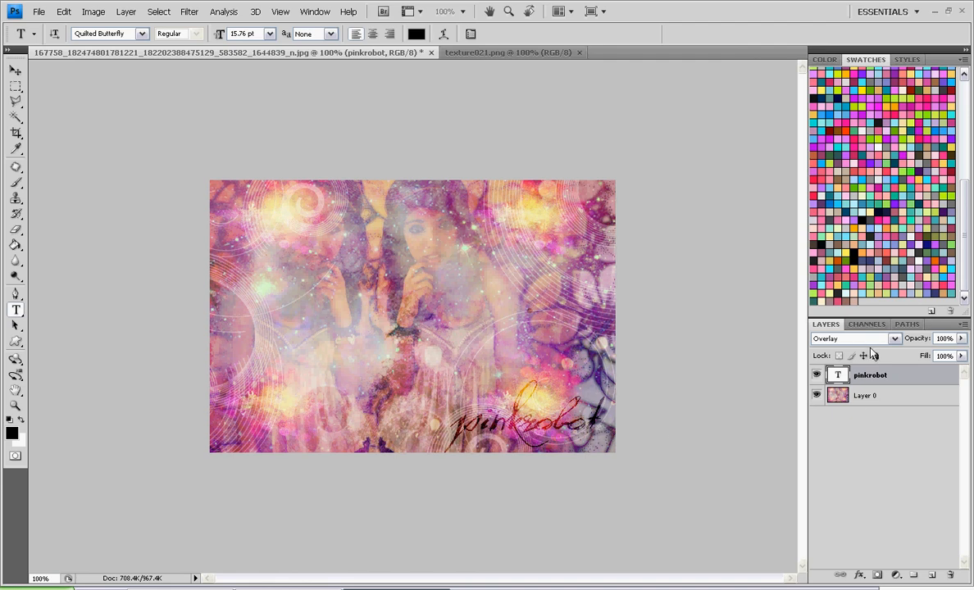
{"action": "right_click", "coordinate": [865, 395]}
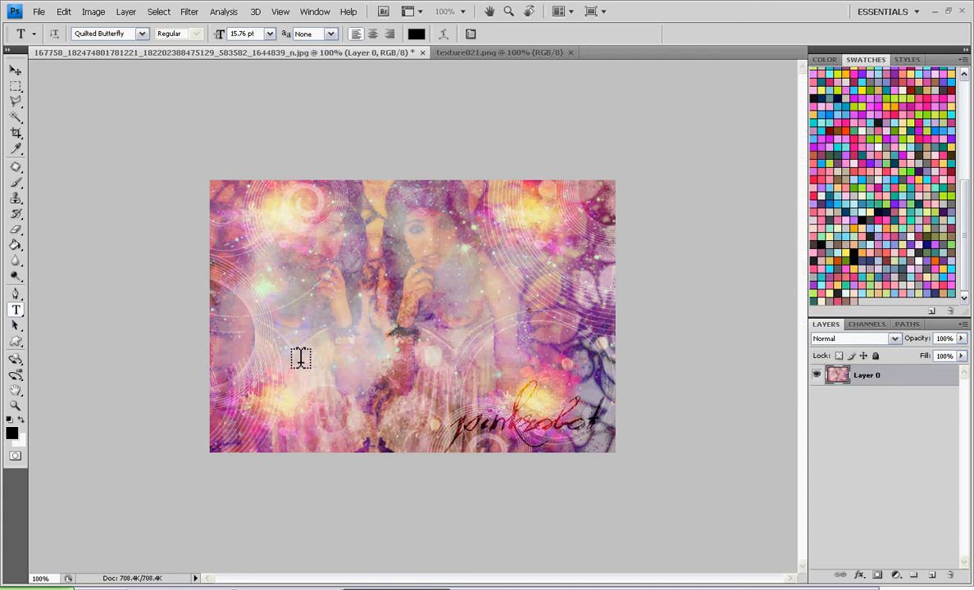
{"action": "mouse_move", "coordinate": [681, 446]}
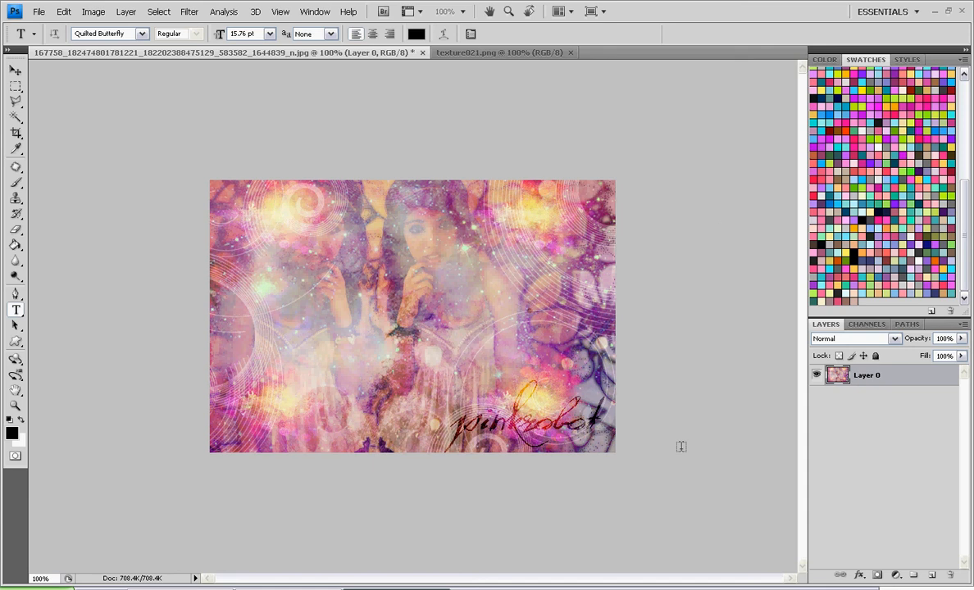
{"action": "mouse_move", "coordinate": [638, 311]}
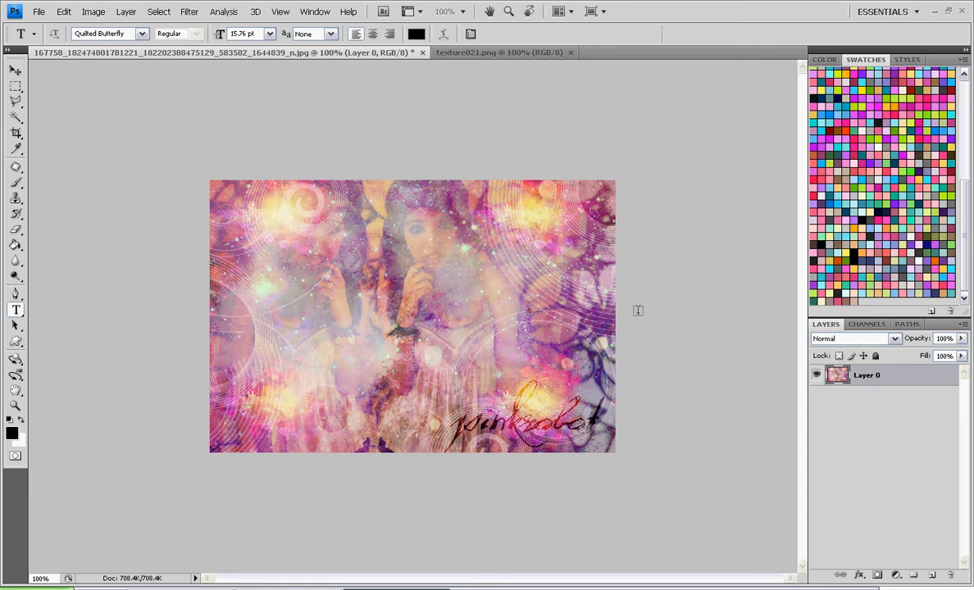